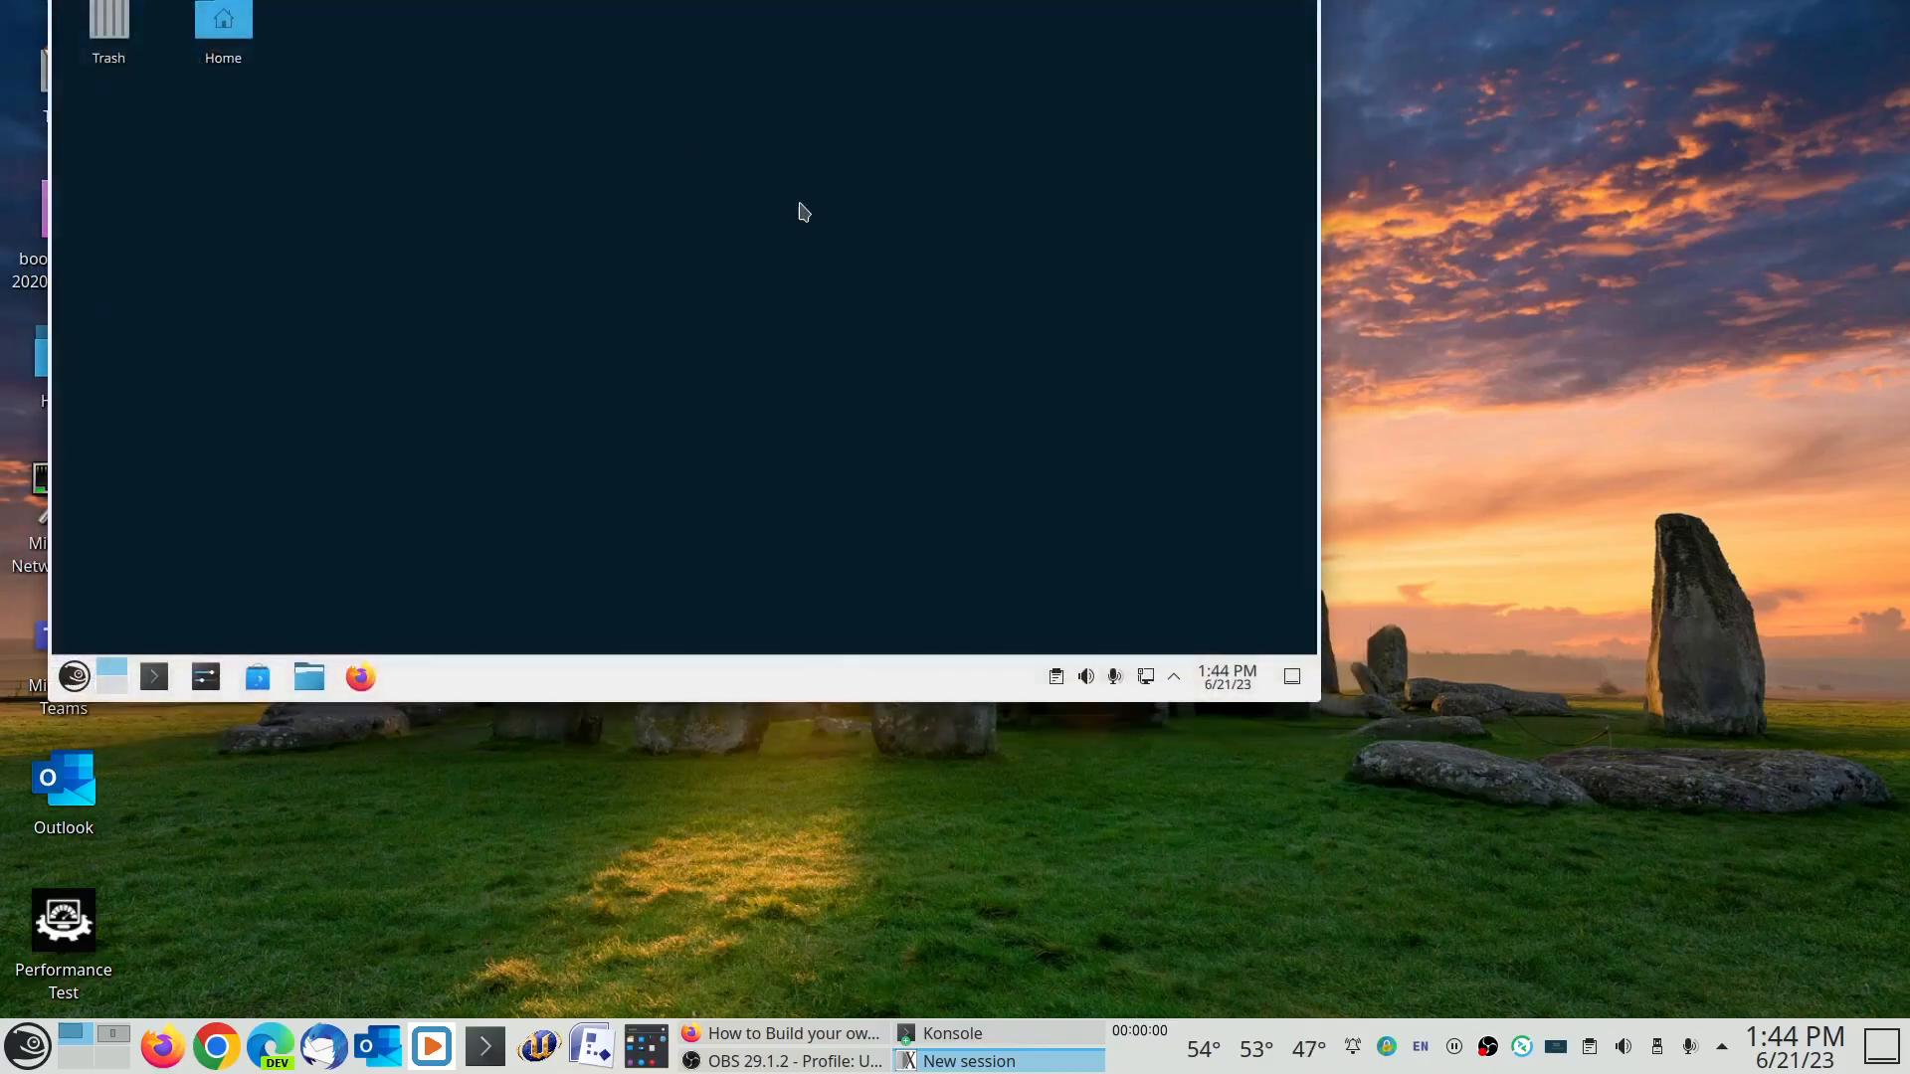
{"action": "mouse_move", "coordinate": [796, 239]}
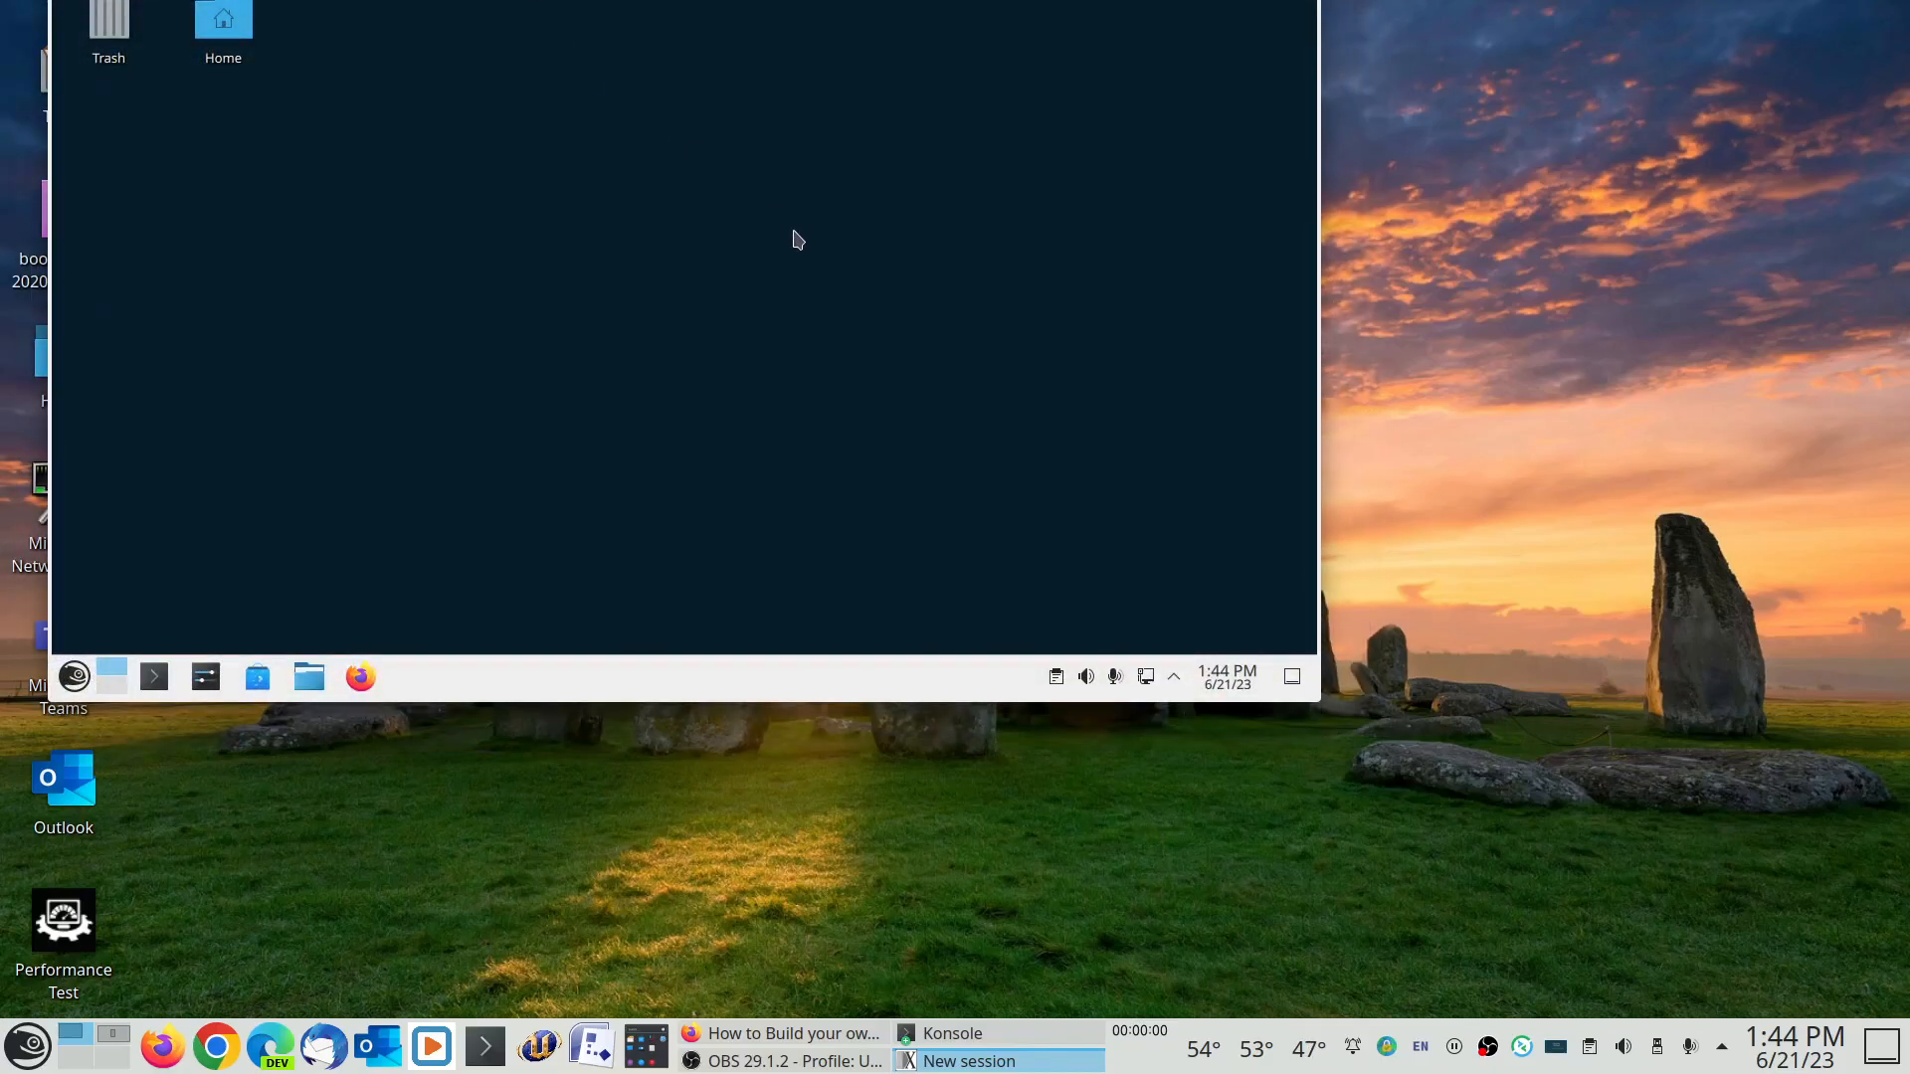
{"action": "mouse_move", "coordinate": [613, 233]}
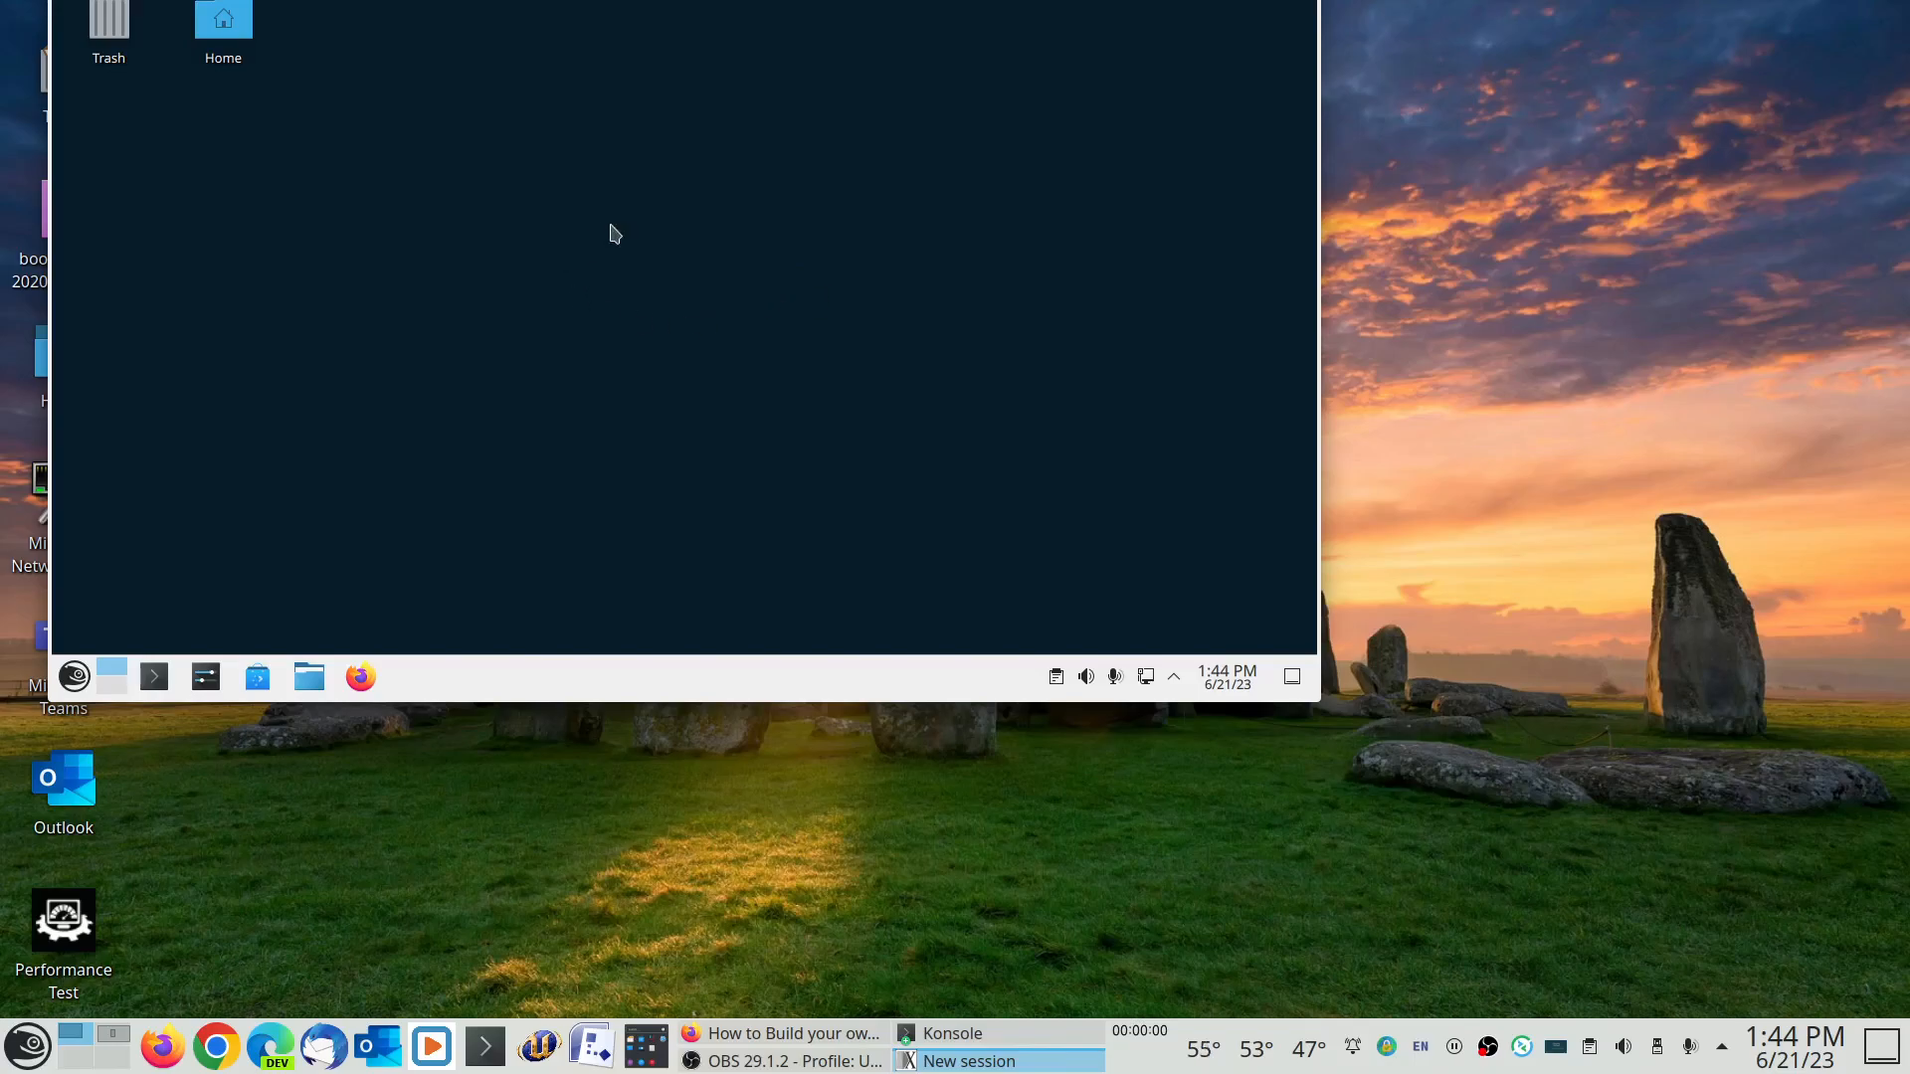
{"action": "mouse_move", "coordinate": [625, 382]}
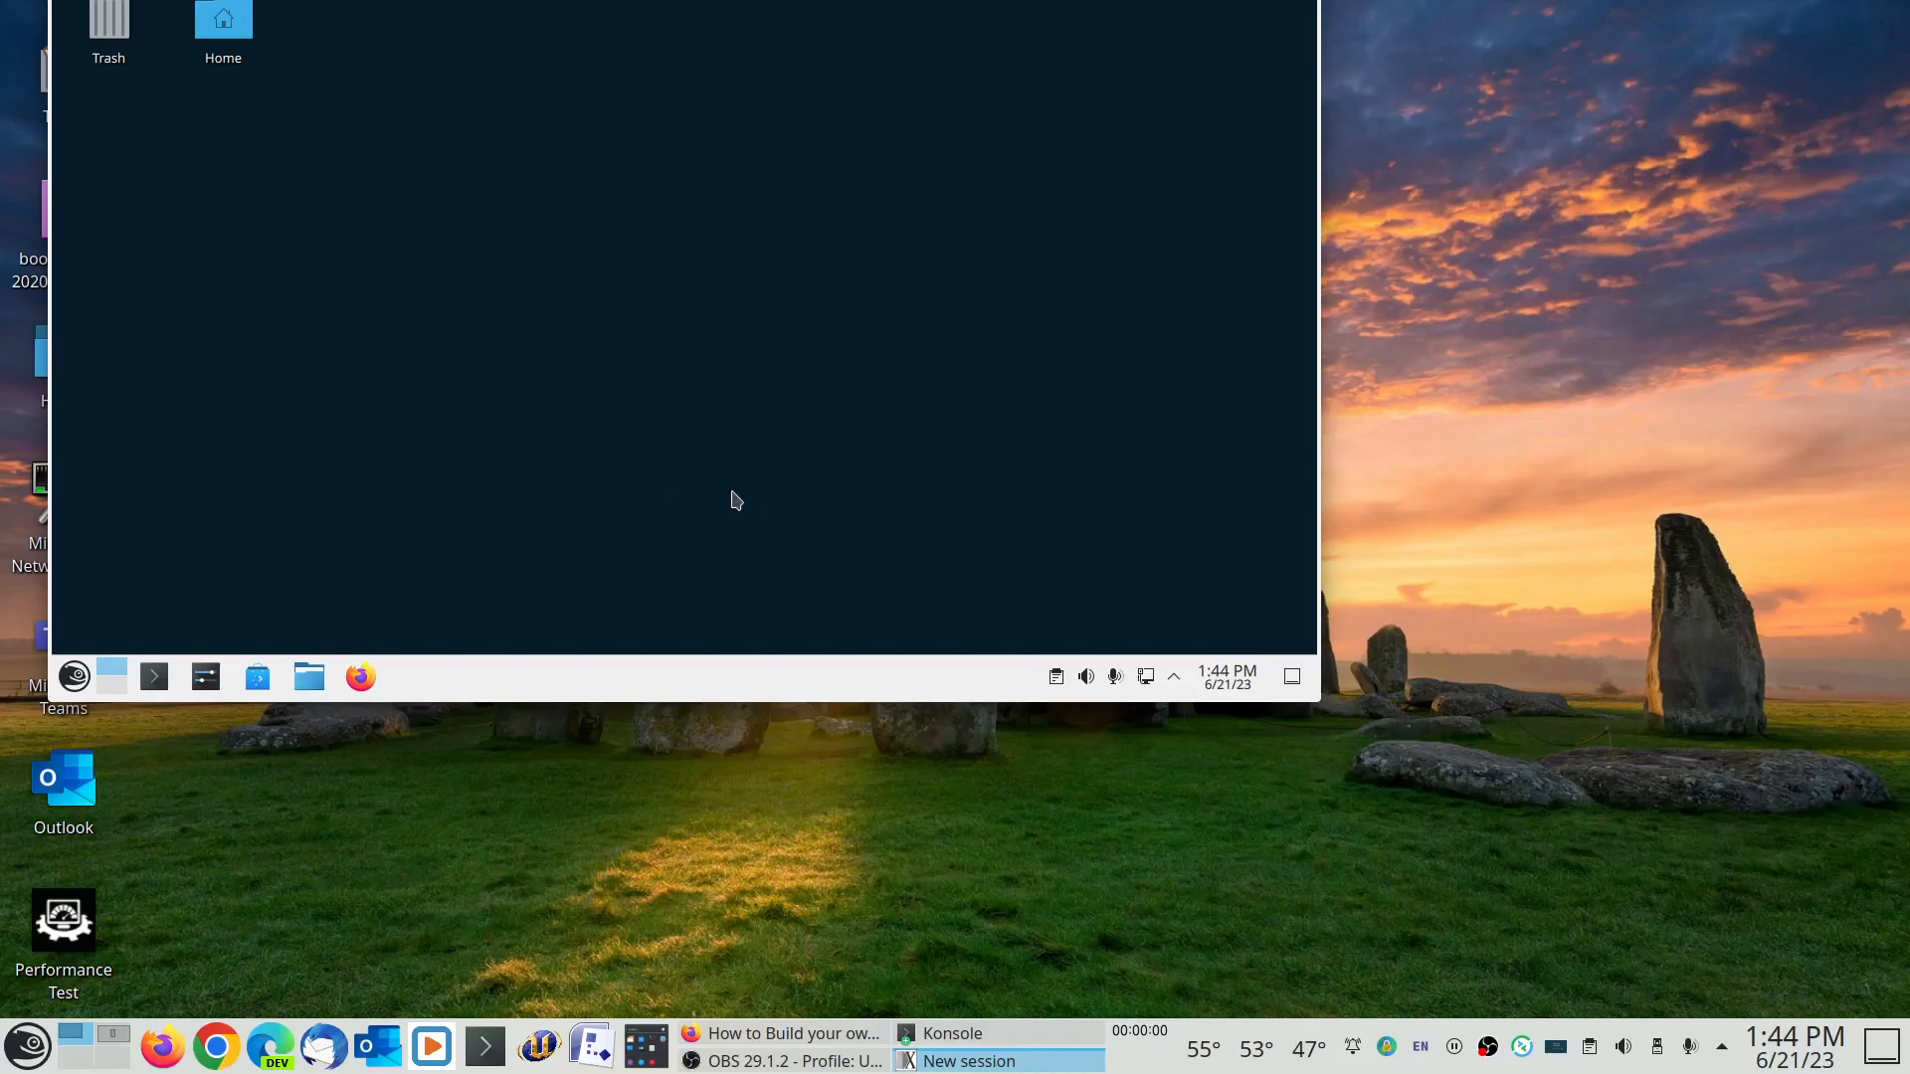
{"action": "mouse_move", "coordinate": [732, 370]}
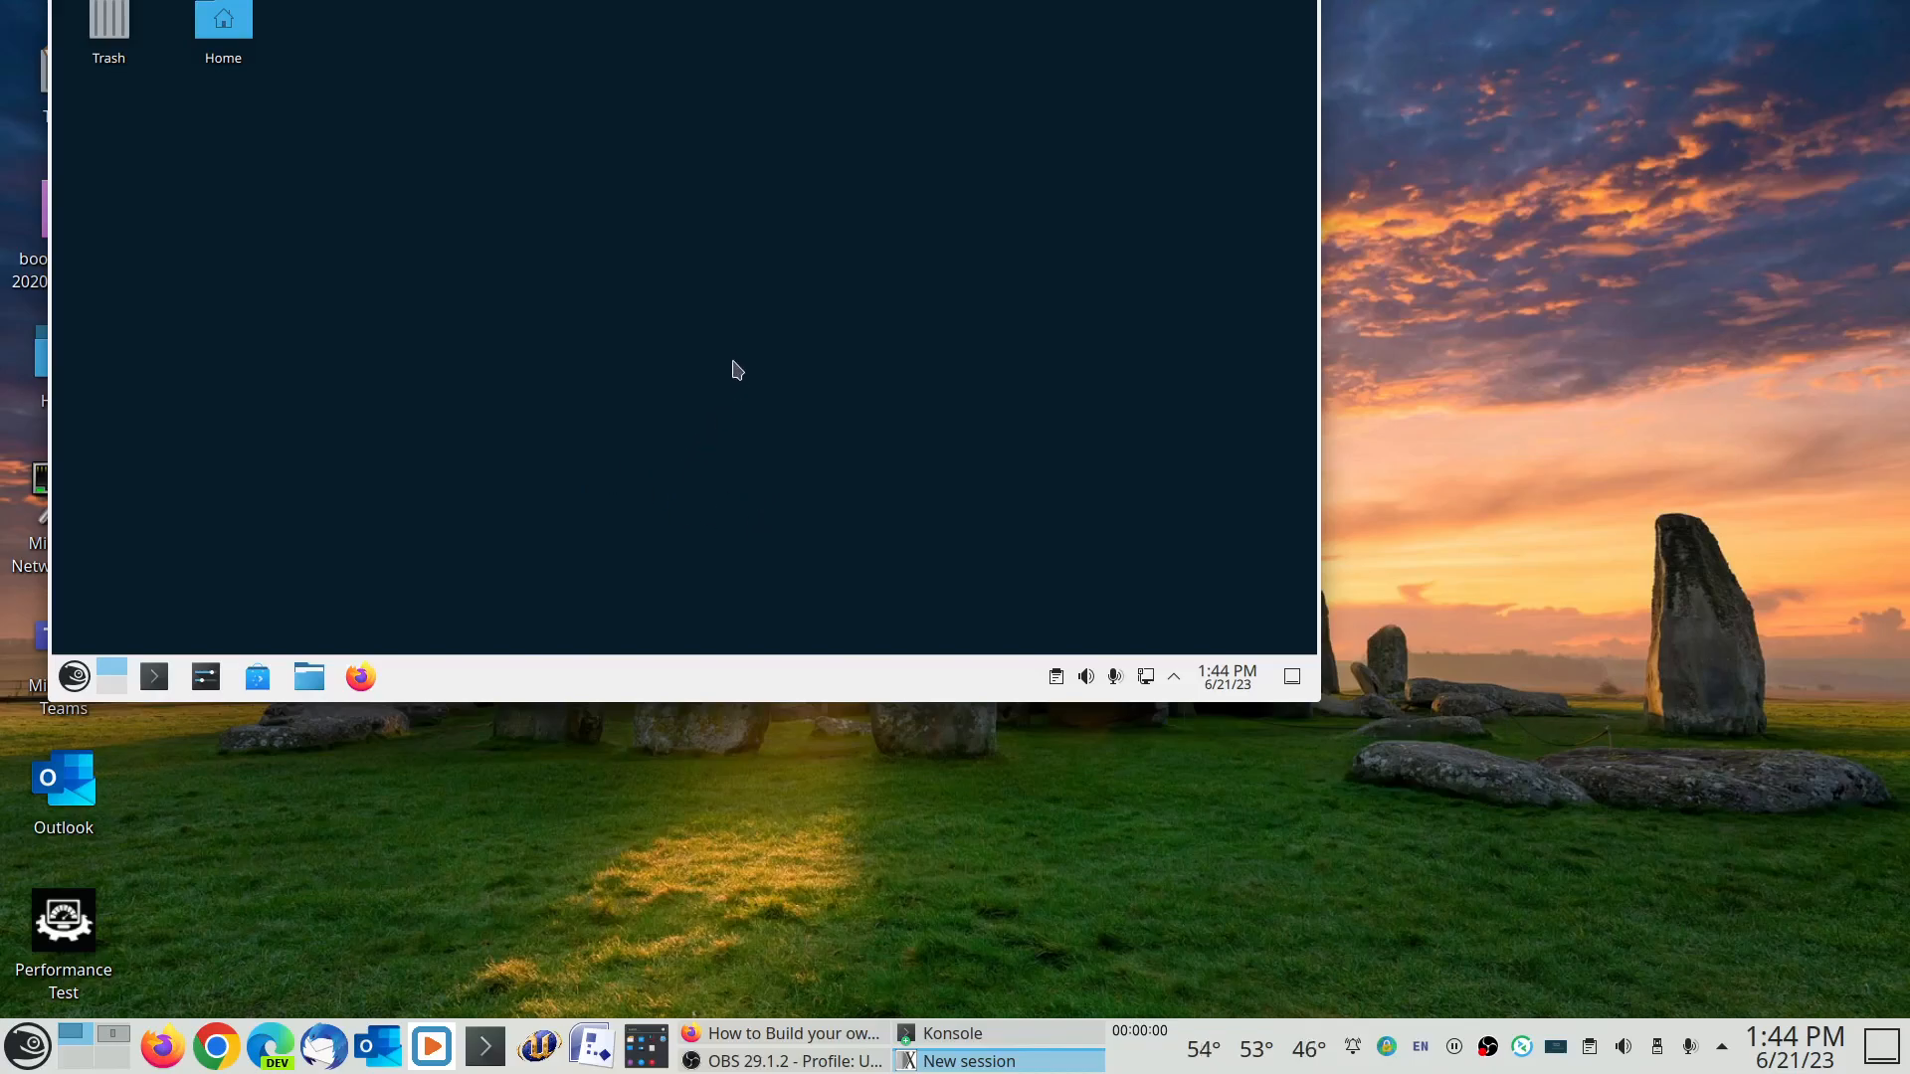
{"action": "mouse_move", "coordinate": [670, 366]}
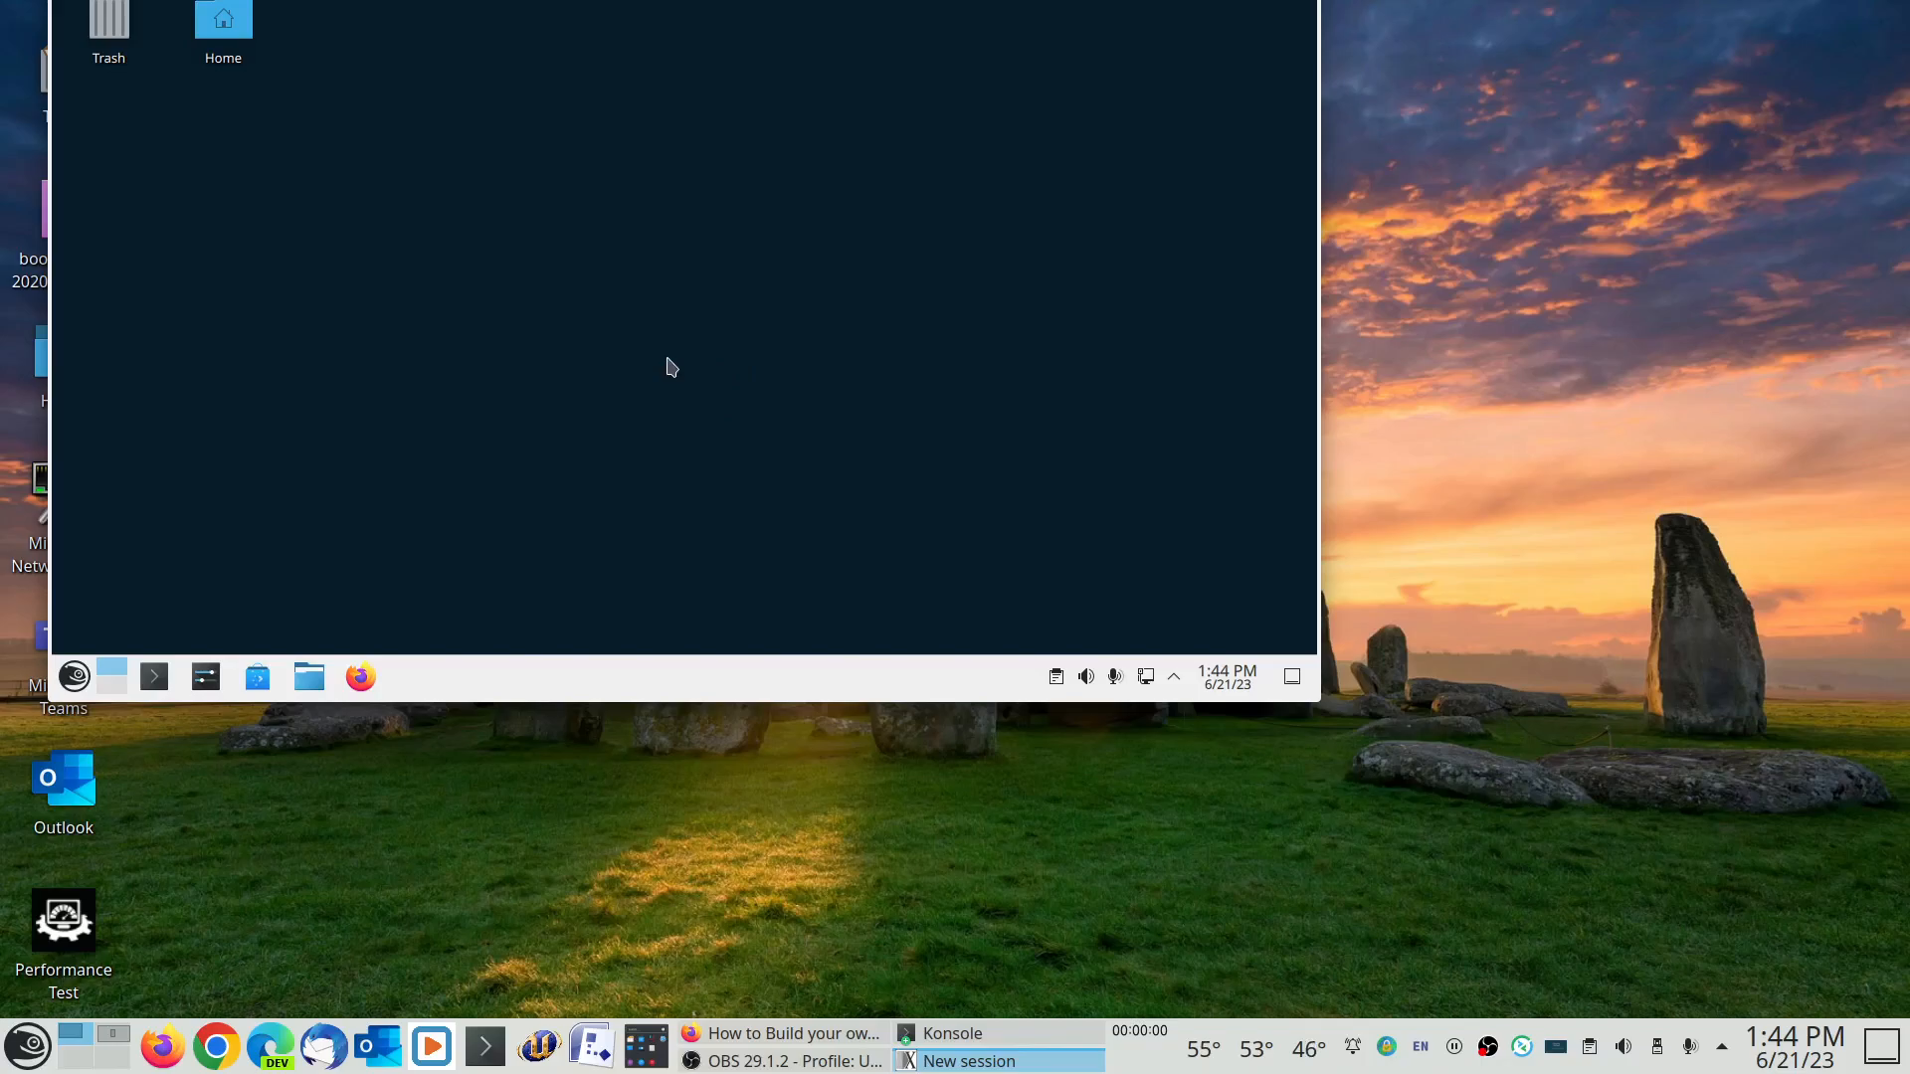
{"action": "mouse_move", "coordinate": [716, 335]}
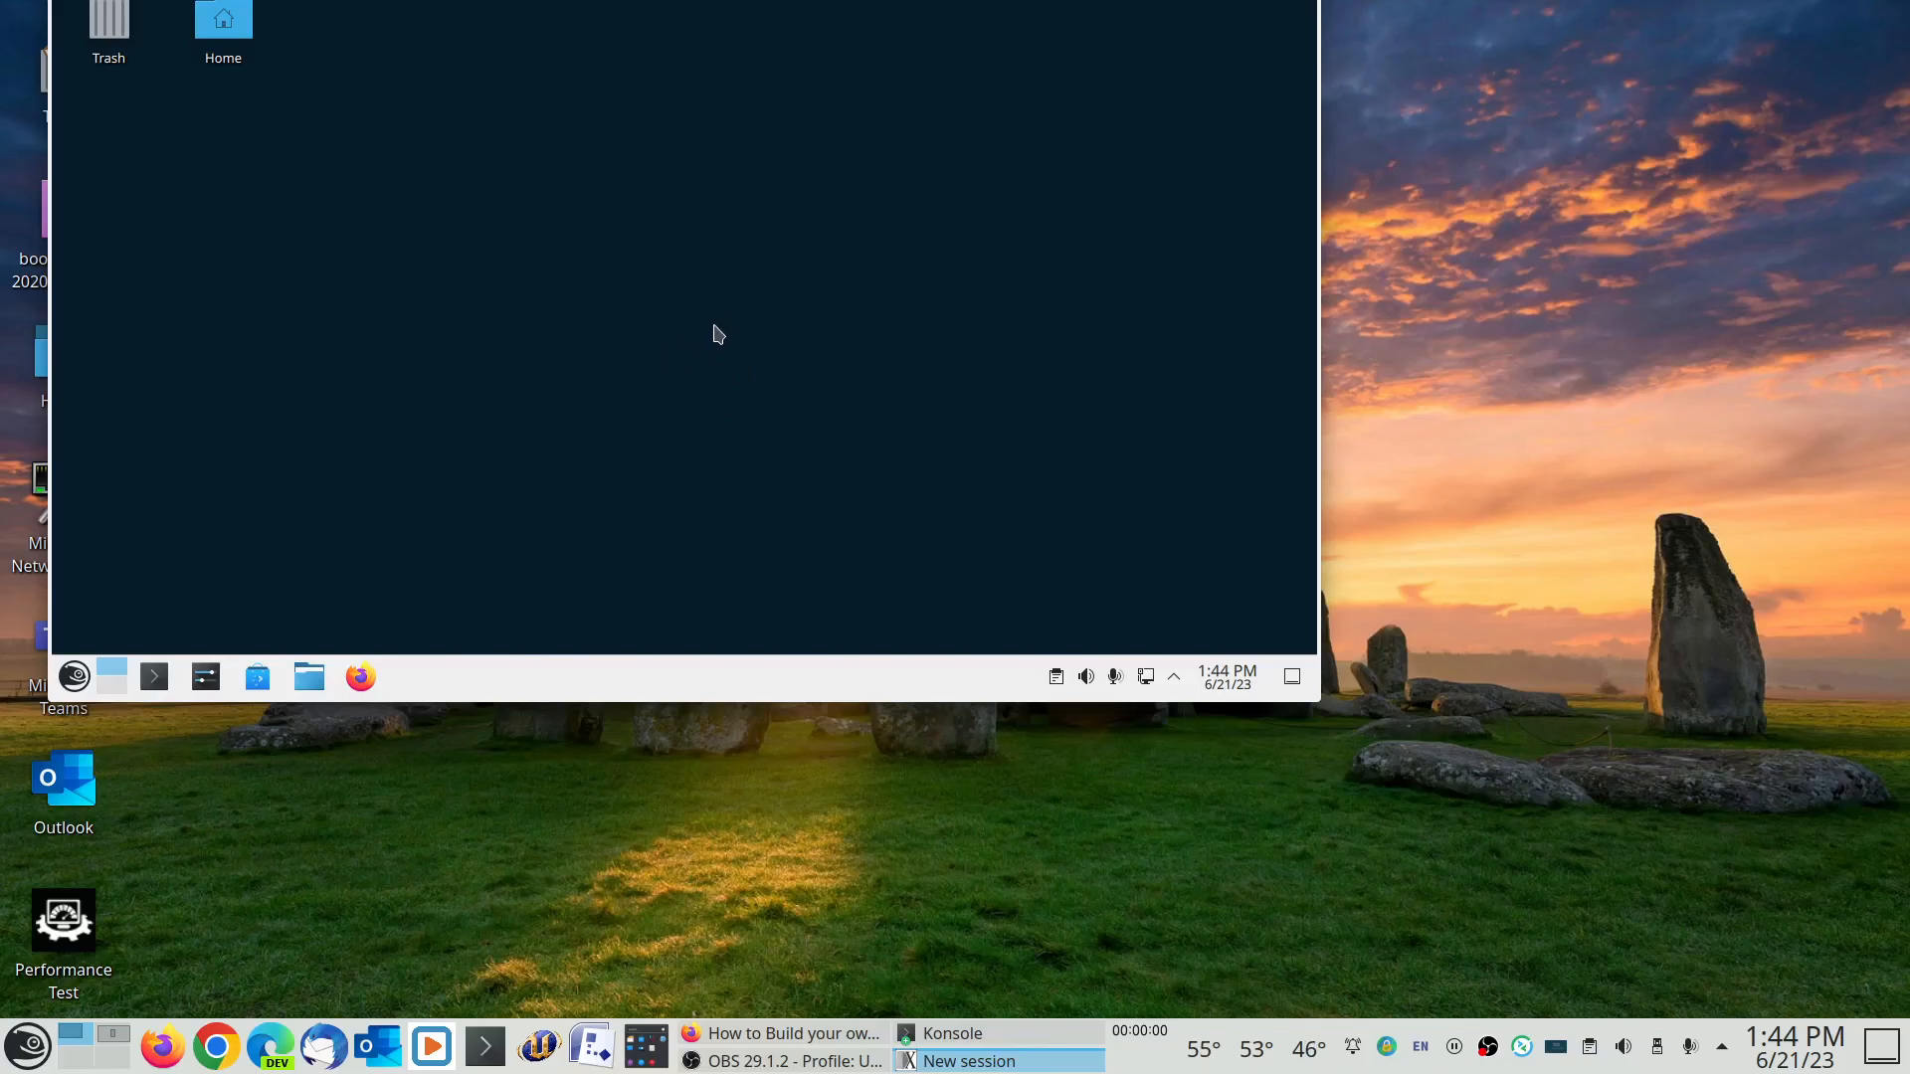
{"action": "mouse_move", "coordinate": [451, 577]}
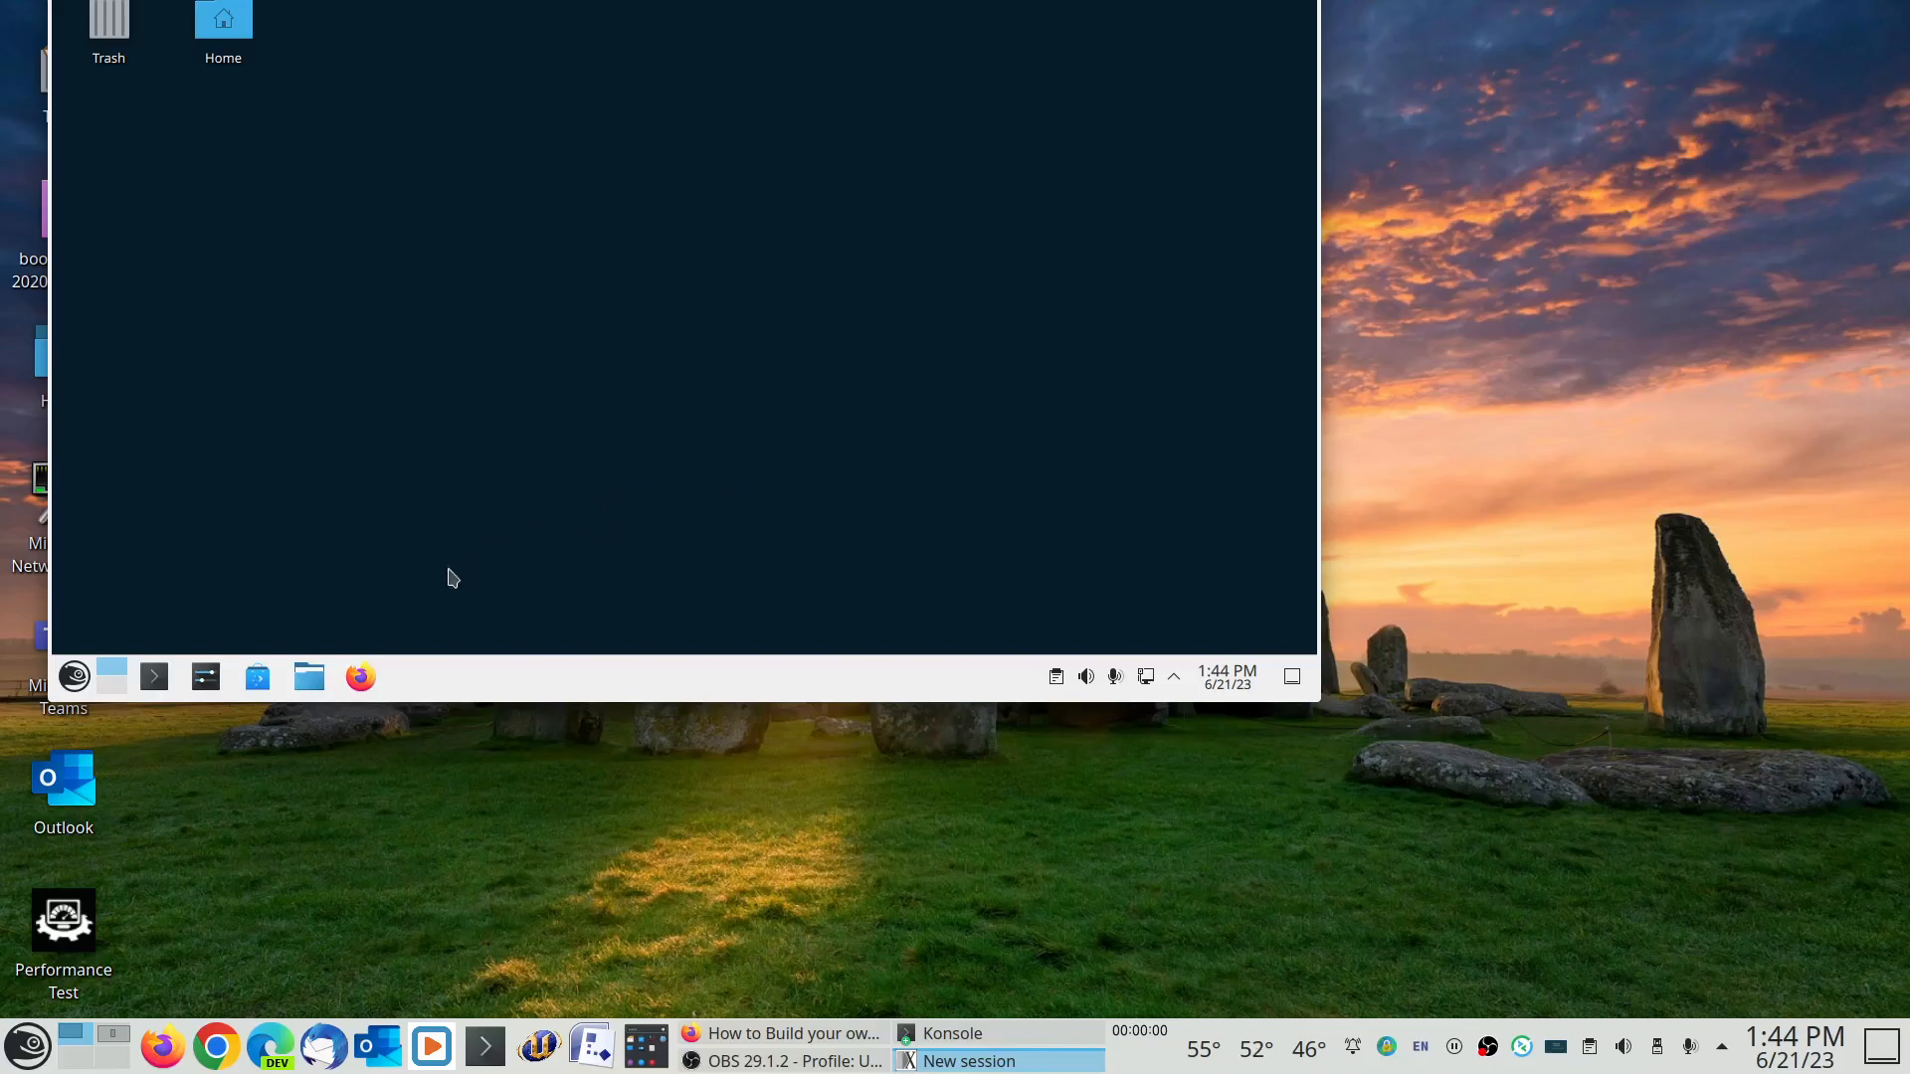
{"action": "mouse_move", "coordinate": [584, 557]}
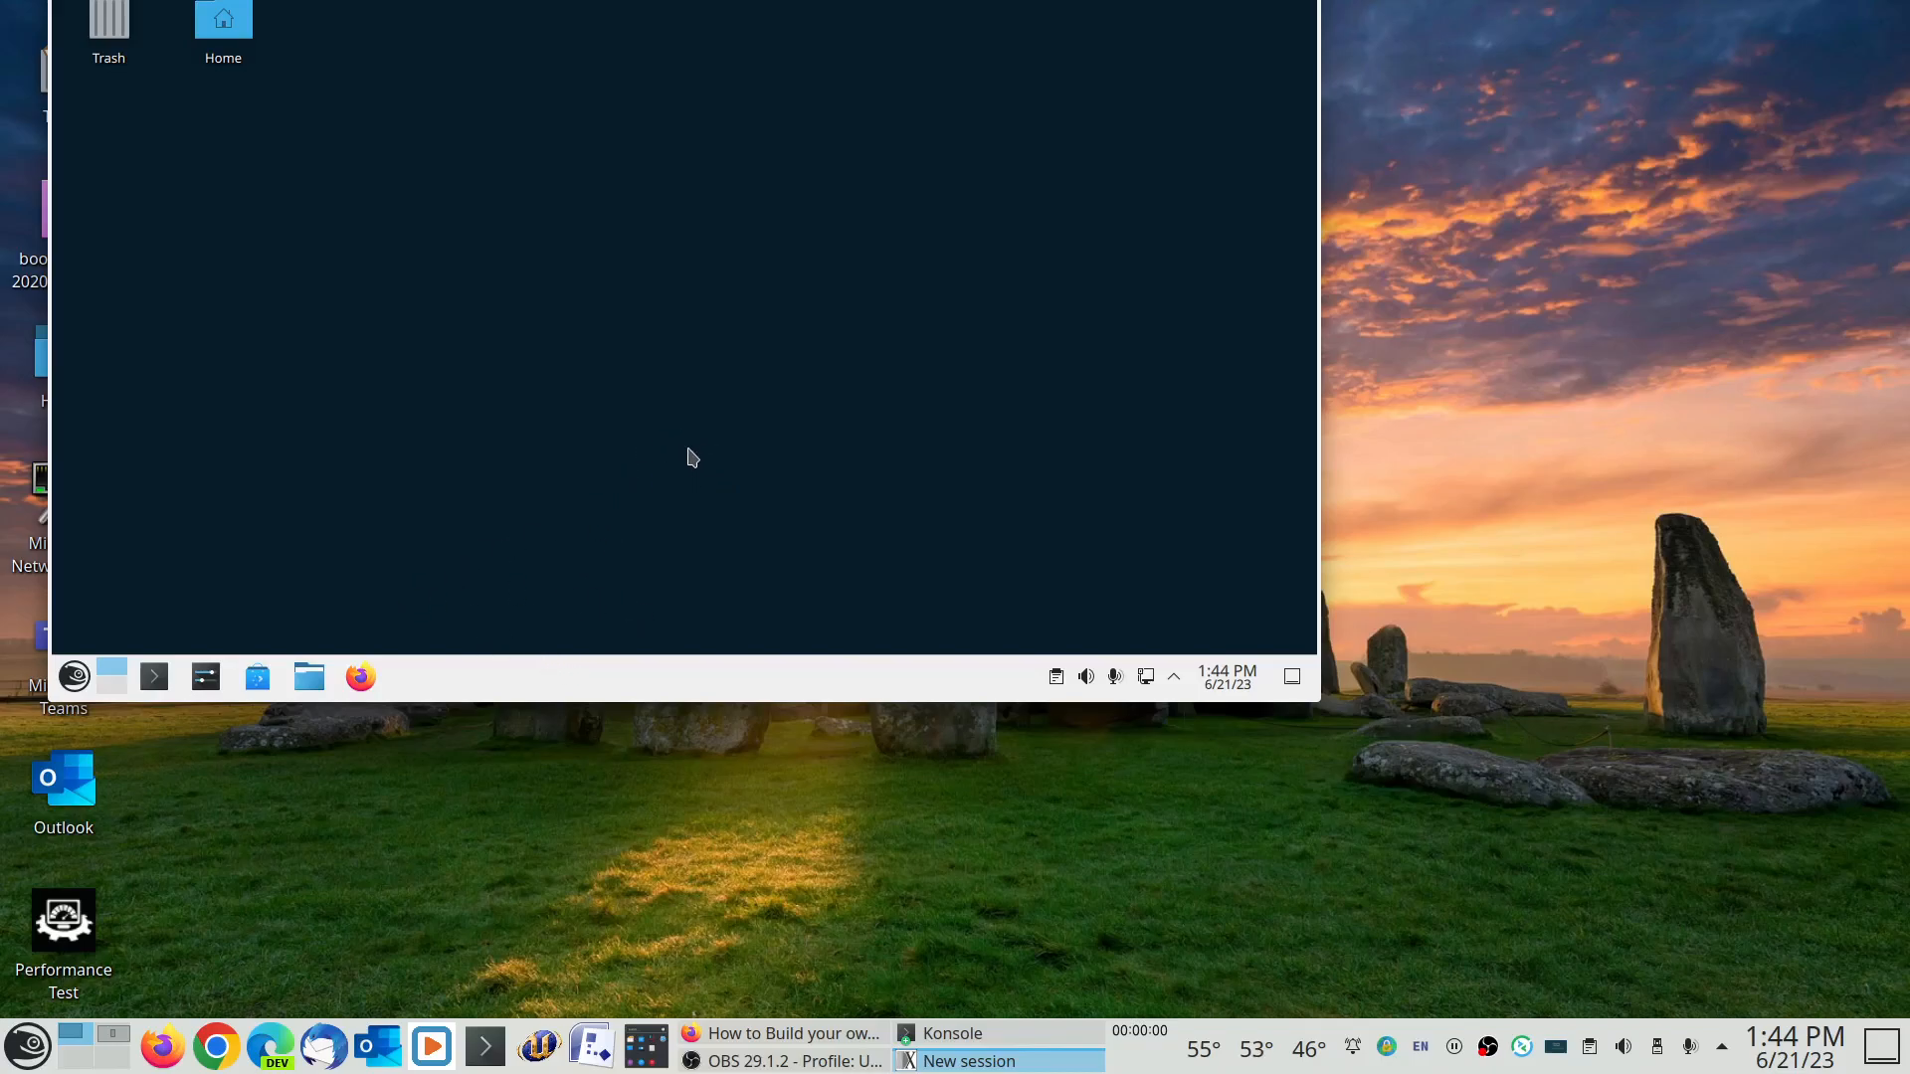
{"action": "mouse_move", "coordinate": [694, 452]}
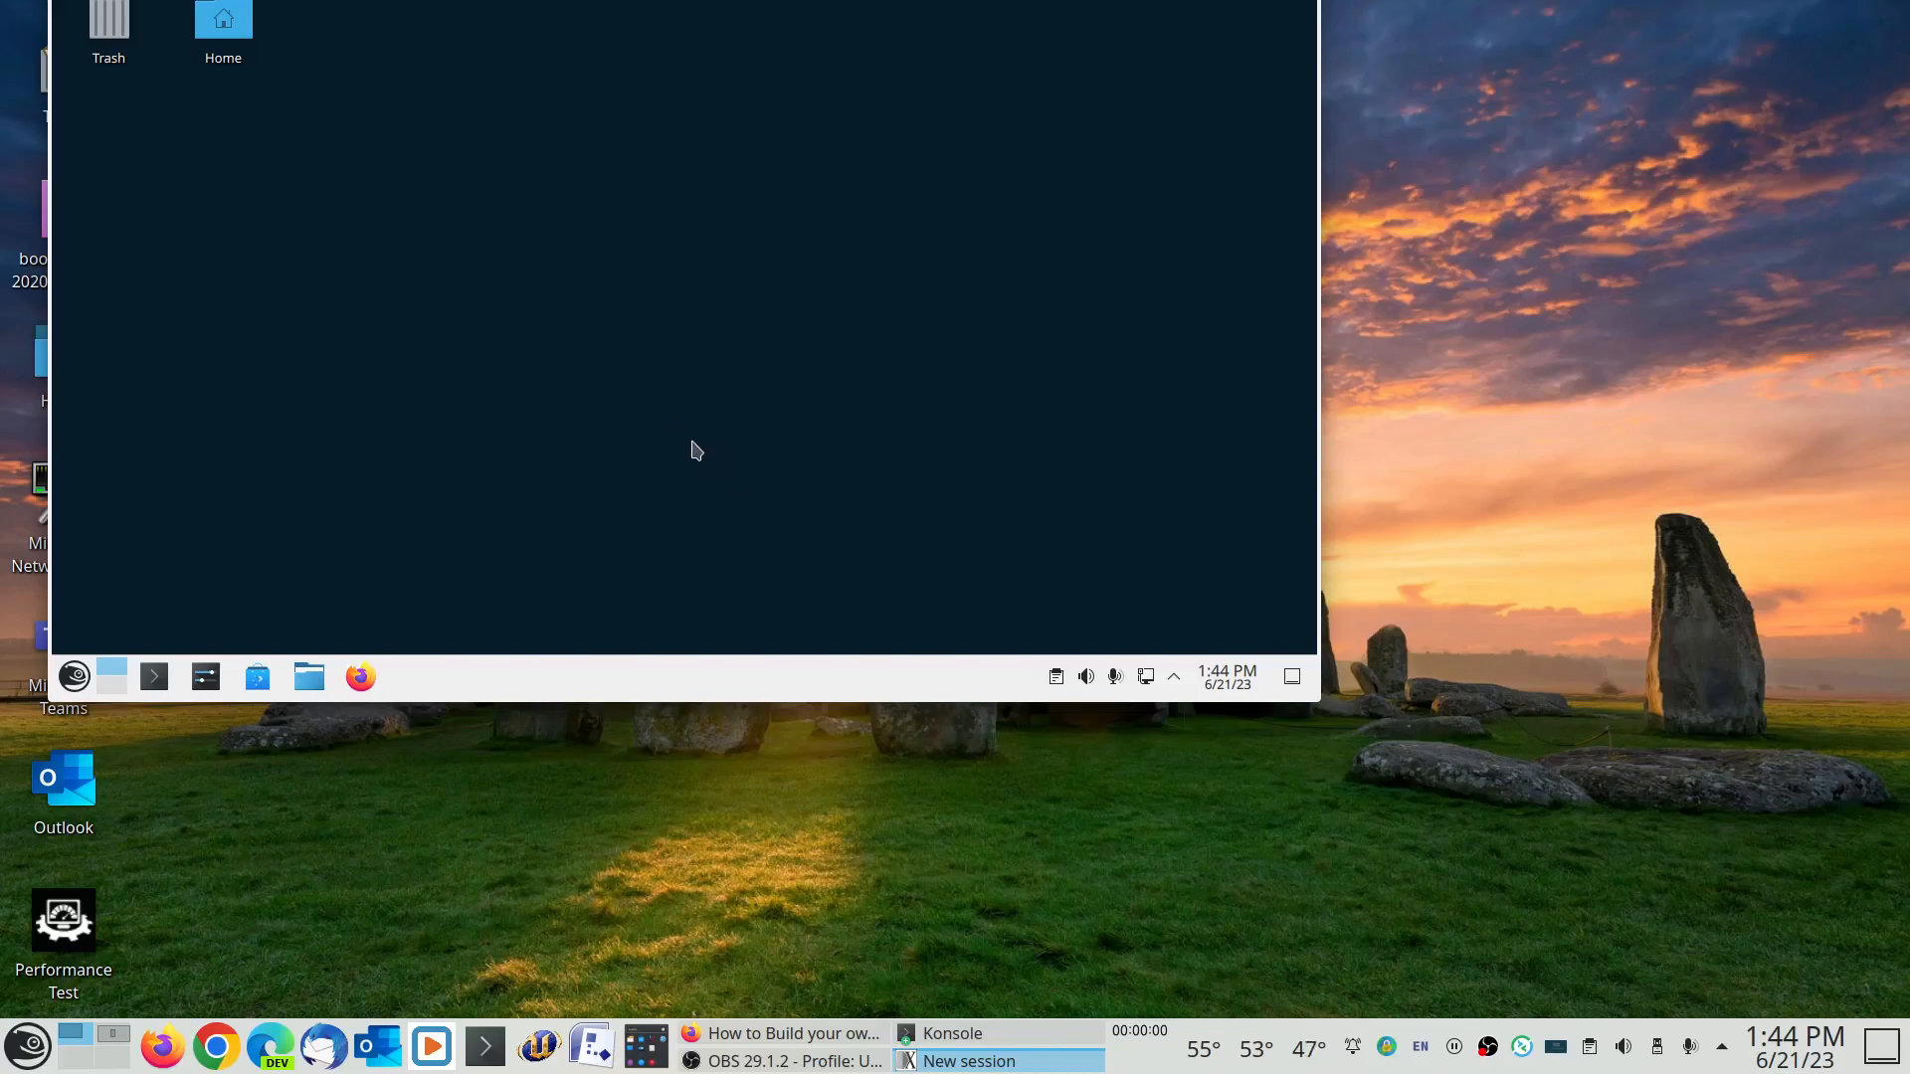
{"action": "mouse_move", "coordinate": [690, 430]}
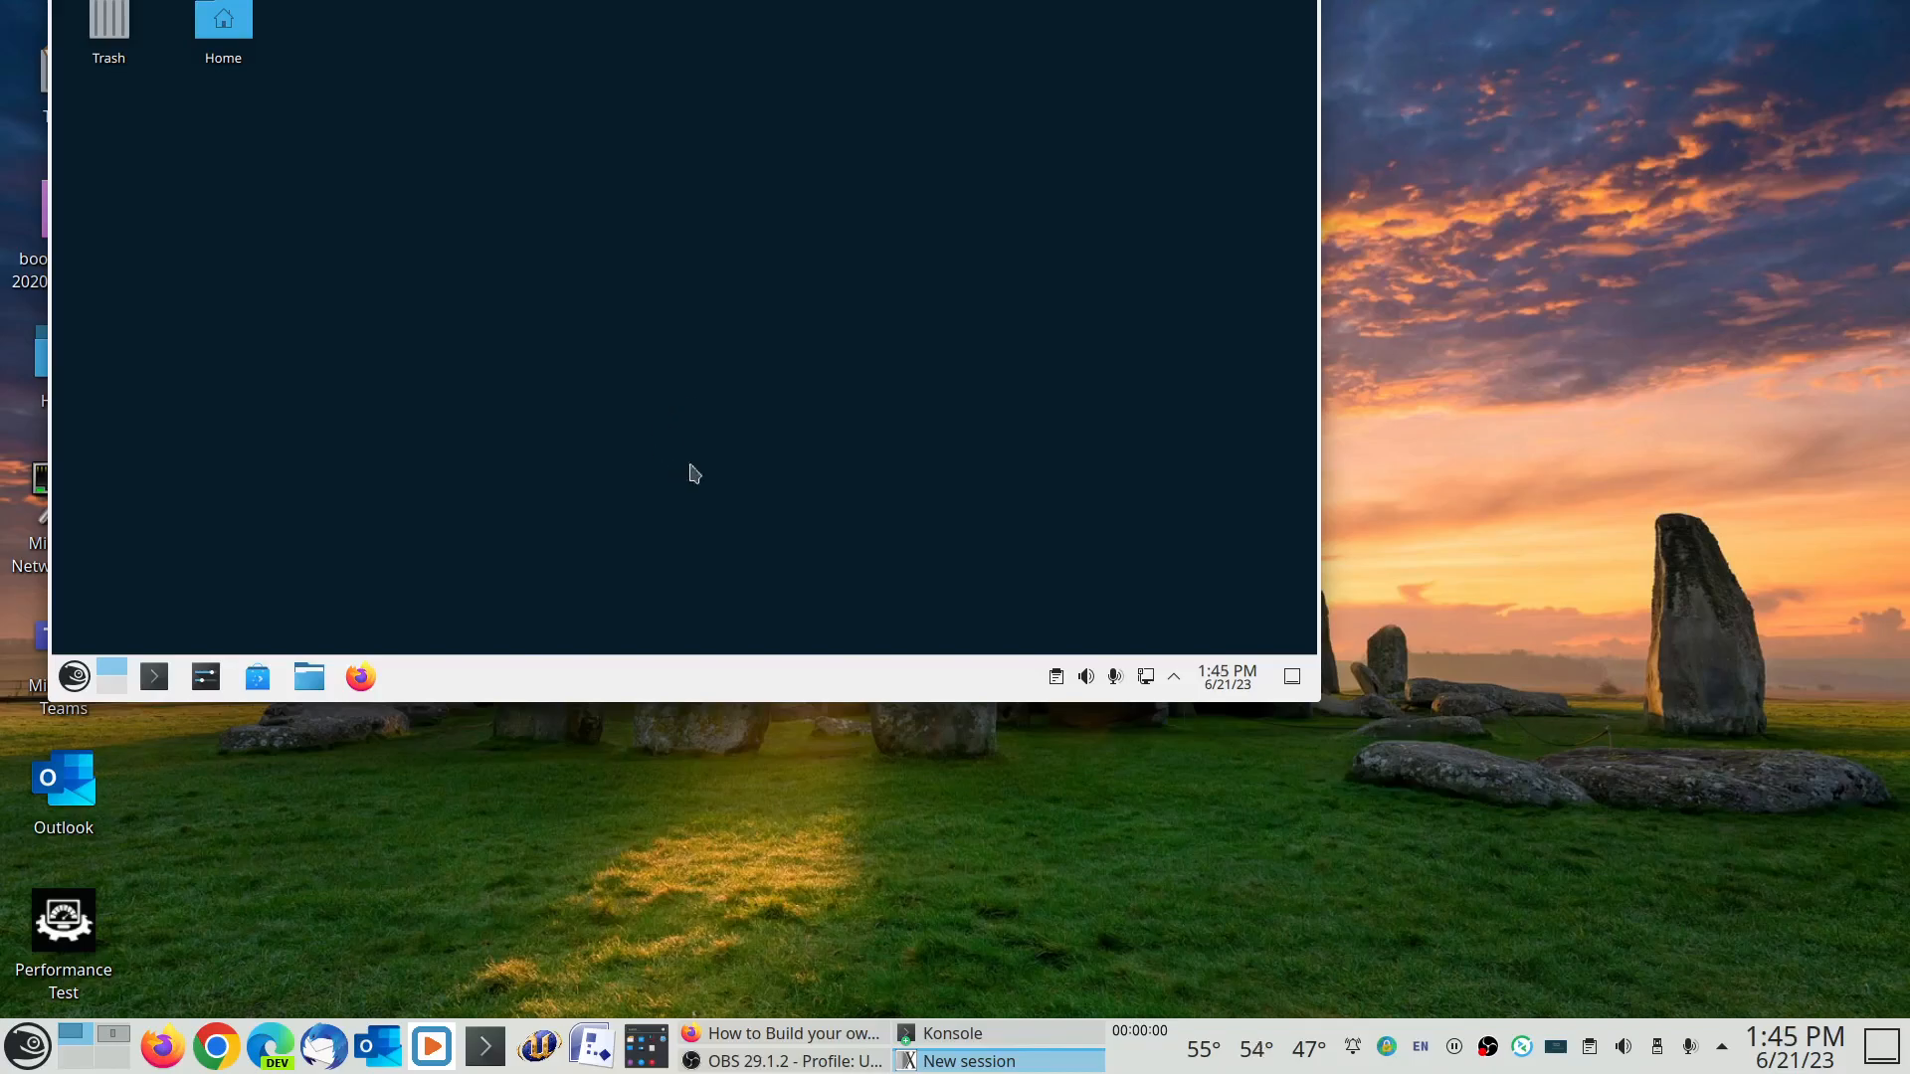
{"action": "mouse_move", "coordinate": [800, 563]}
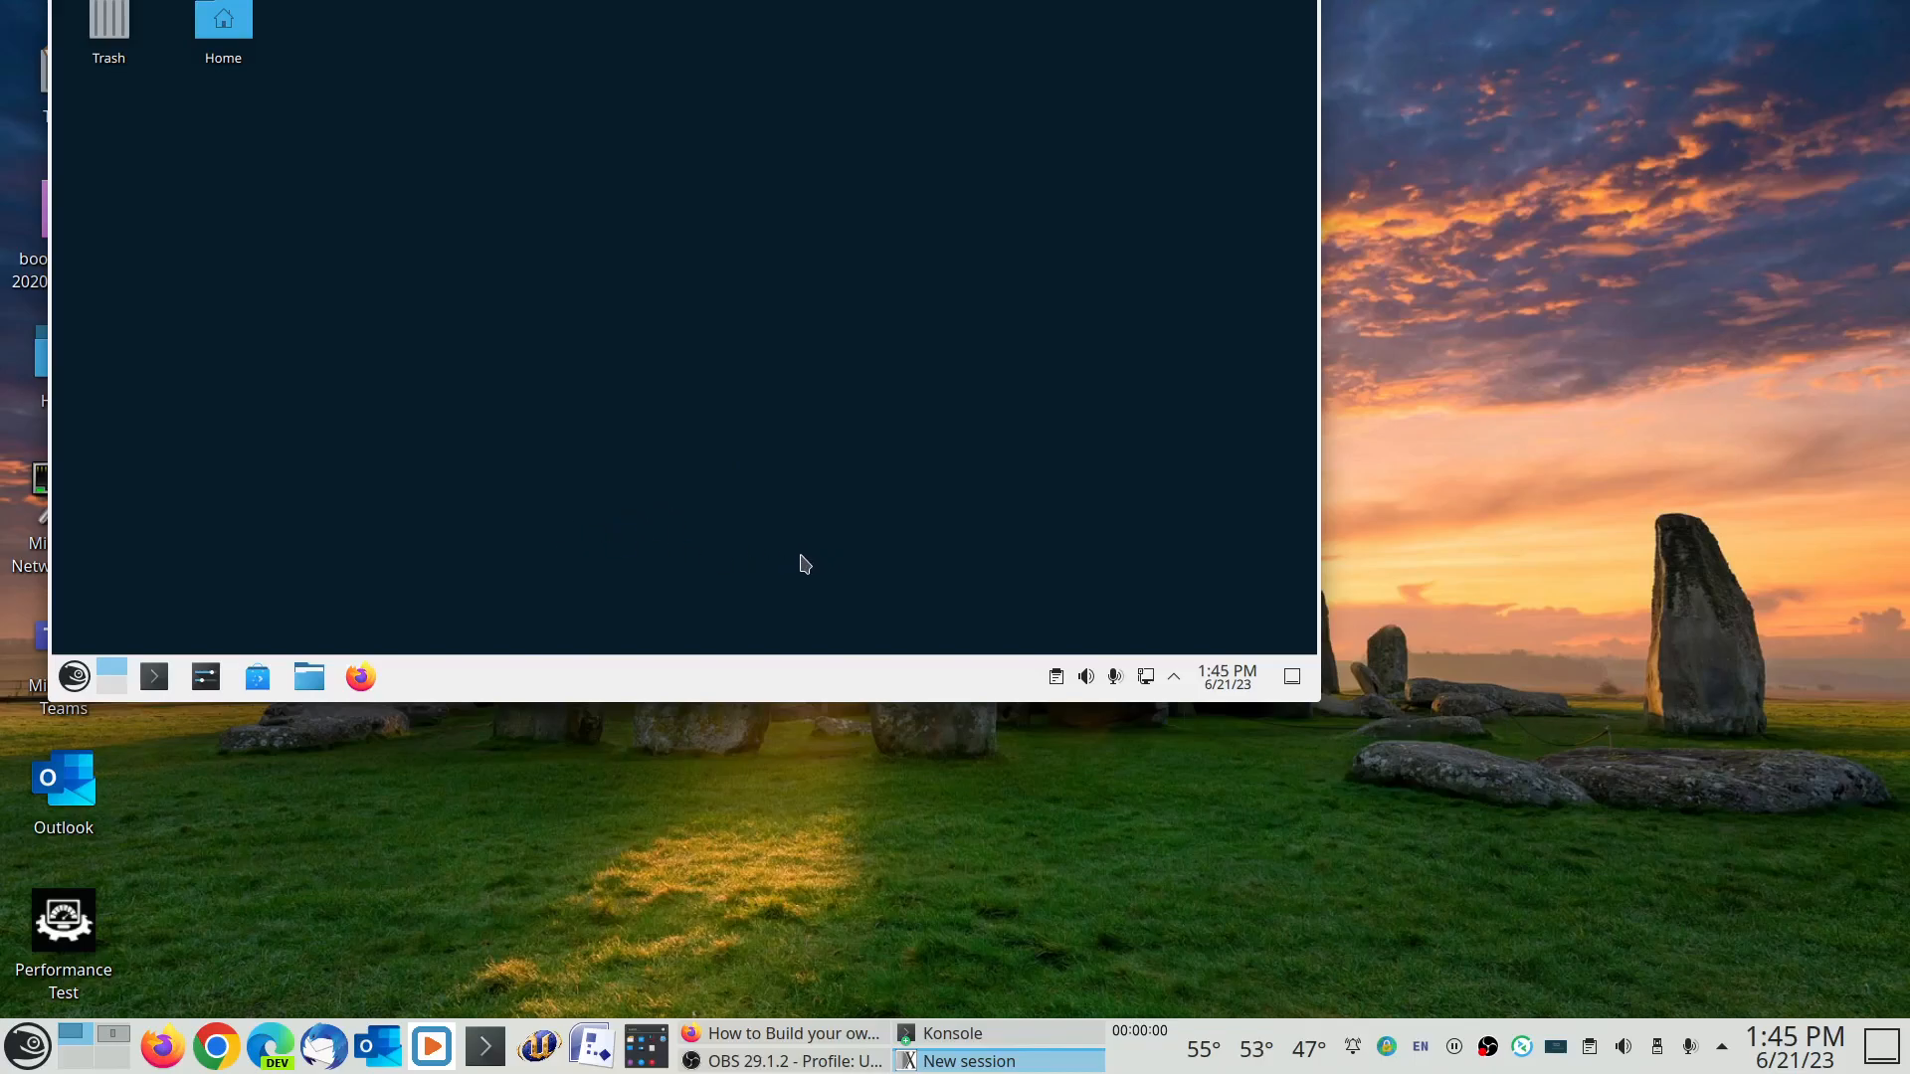
{"action": "mouse_move", "coordinate": [818, 312]}
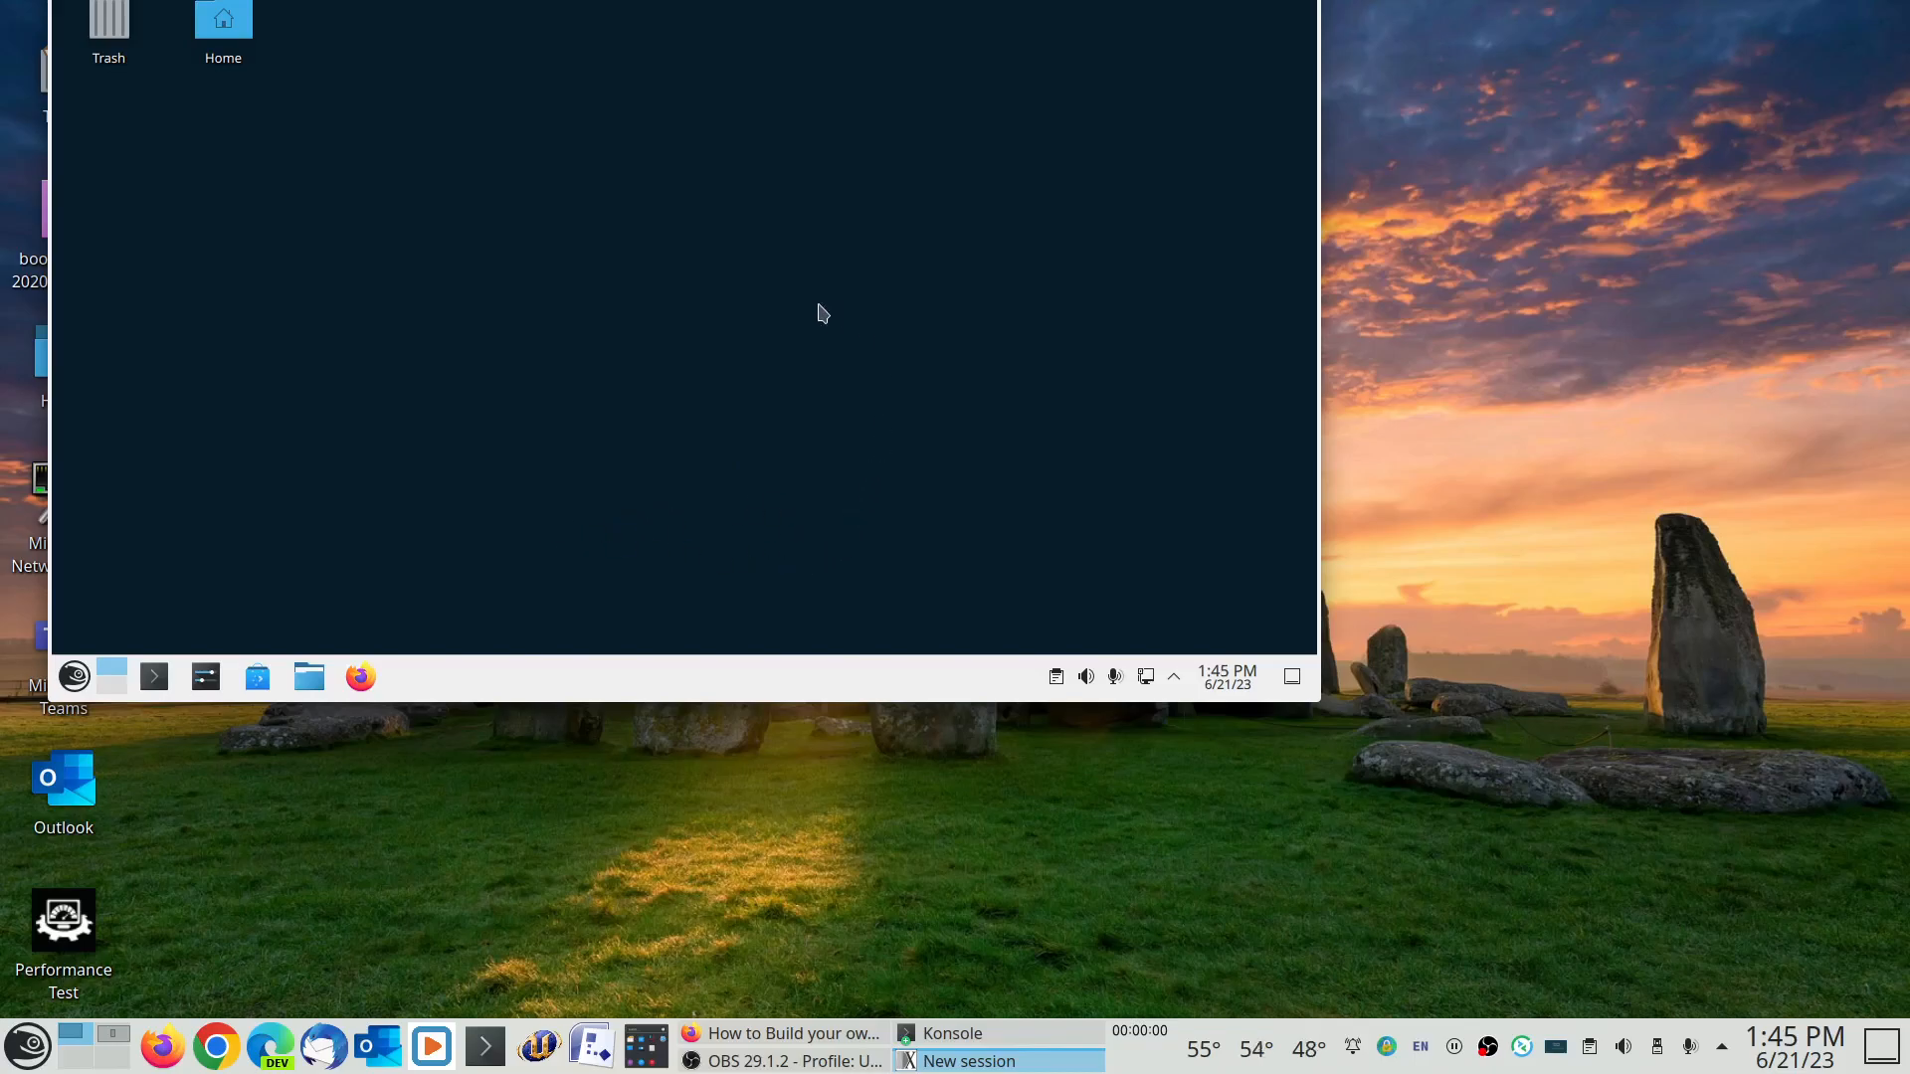
{"action": "mouse_move", "coordinate": [1325, 720]}
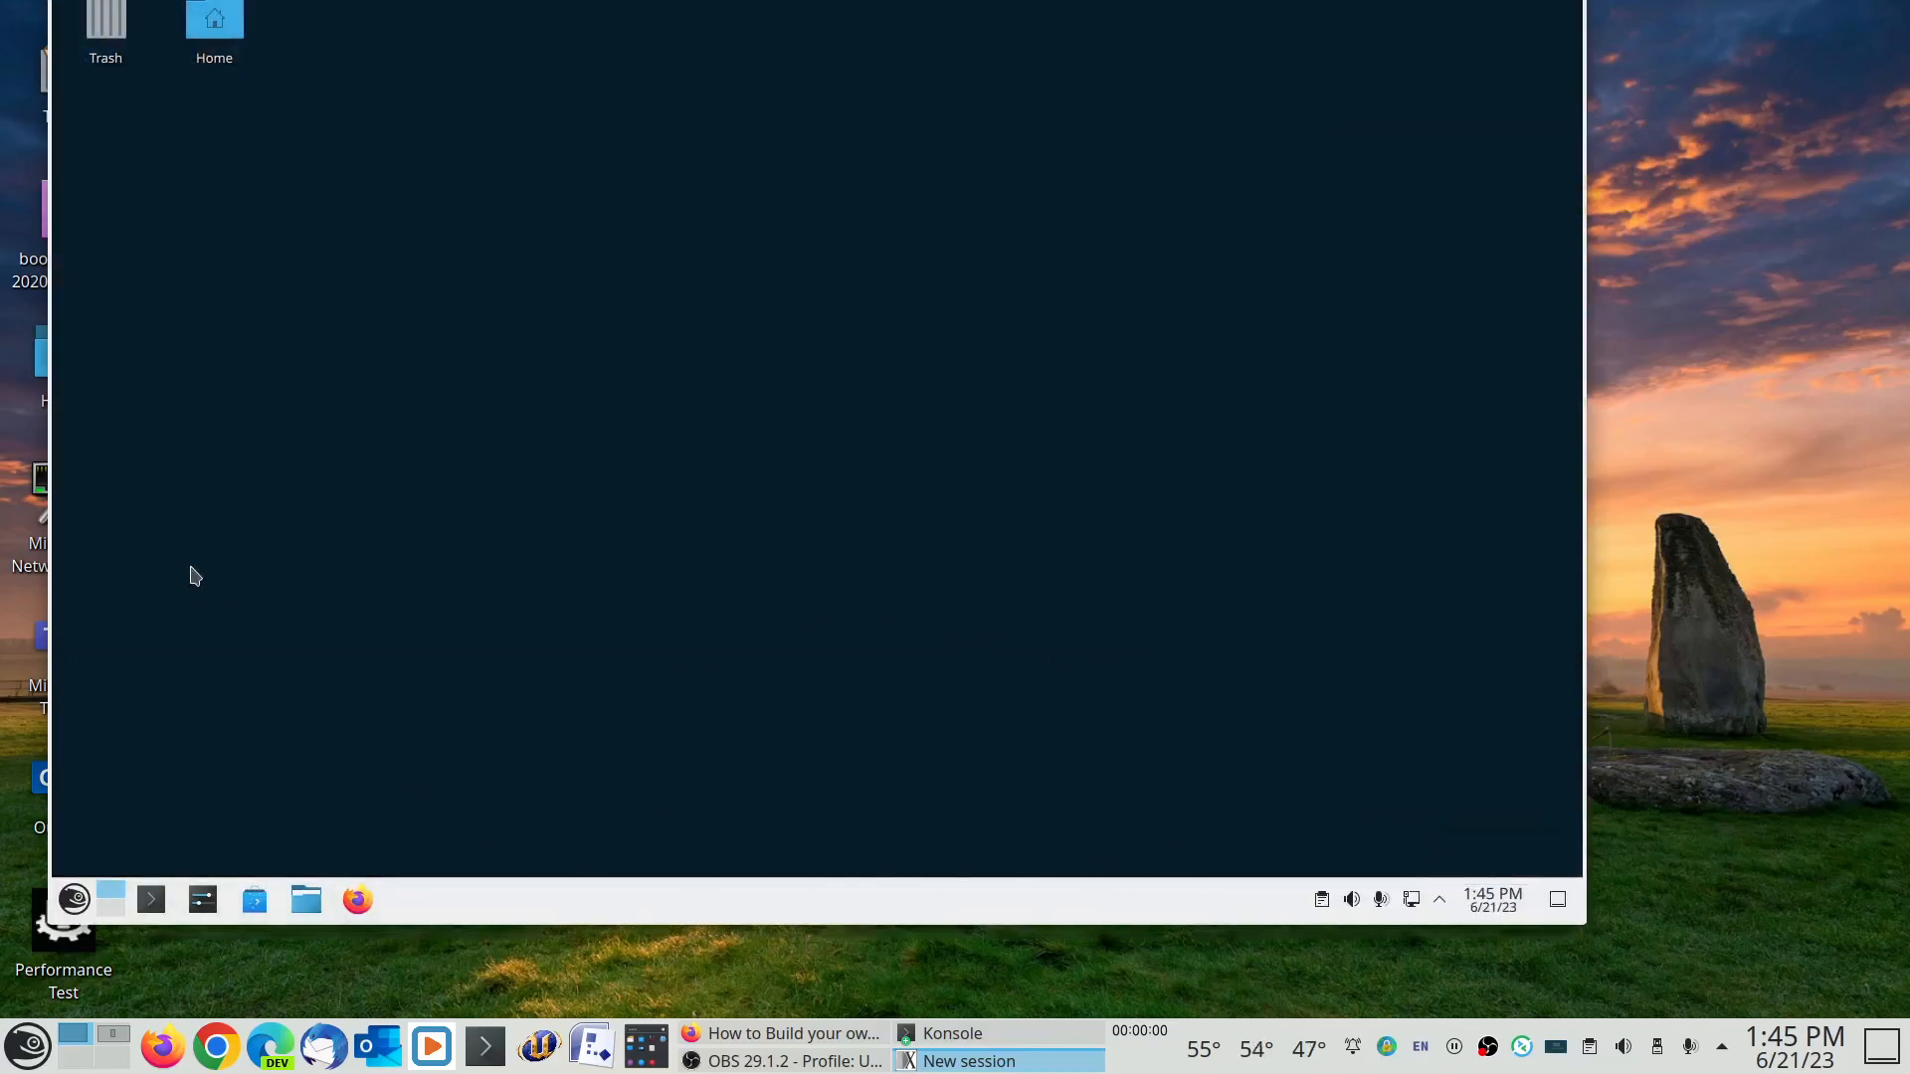
{"action": "mouse_move", "coordinate": [1595, 950]}
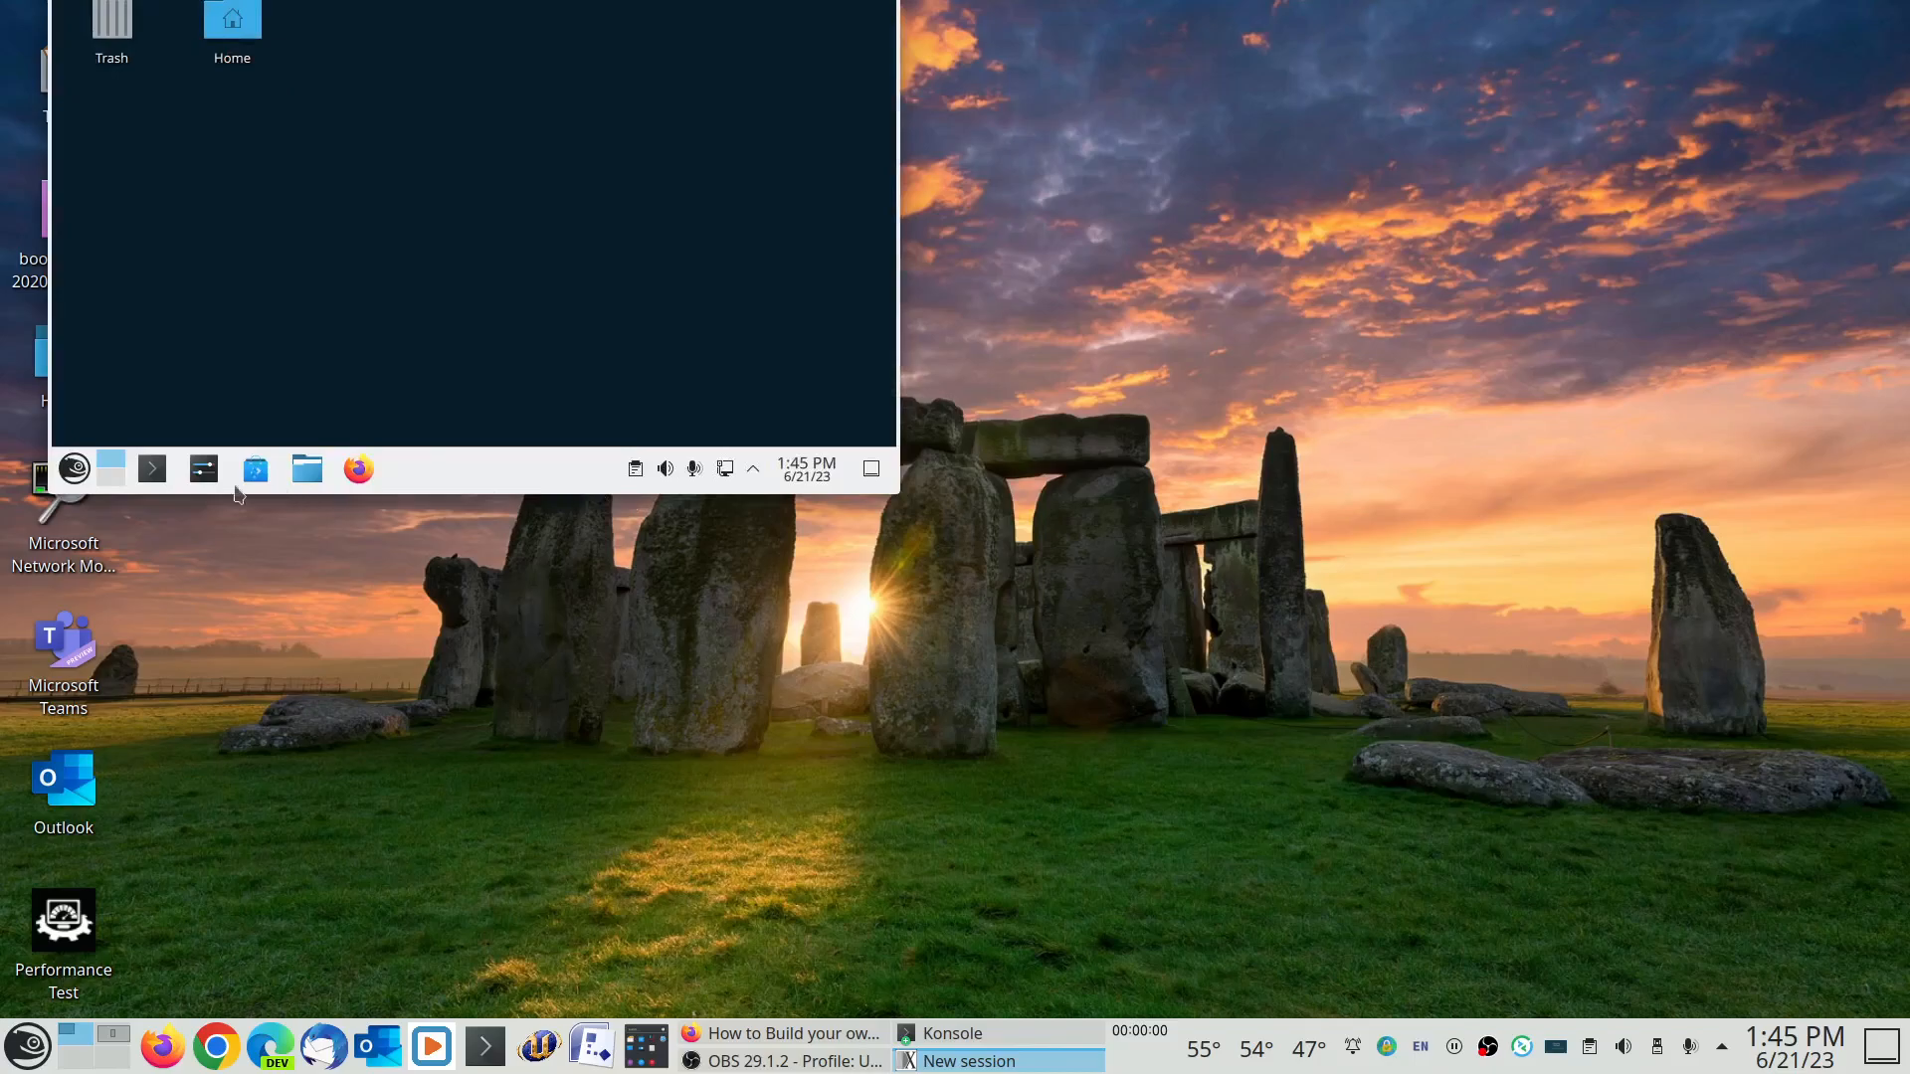
{"action": "mouse_move", "coordinate": [768, 480]}
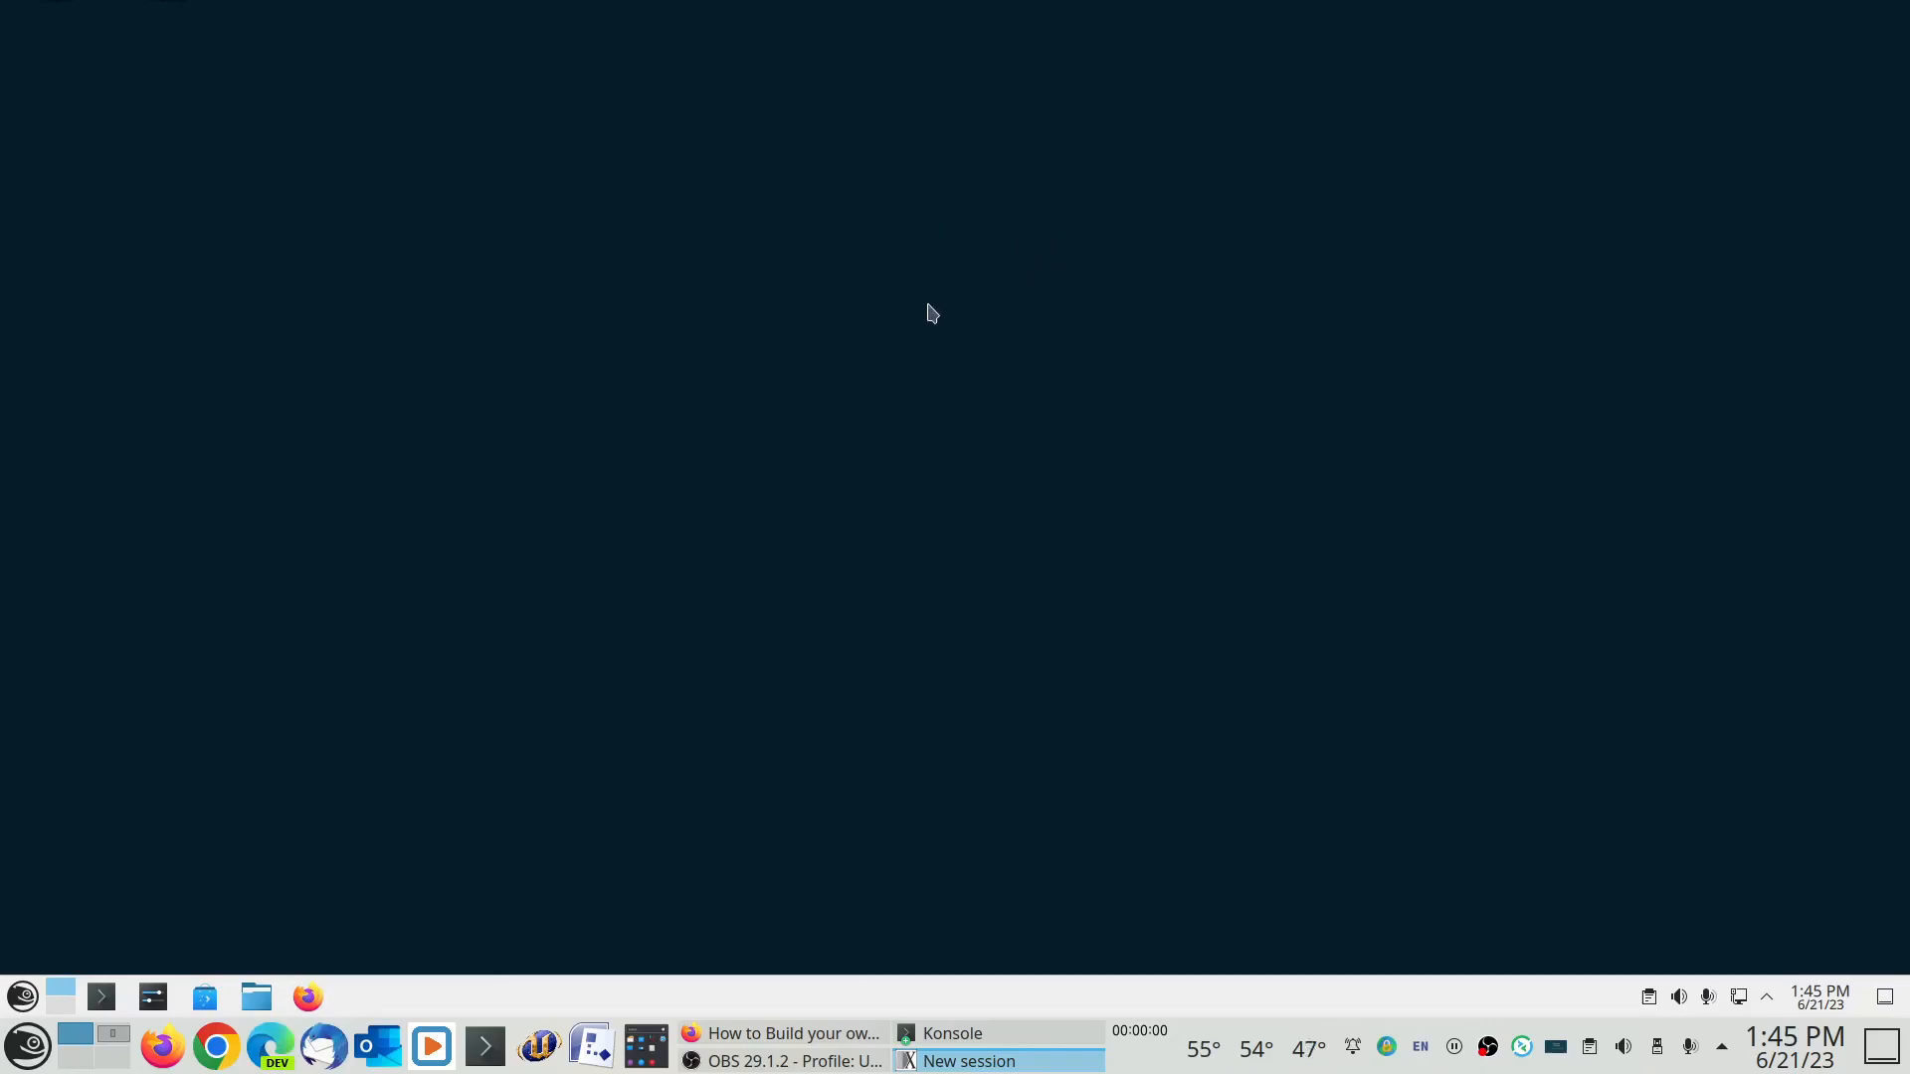
{"action": "mouse_move", "coordinate": [907, 312]}
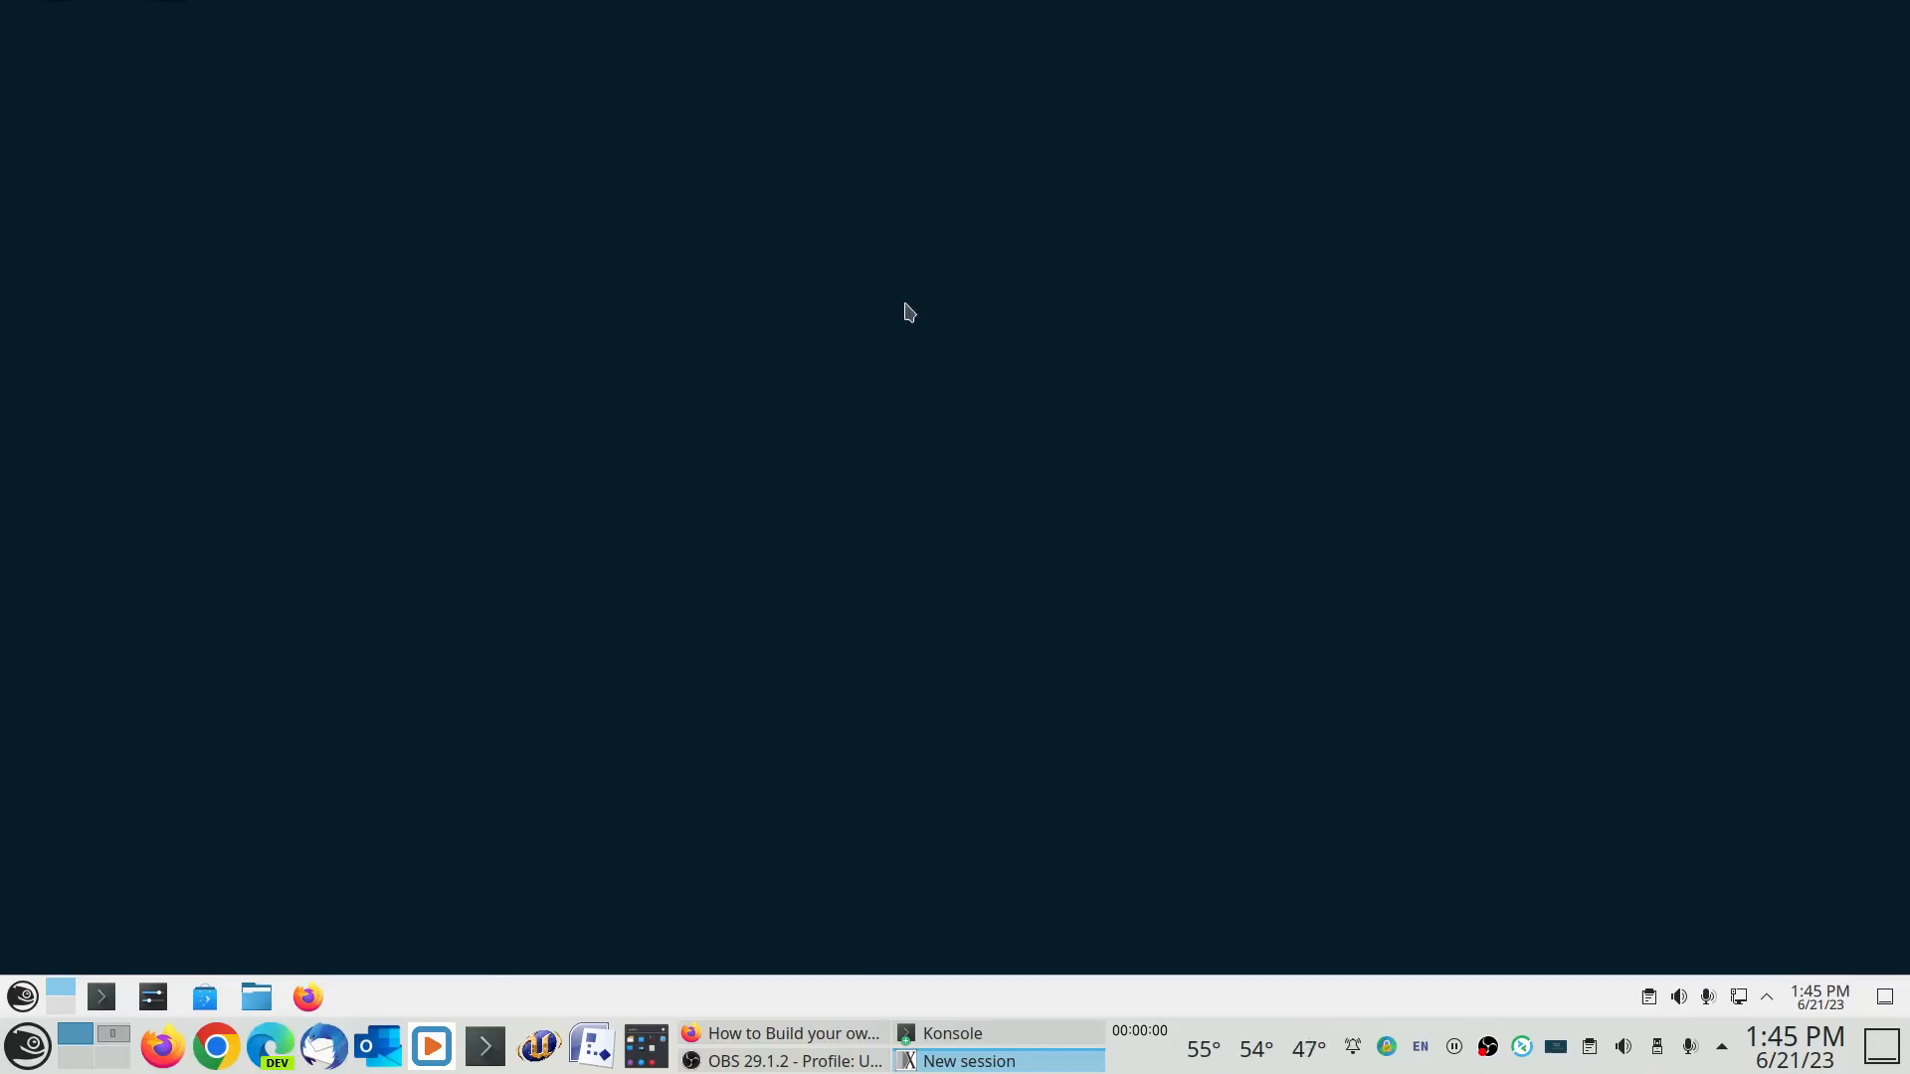
{"action": "mouse_move", "coordinate": [834, 272]}
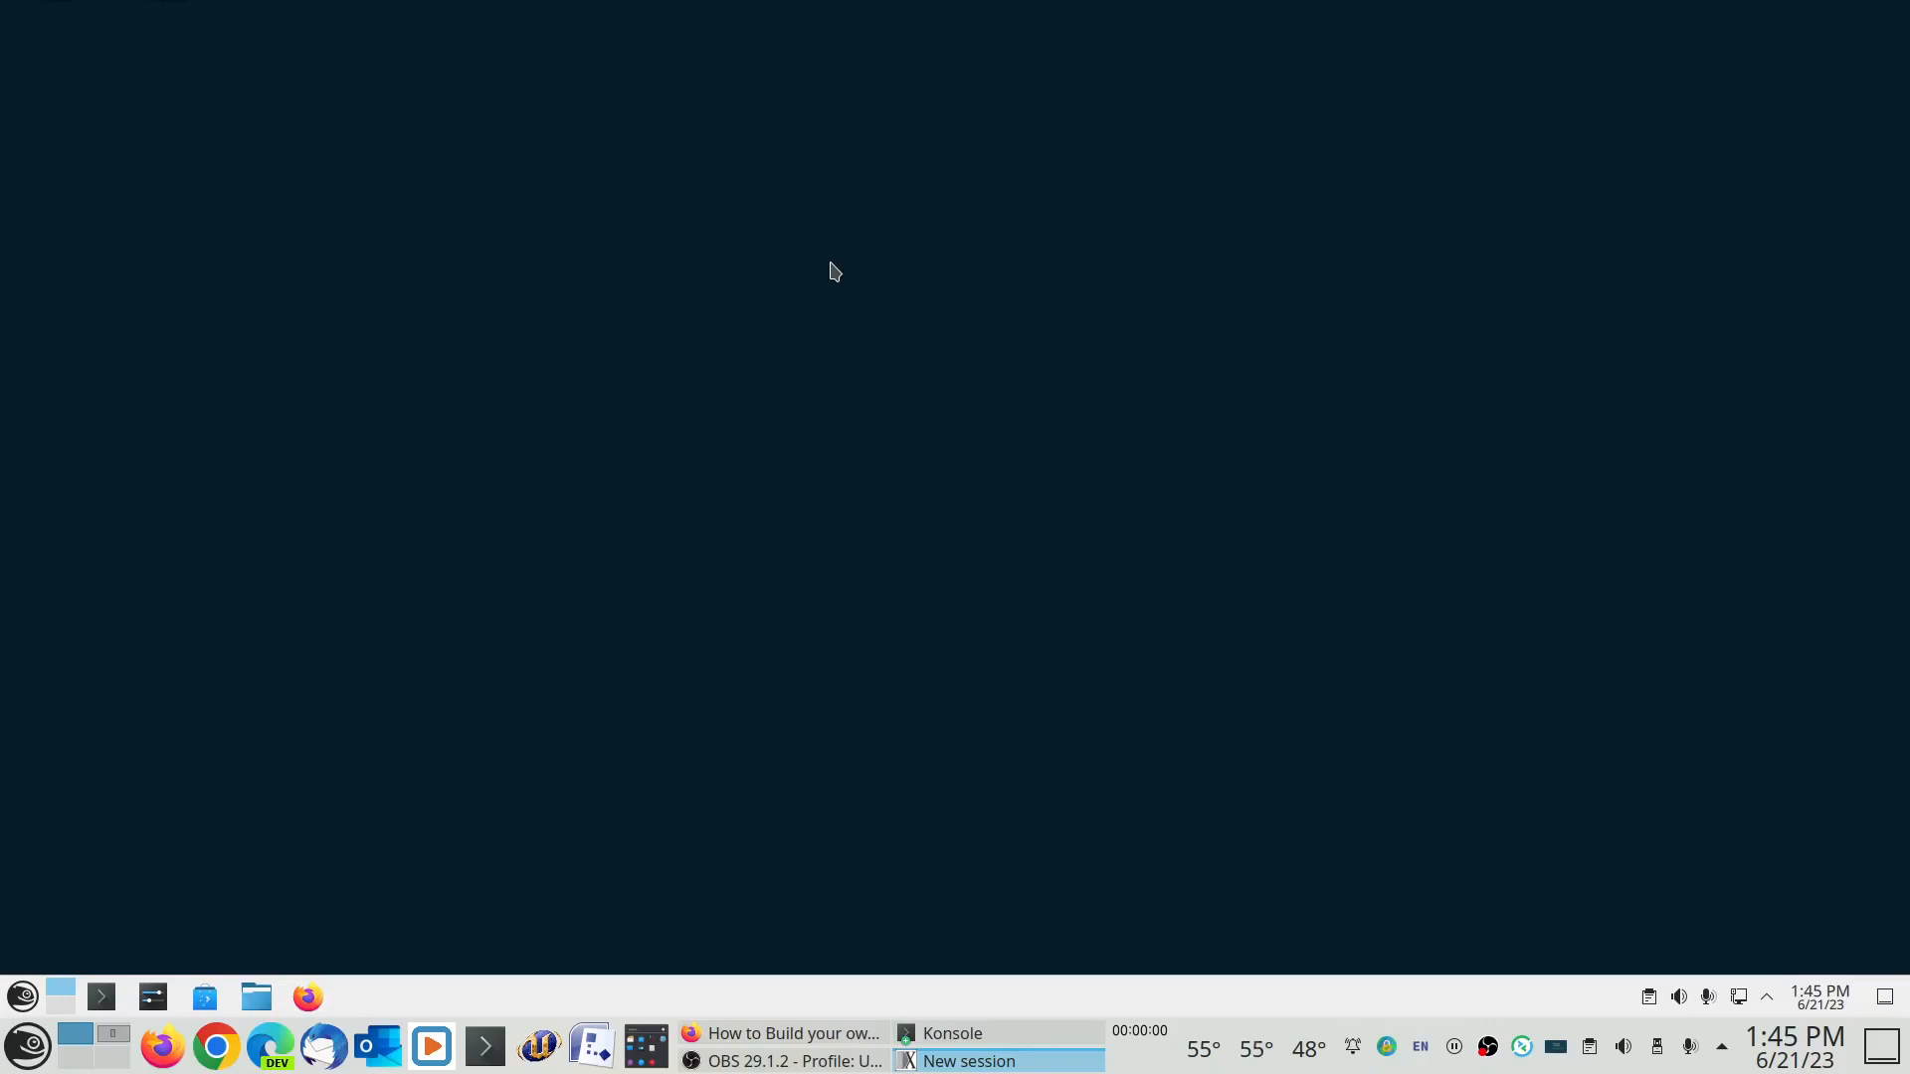
{"action": "mouse_move", "coordinate": [1062, 463]}
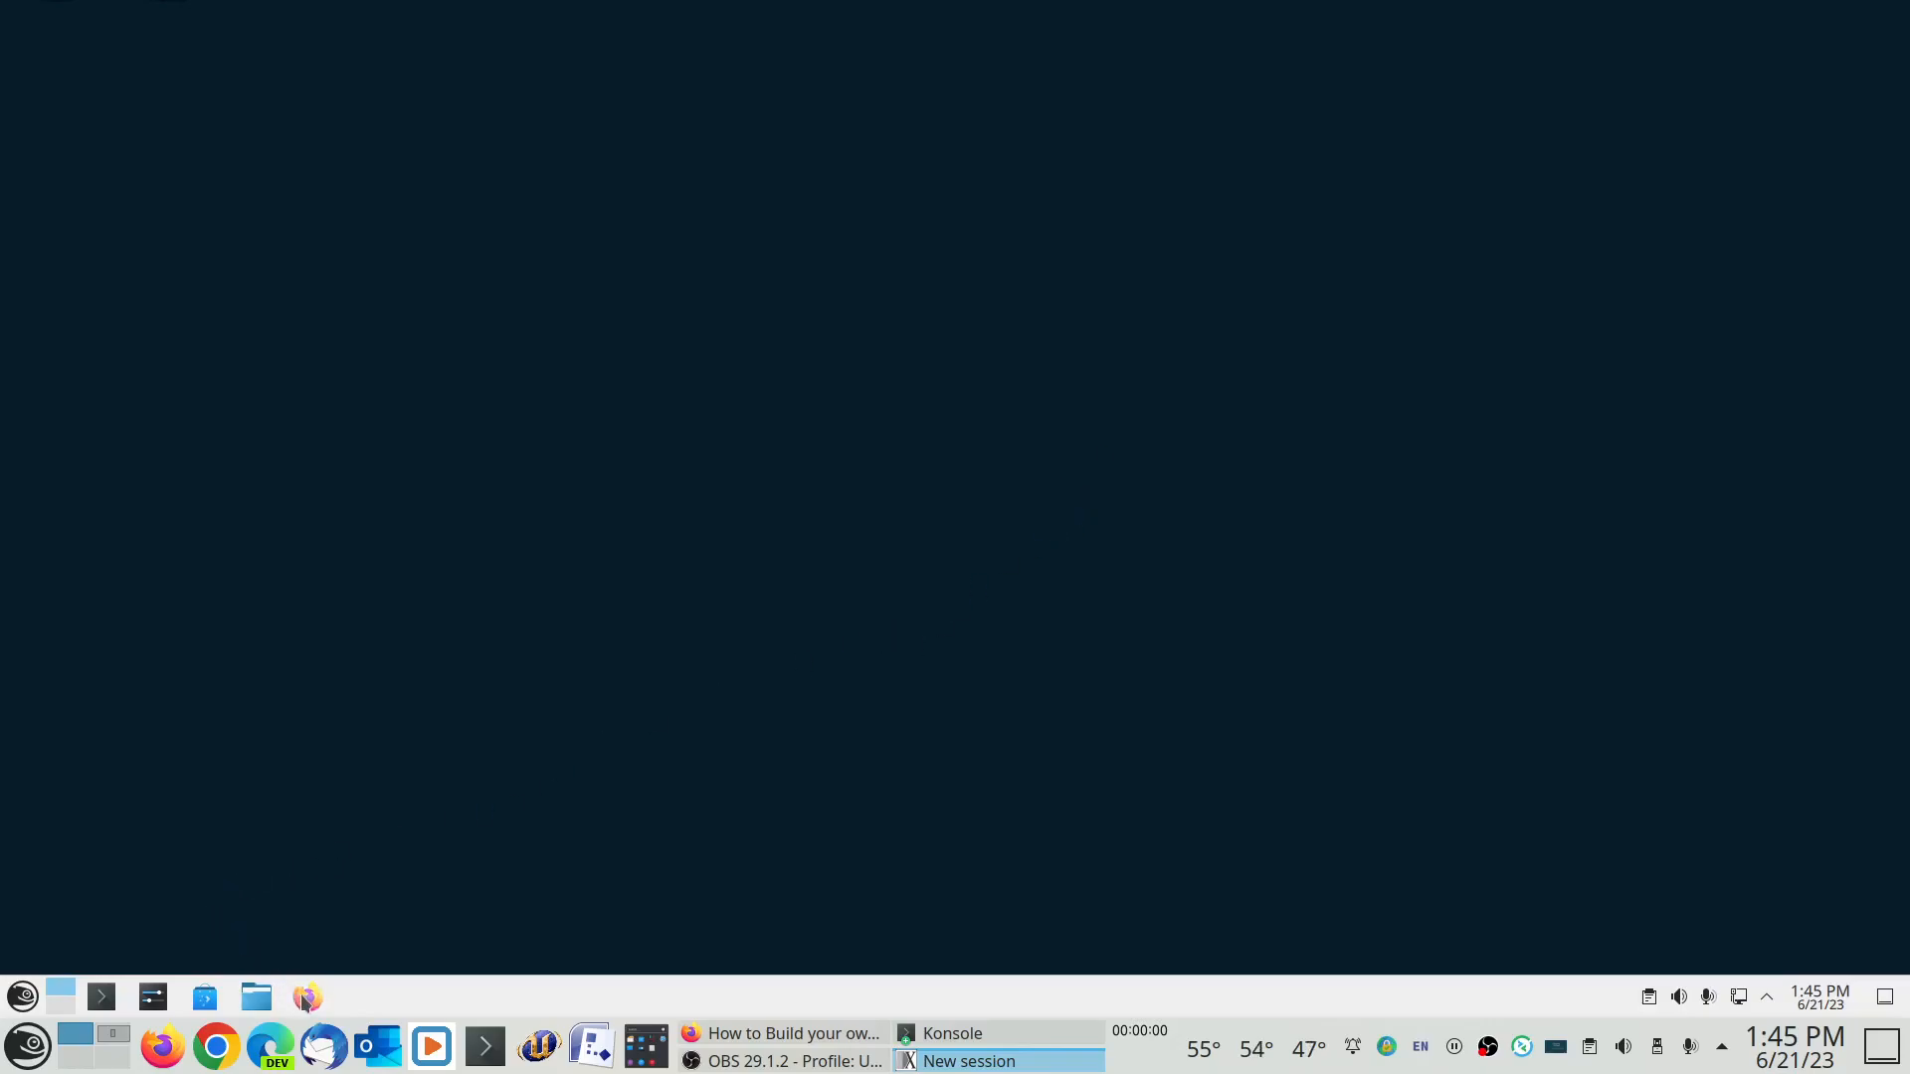
{"action": "mouse_move", "coordinate": [533, 879]}
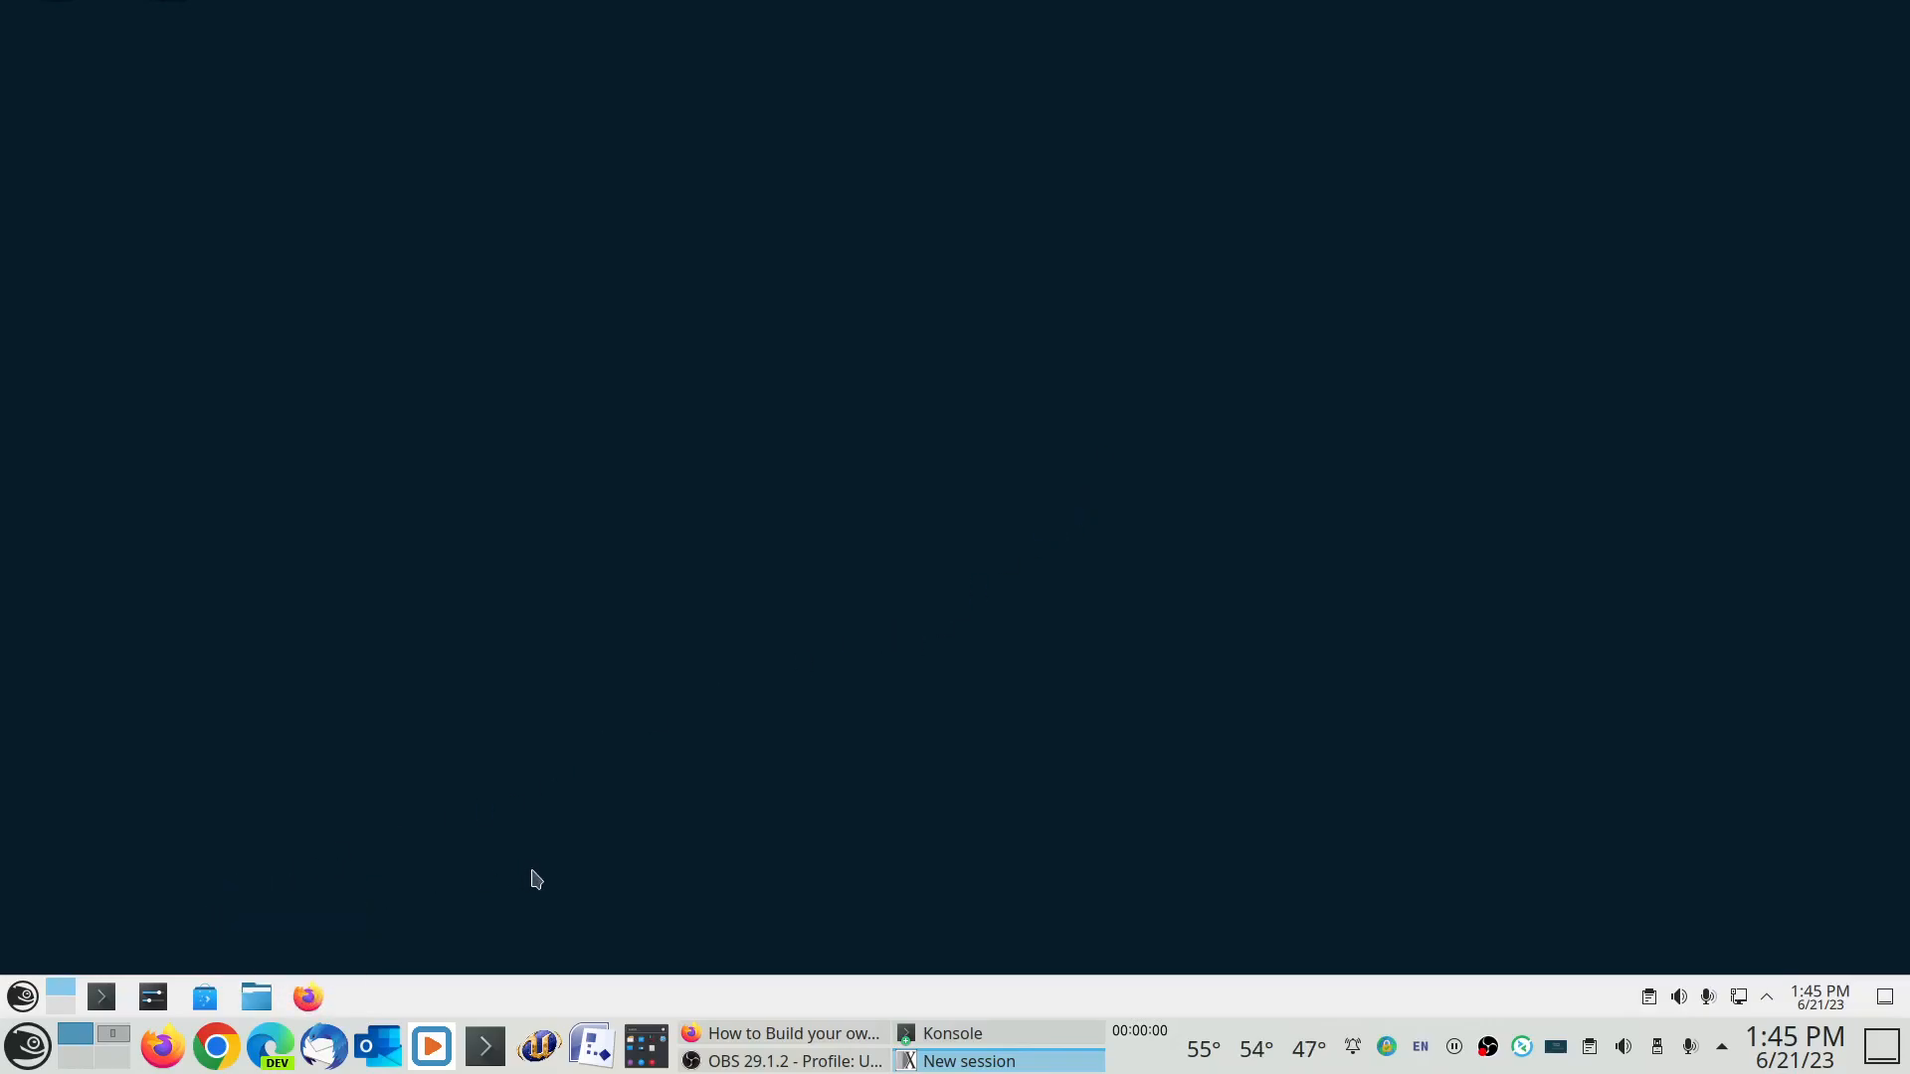
{"action": "mouse_move", "coordinate": [667, 799]}
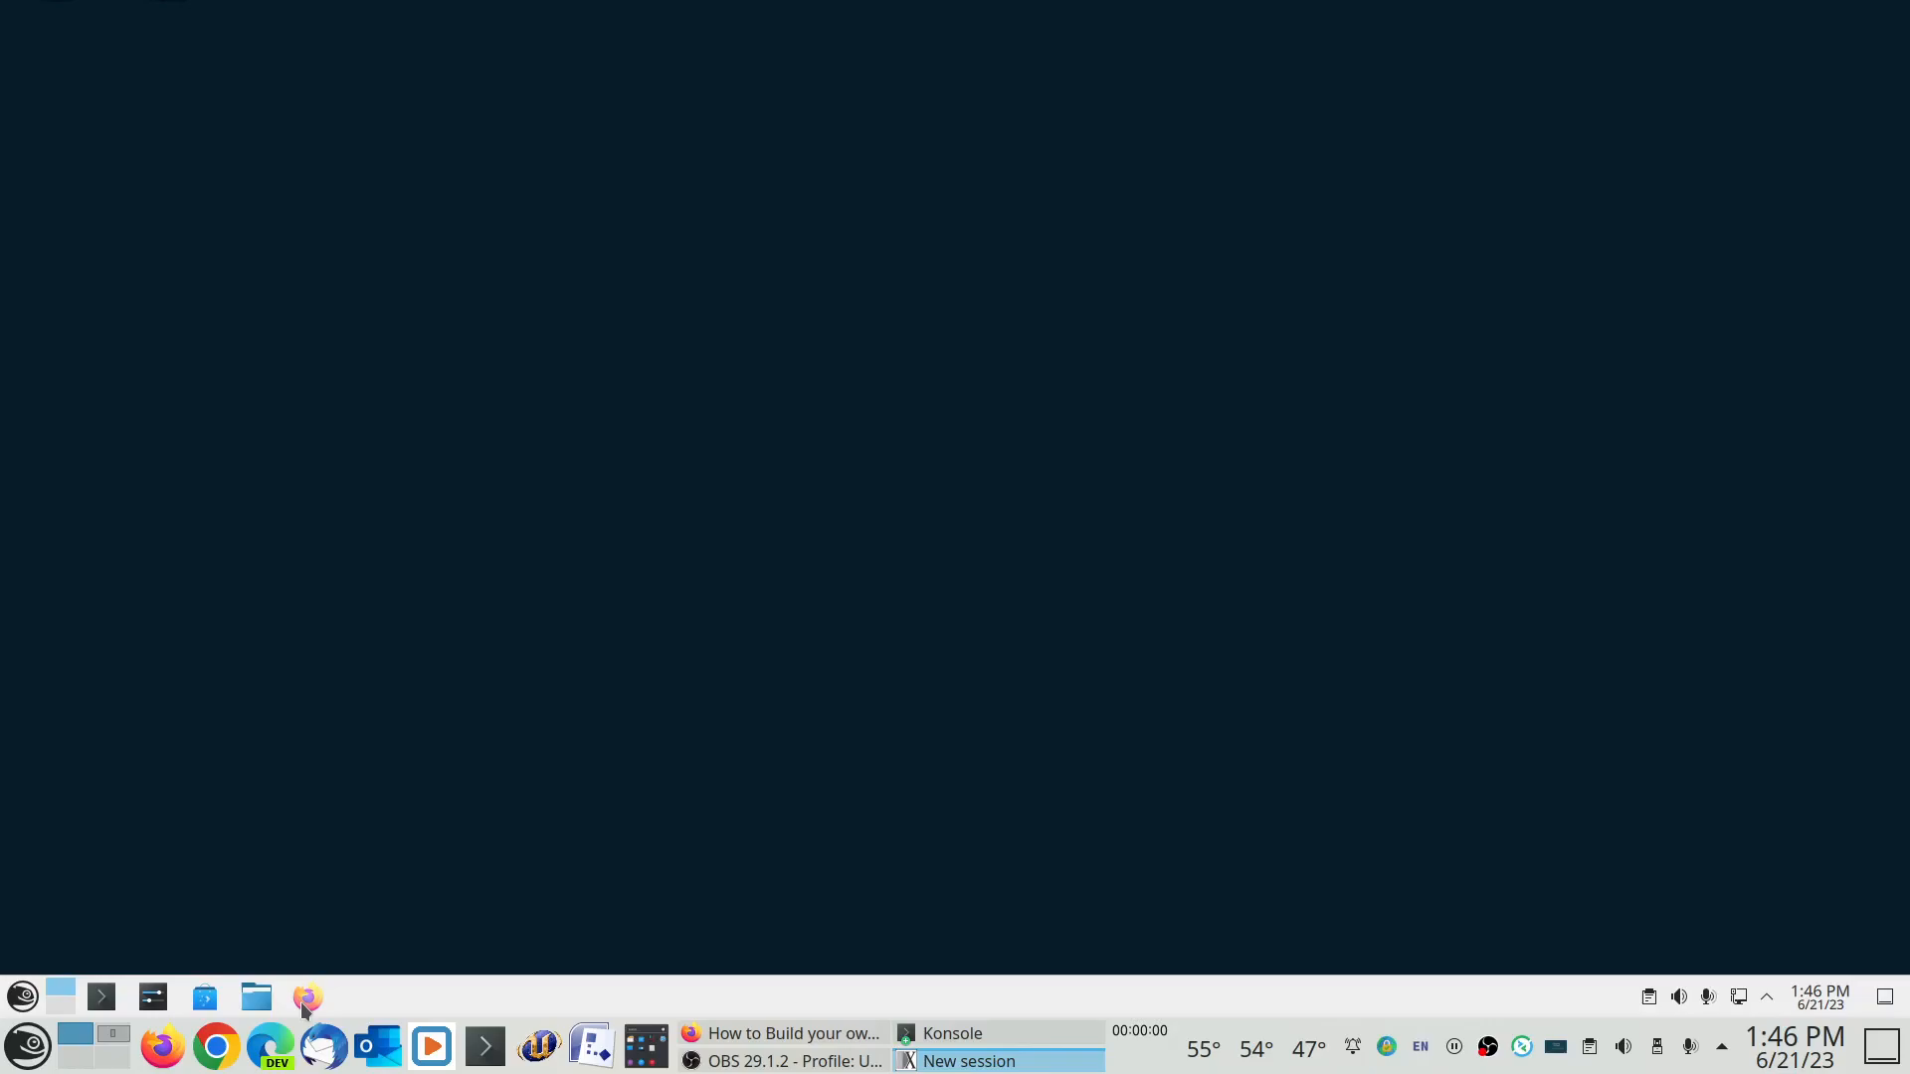
- Launch Firefox from the KDE panel and activate the DuckDuckGo search box
{"action": "left_click", "coordinate": [307, 996]}
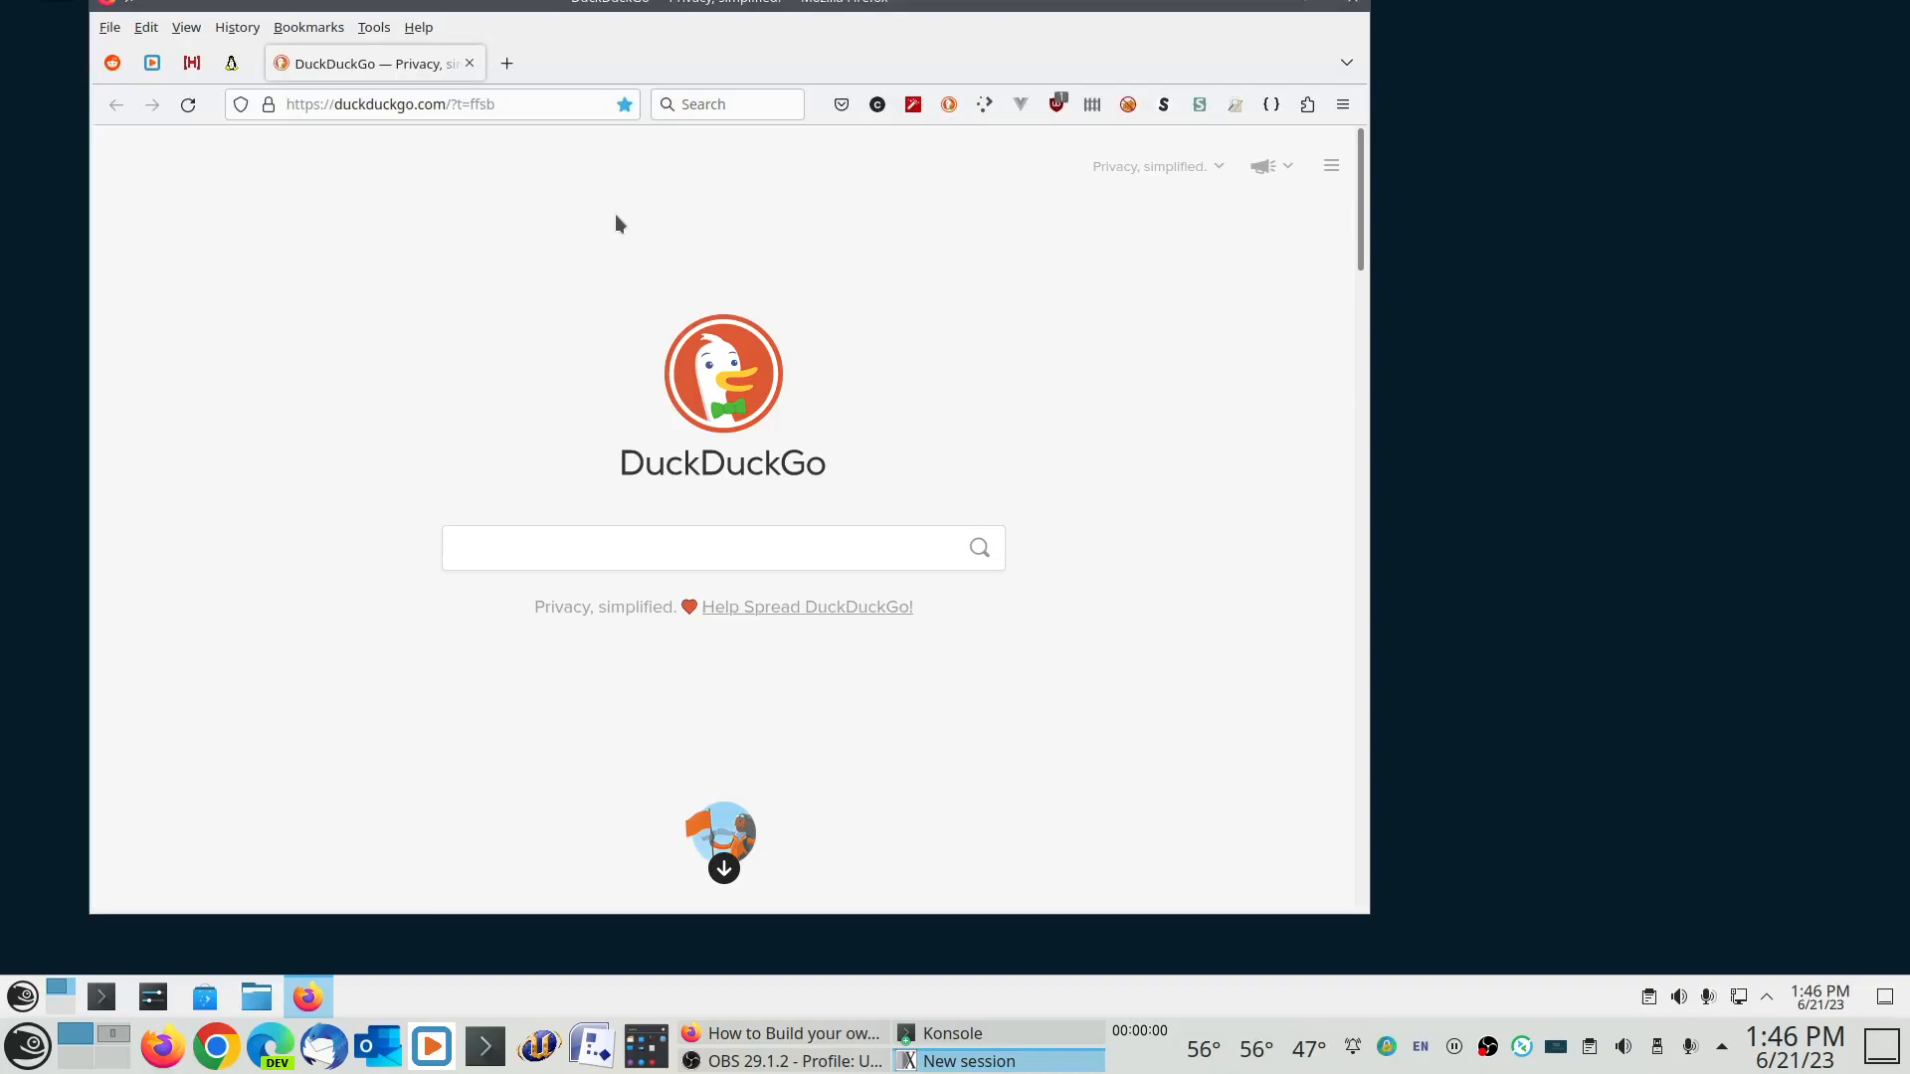
{"action": "left_click", "coordinate": [722, 547]}
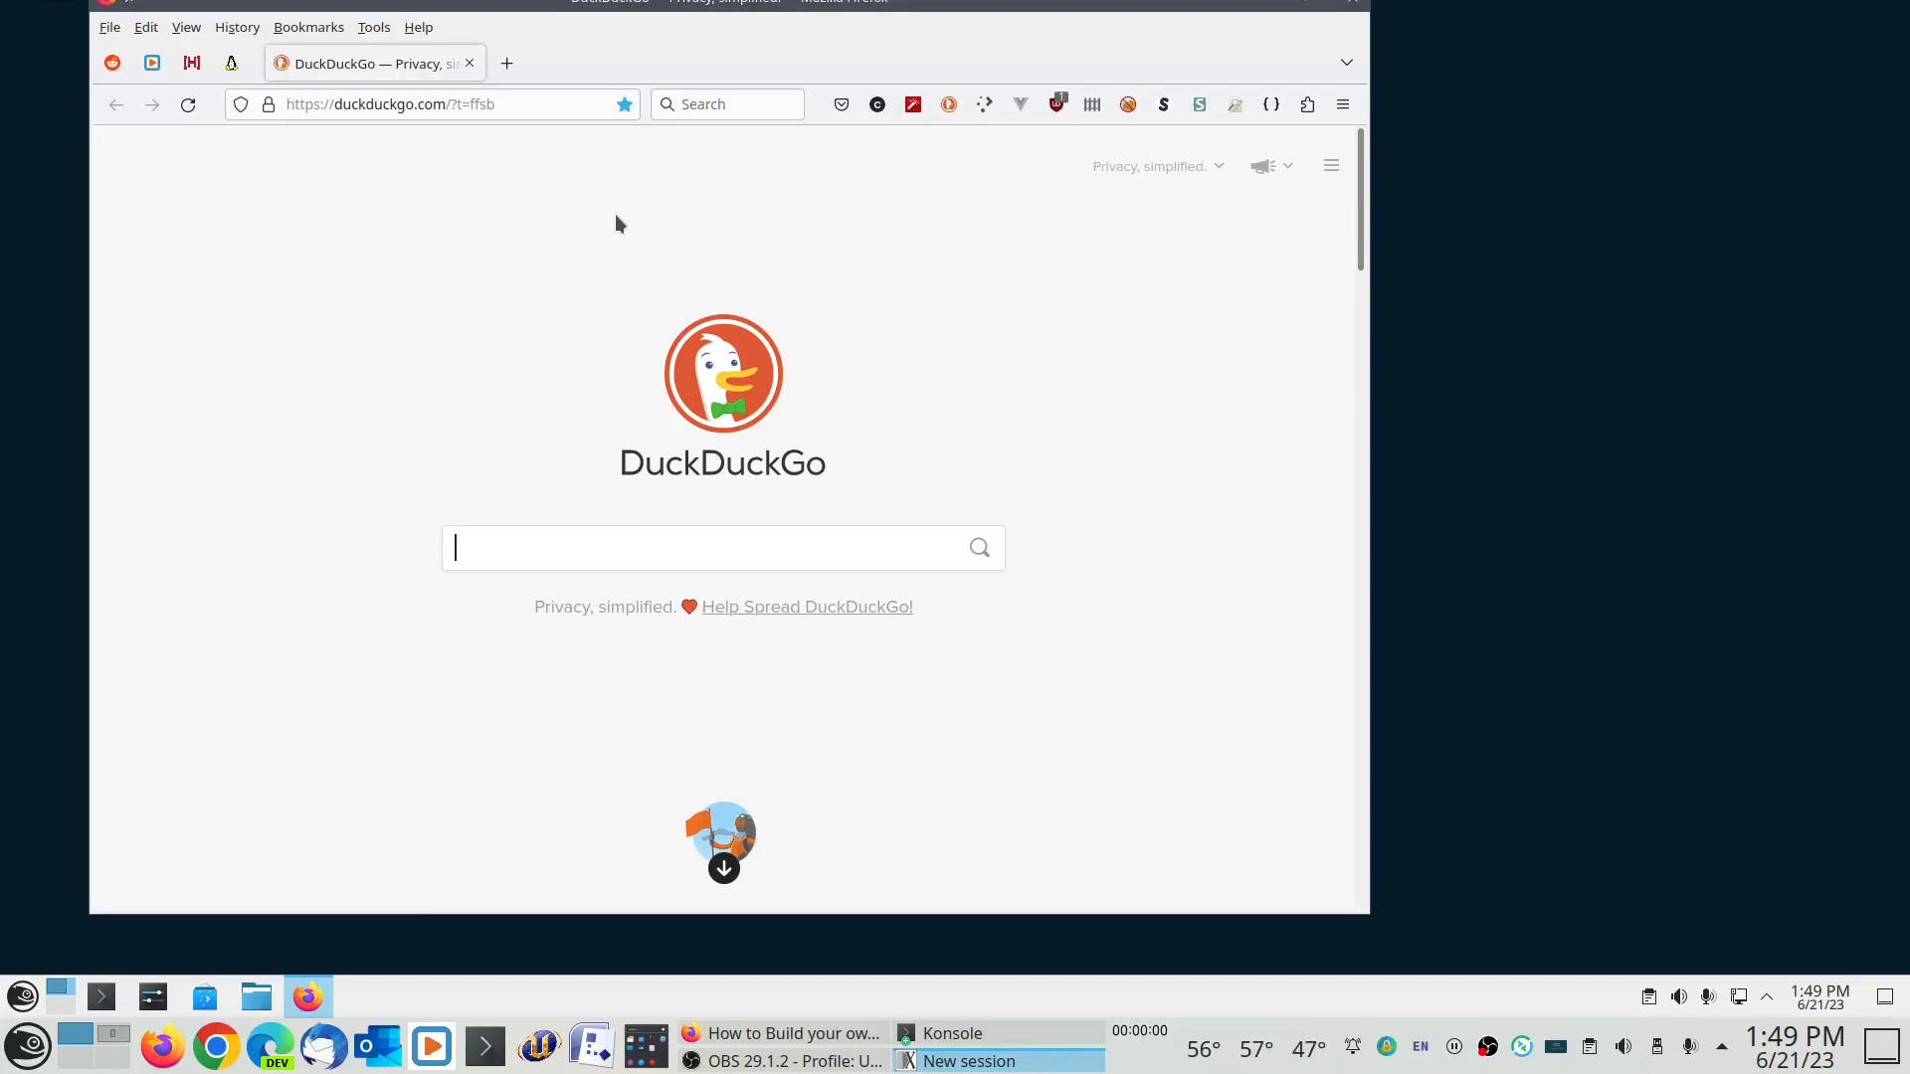
{"action": "mouse_move", "coordinate": [469, 167]}
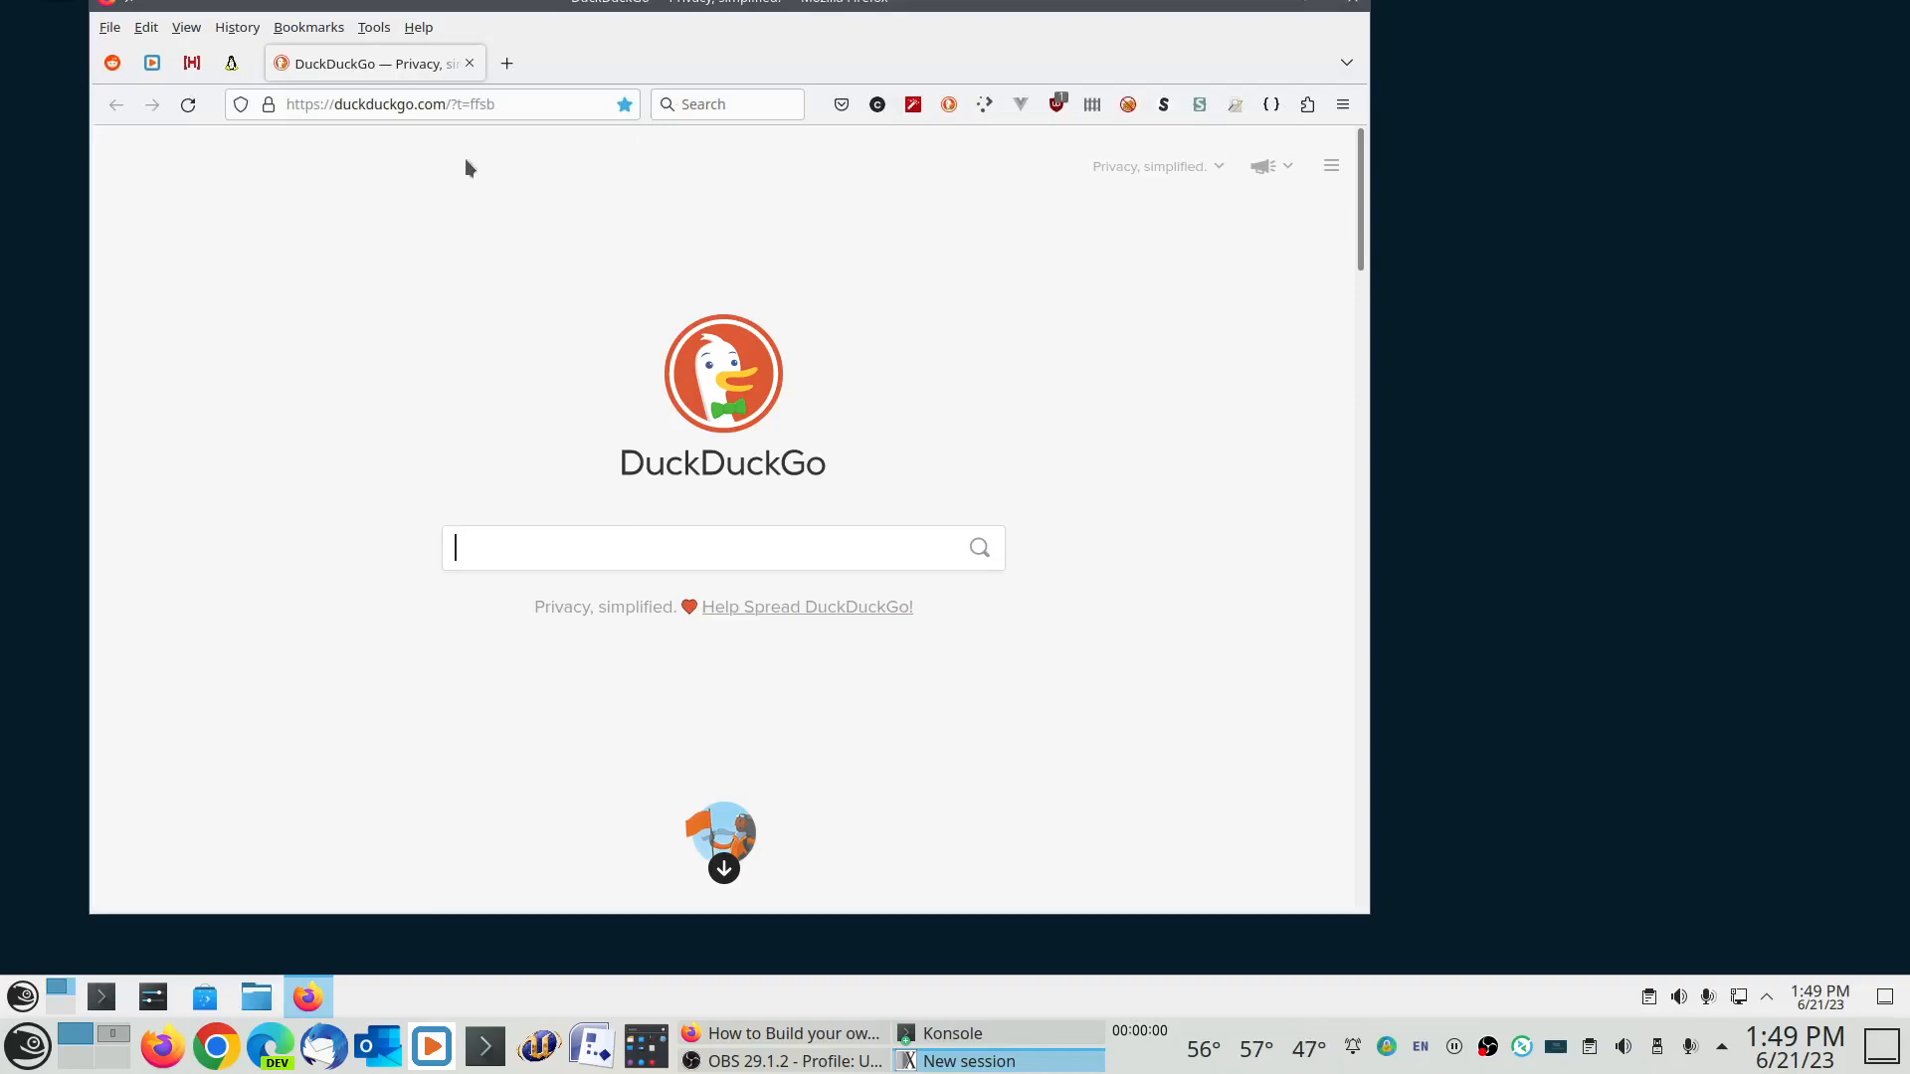
{"action": "mouse_move", "coordinate": [341, 30]}
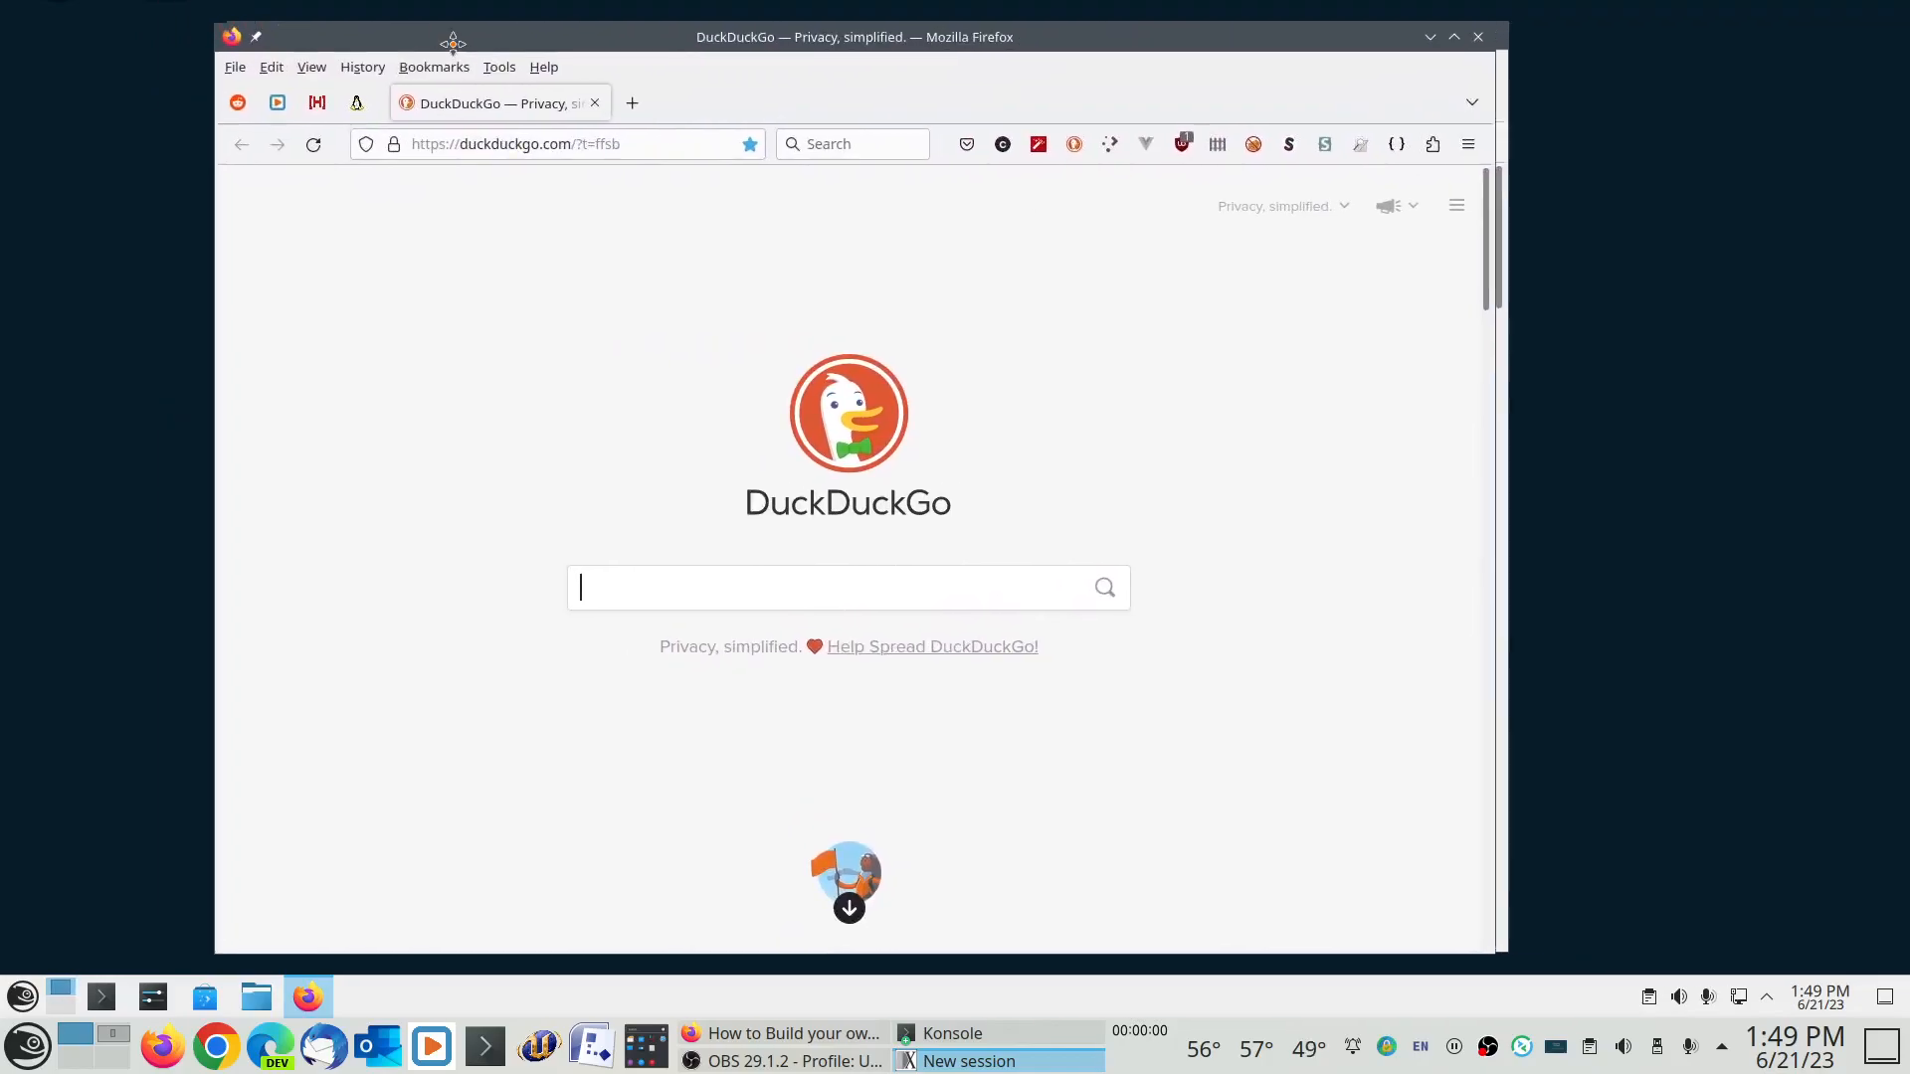
- Drag the Firefox window by its title bar toward the centre of the remote desktop
{"action": "left_click_drag", "start_coordinate": [853, 35], "coordinate": [835, 6]}
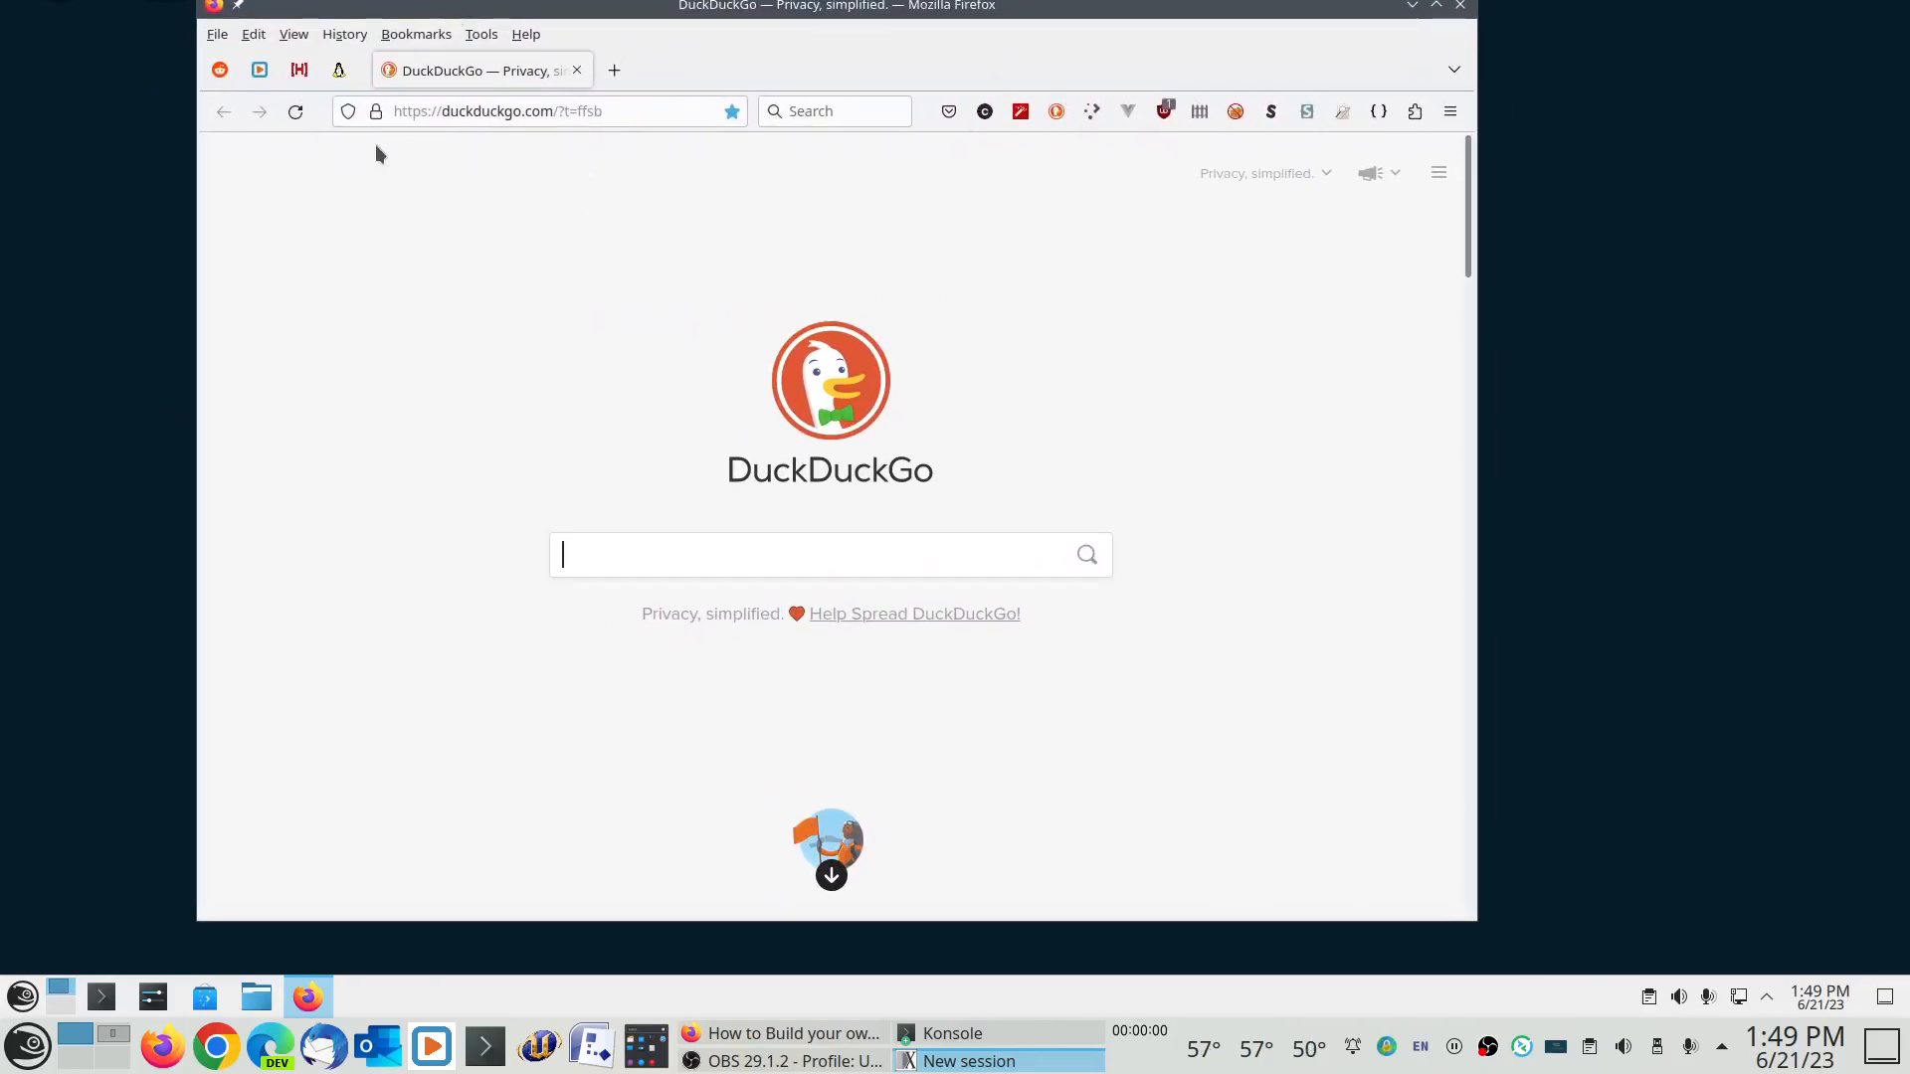
- Load the NTLUG 'All the News that Matters' page from the bookmarks toolbar
{"action": "left_click", "coordinate": [295, 112]}
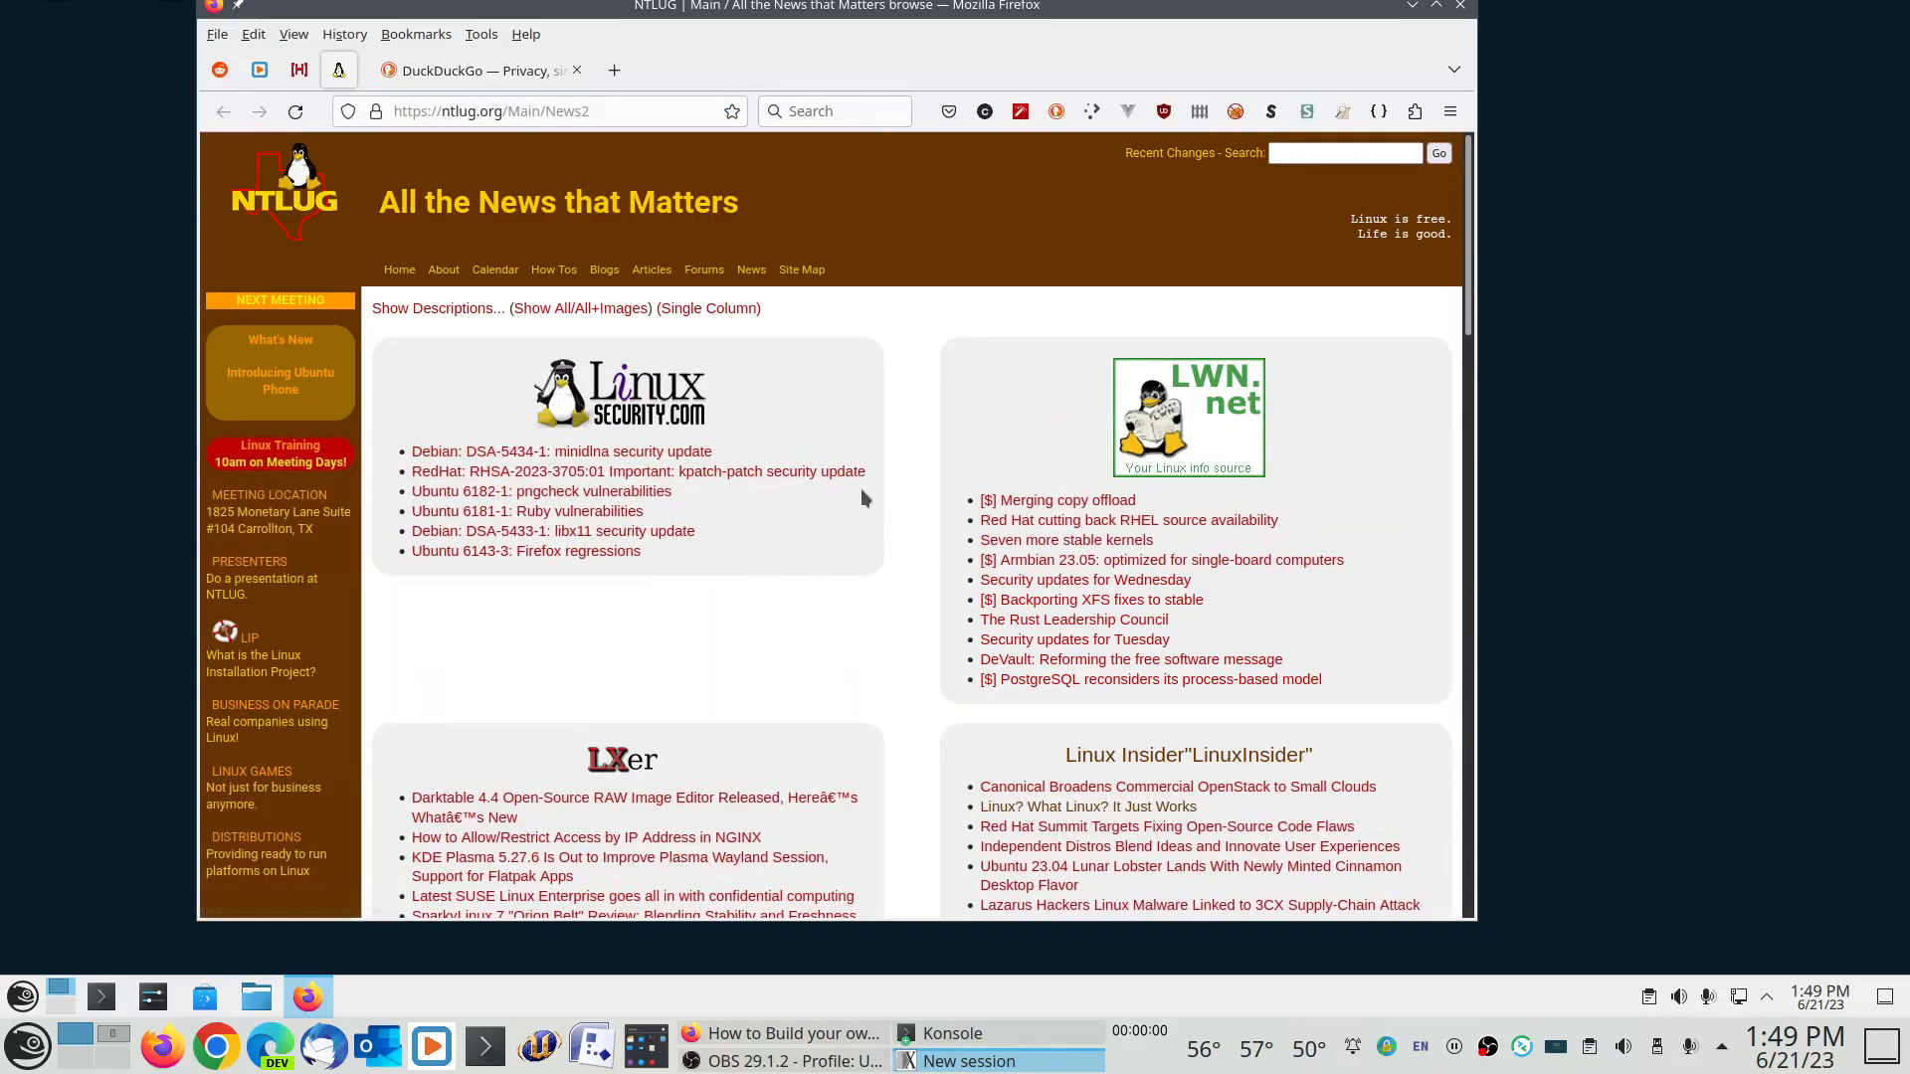
{"action": "mouse_move", "coordinate": [947, 438]}
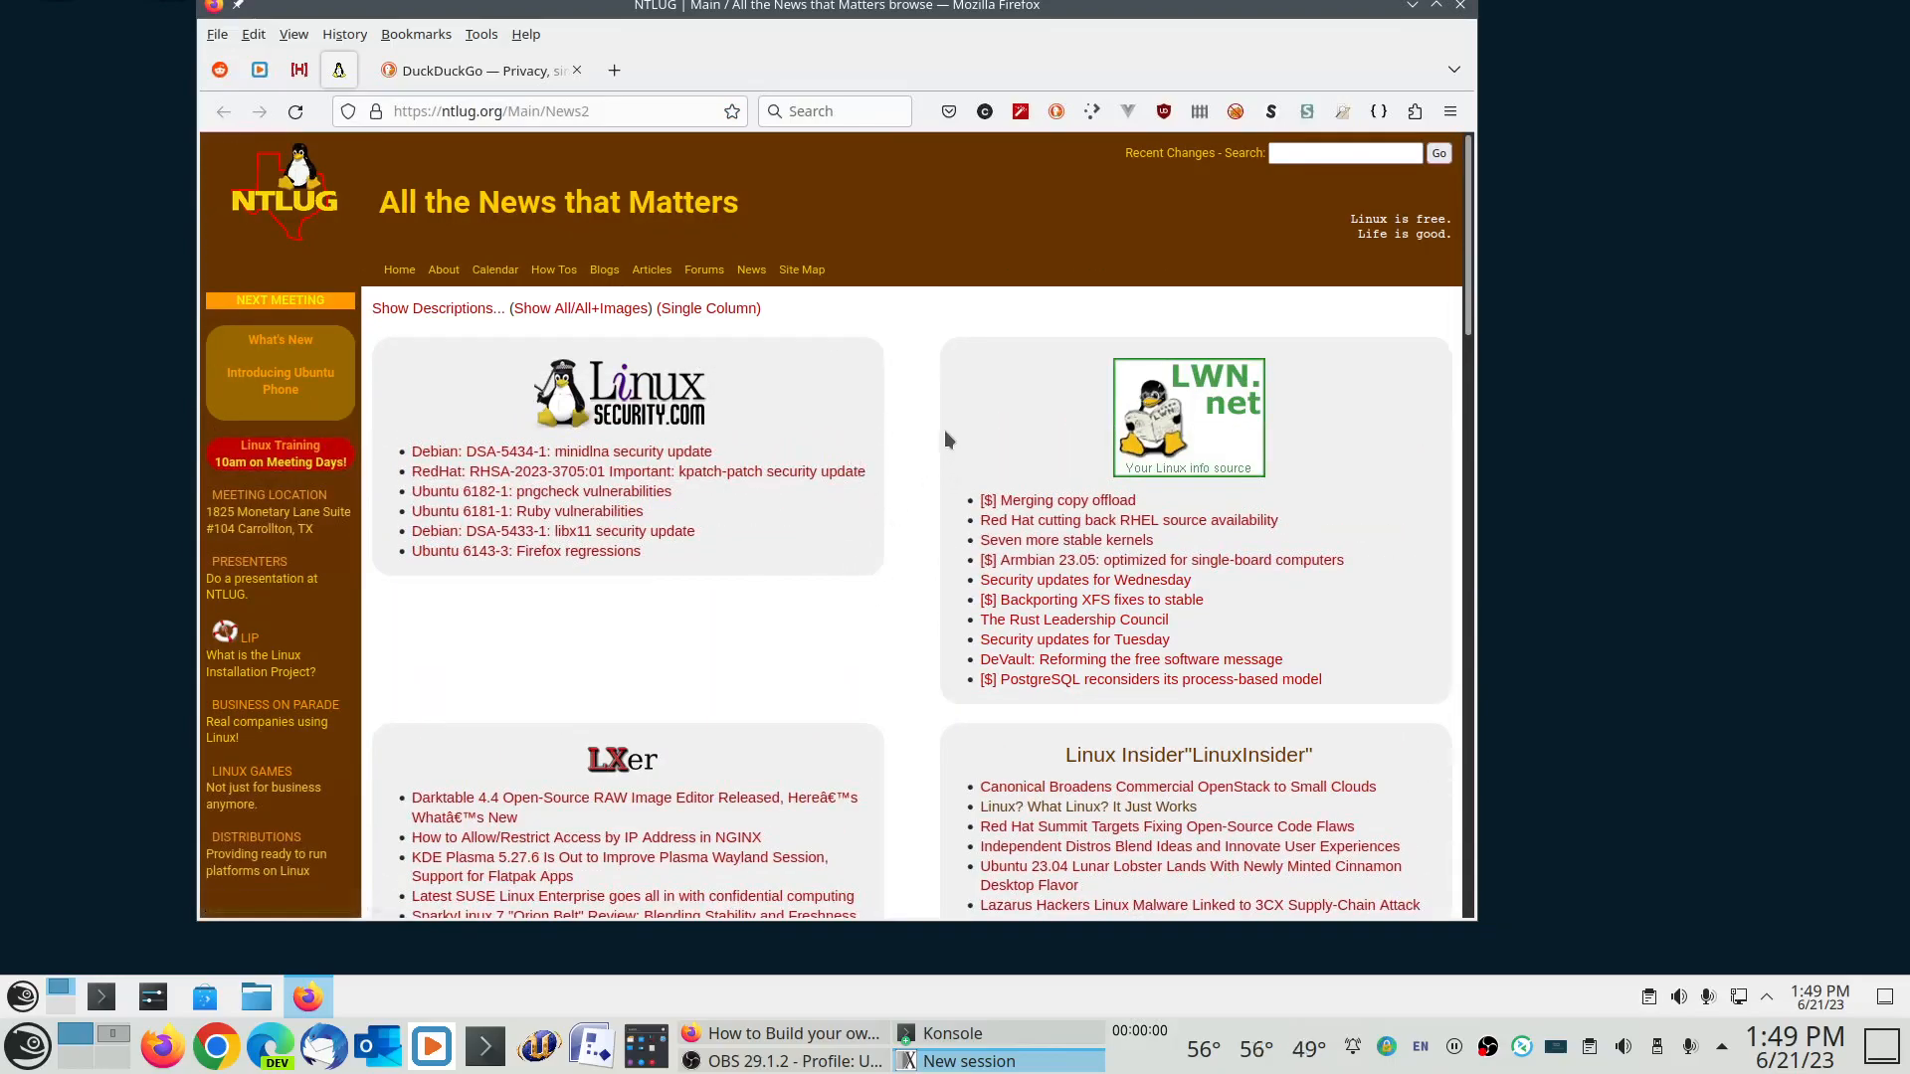
{"action": "mouse_move", "coordinate": [1106, 499]}
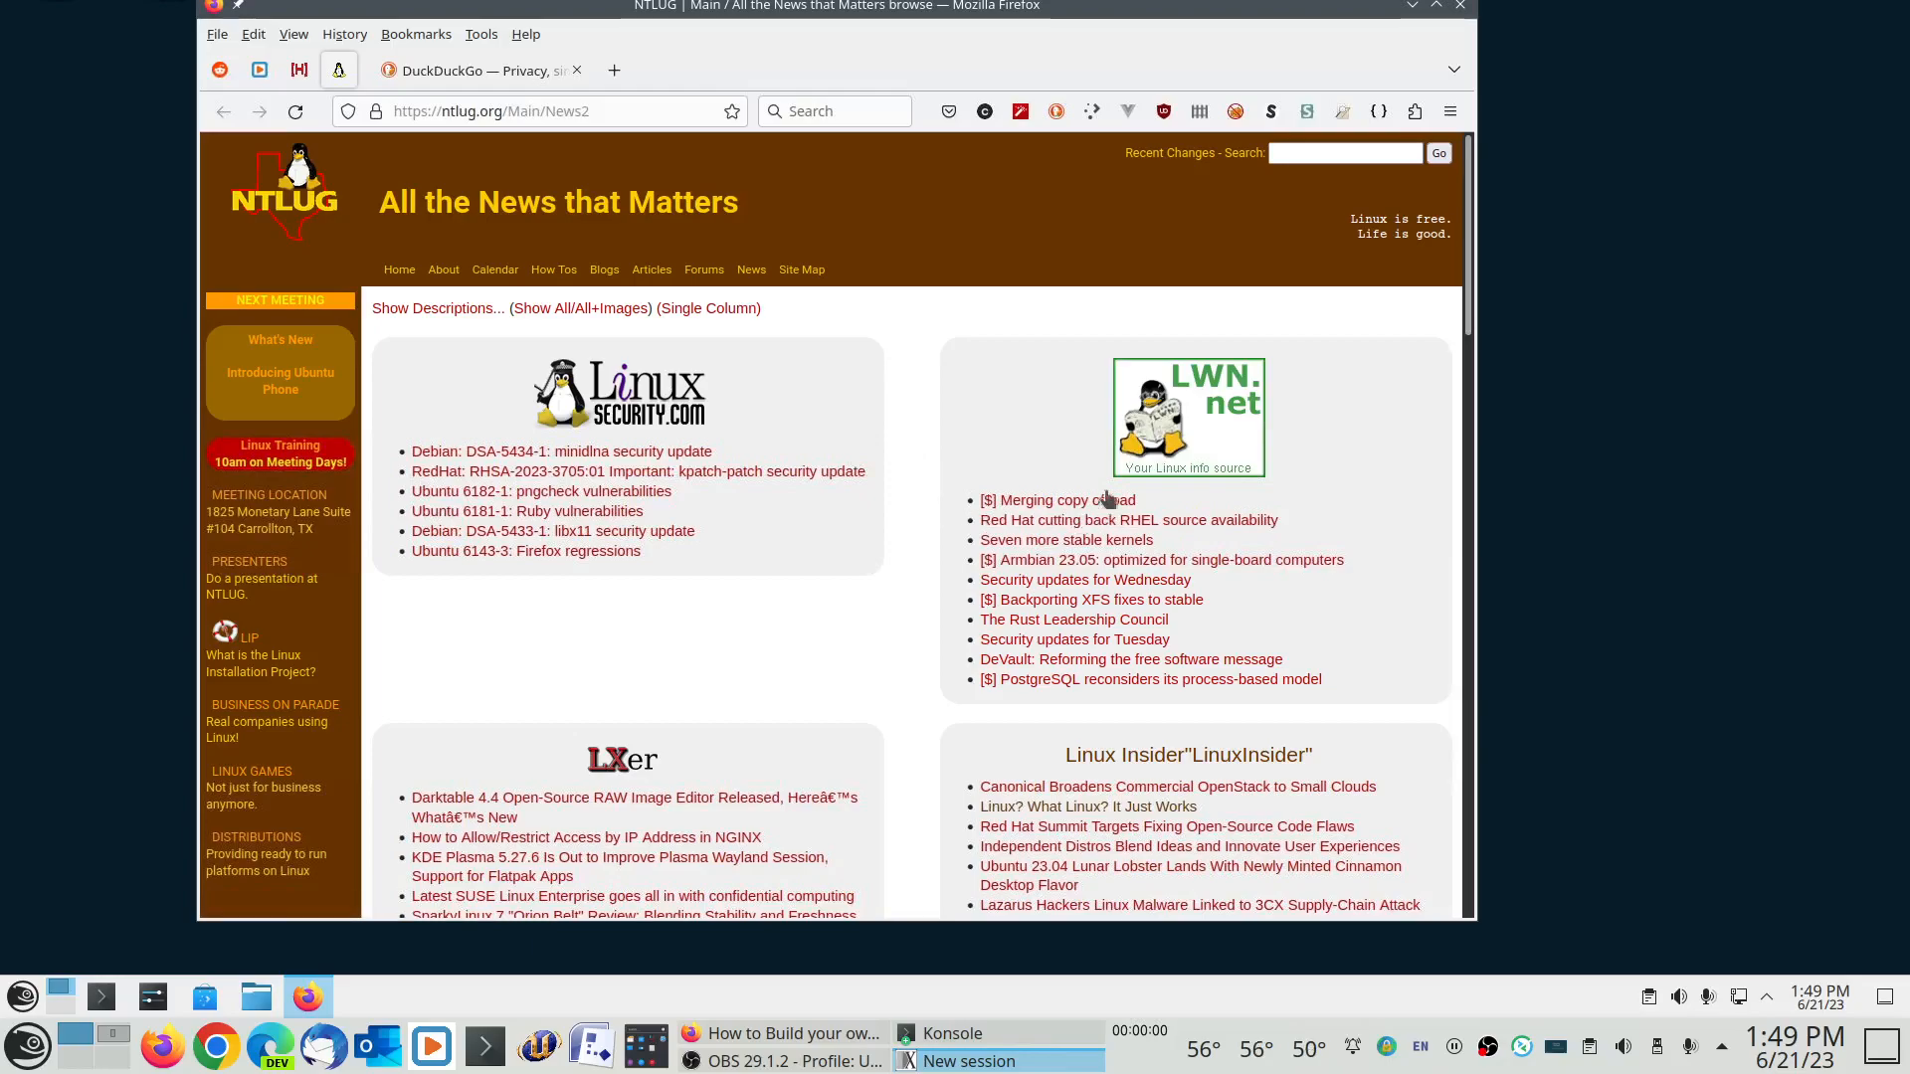
{"action": "mouse_move", "coordinate": [874, 559]}
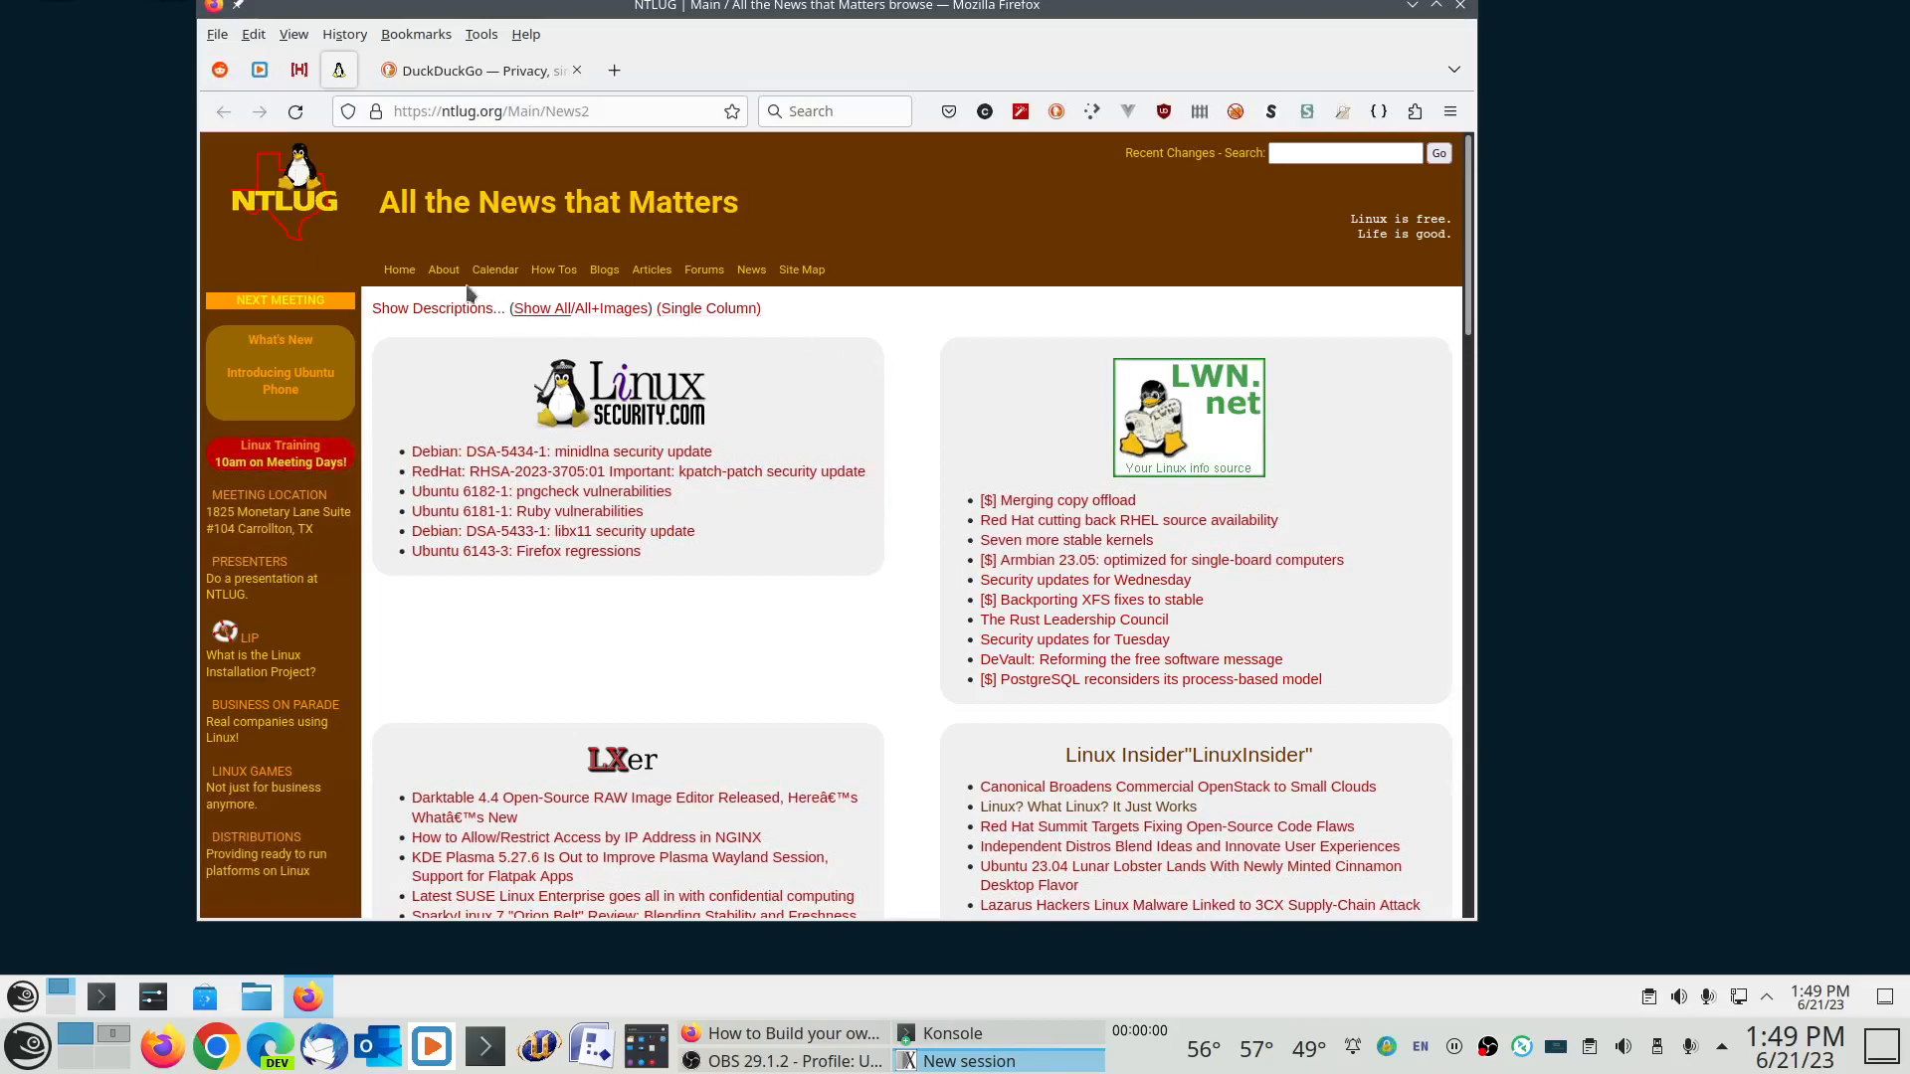
{"action": "mouse_move", "coordinate": [1145, 838]}
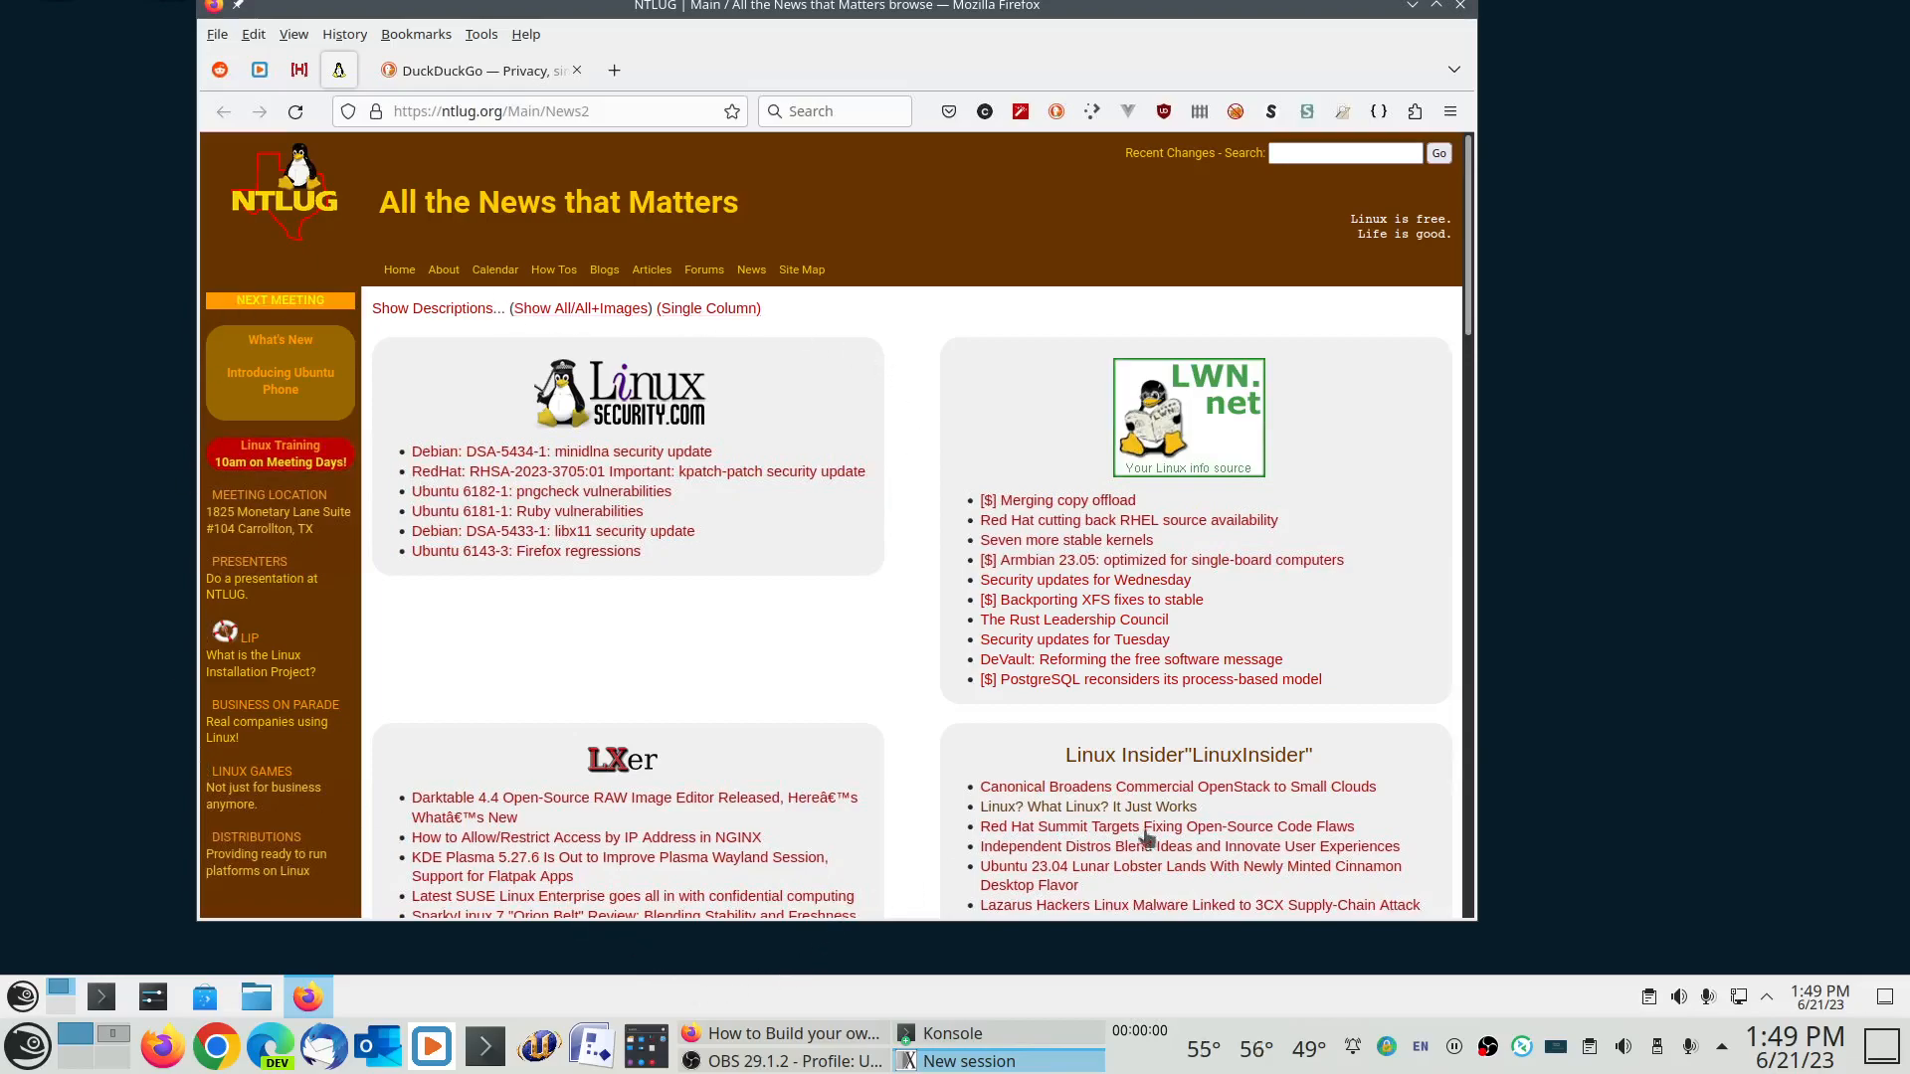
{"action": "mouse_move", "coordinate": [962, 1000]}
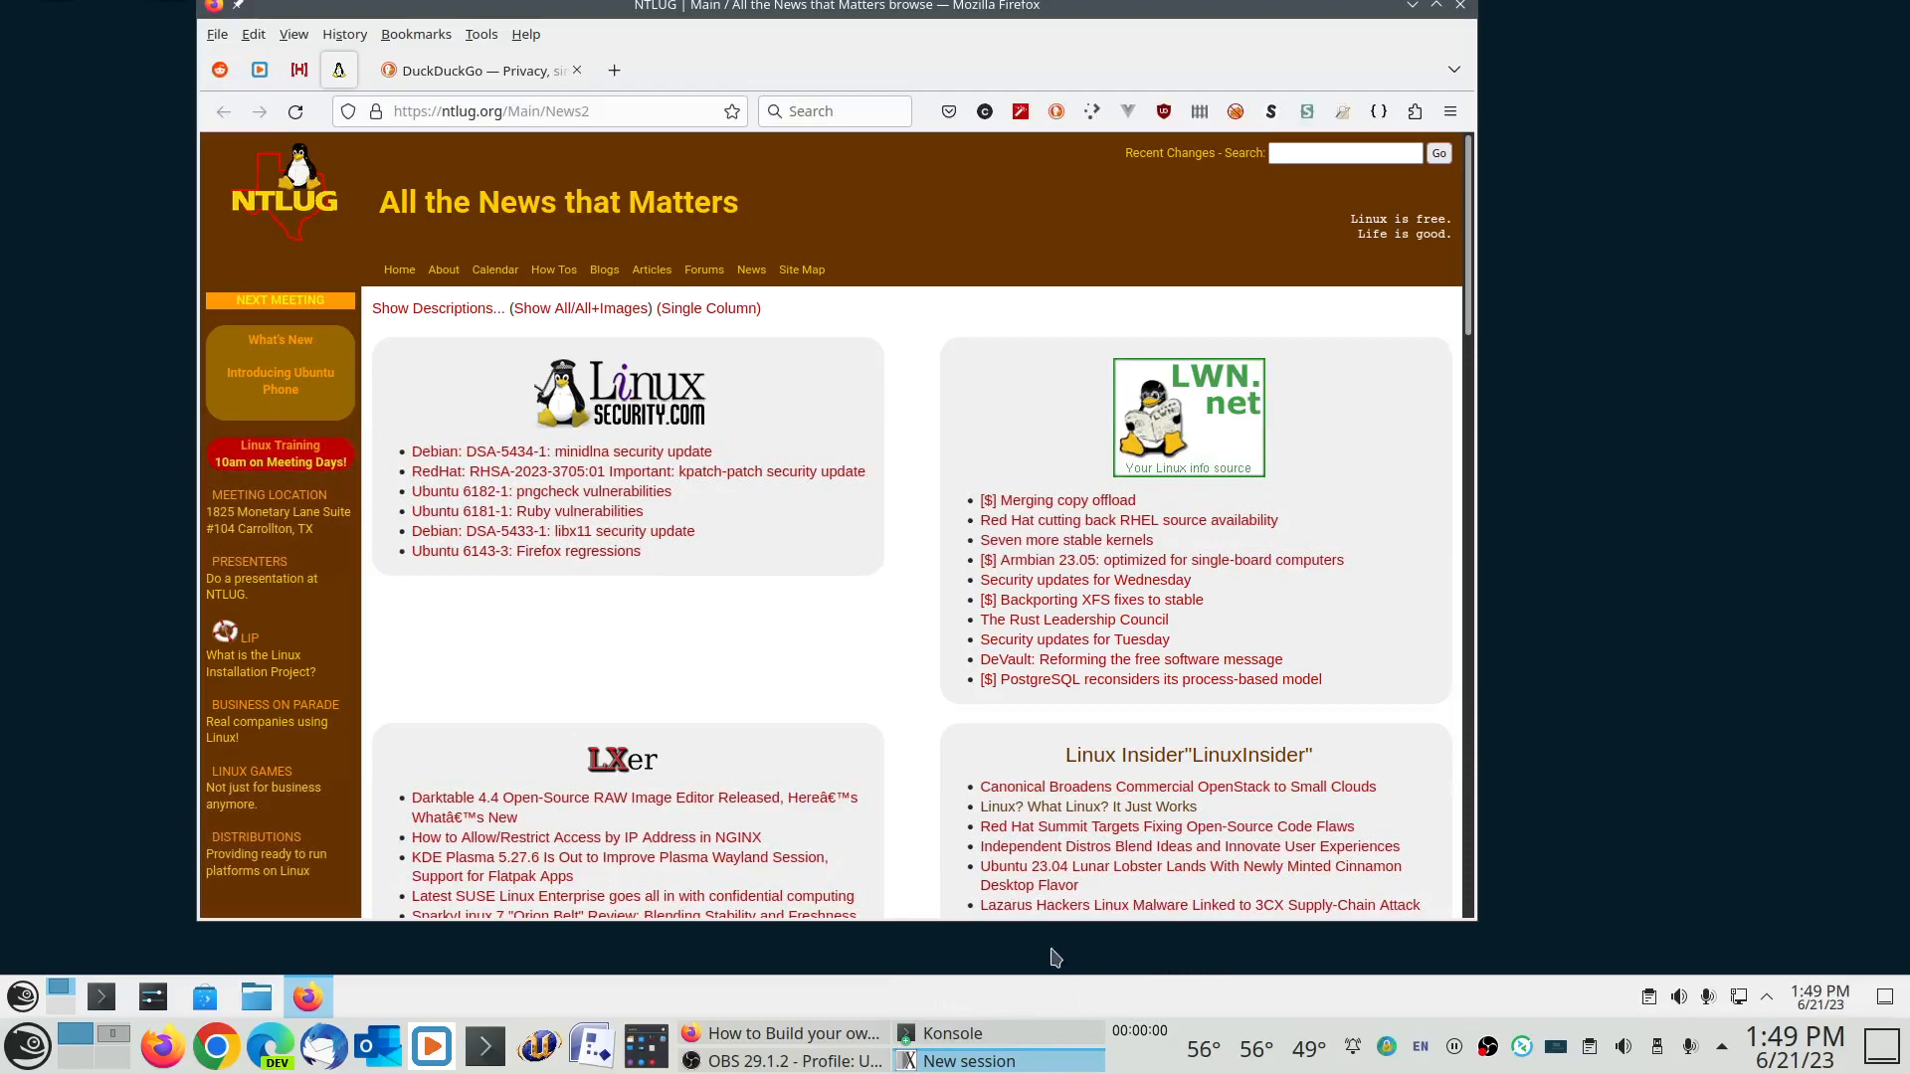
{"action": "mouse_move", "coordinate": [748, 989]}
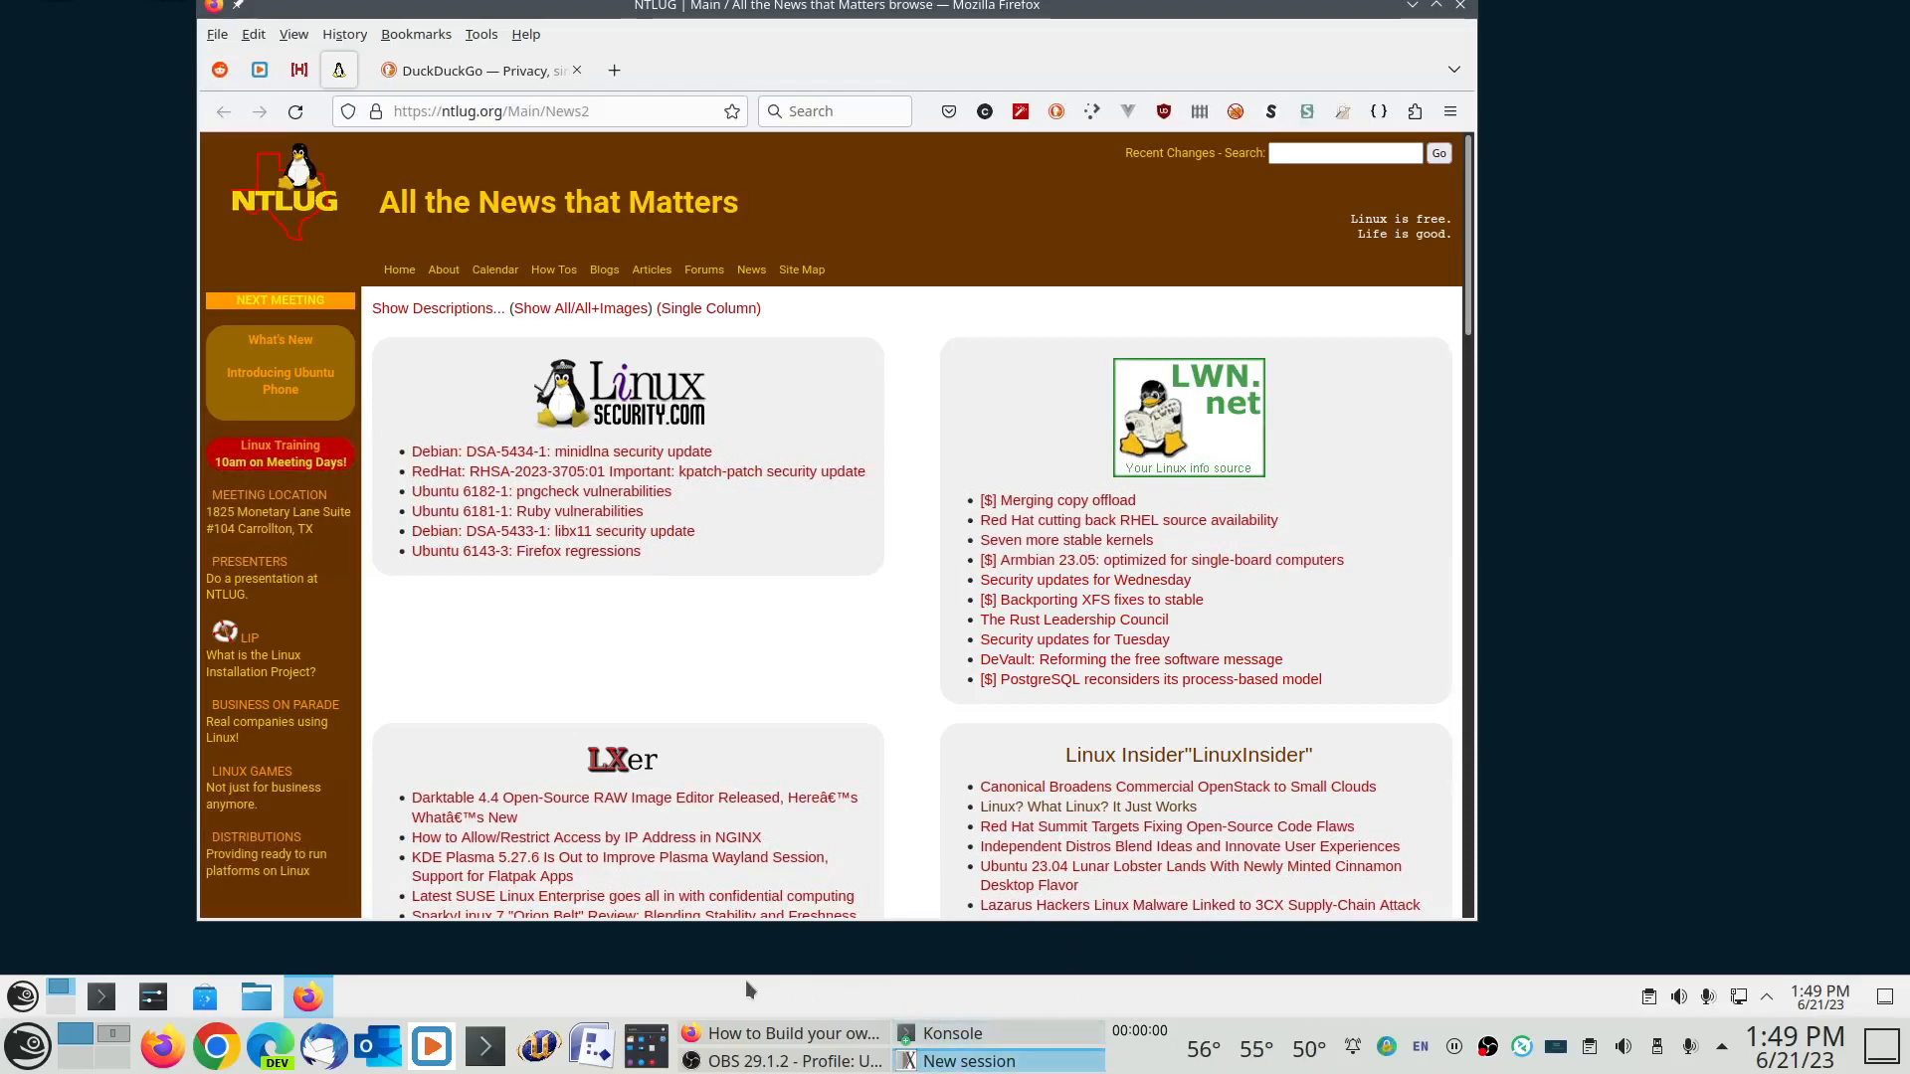
{"action": "mouse_move", "coordinate": [921, 921]}
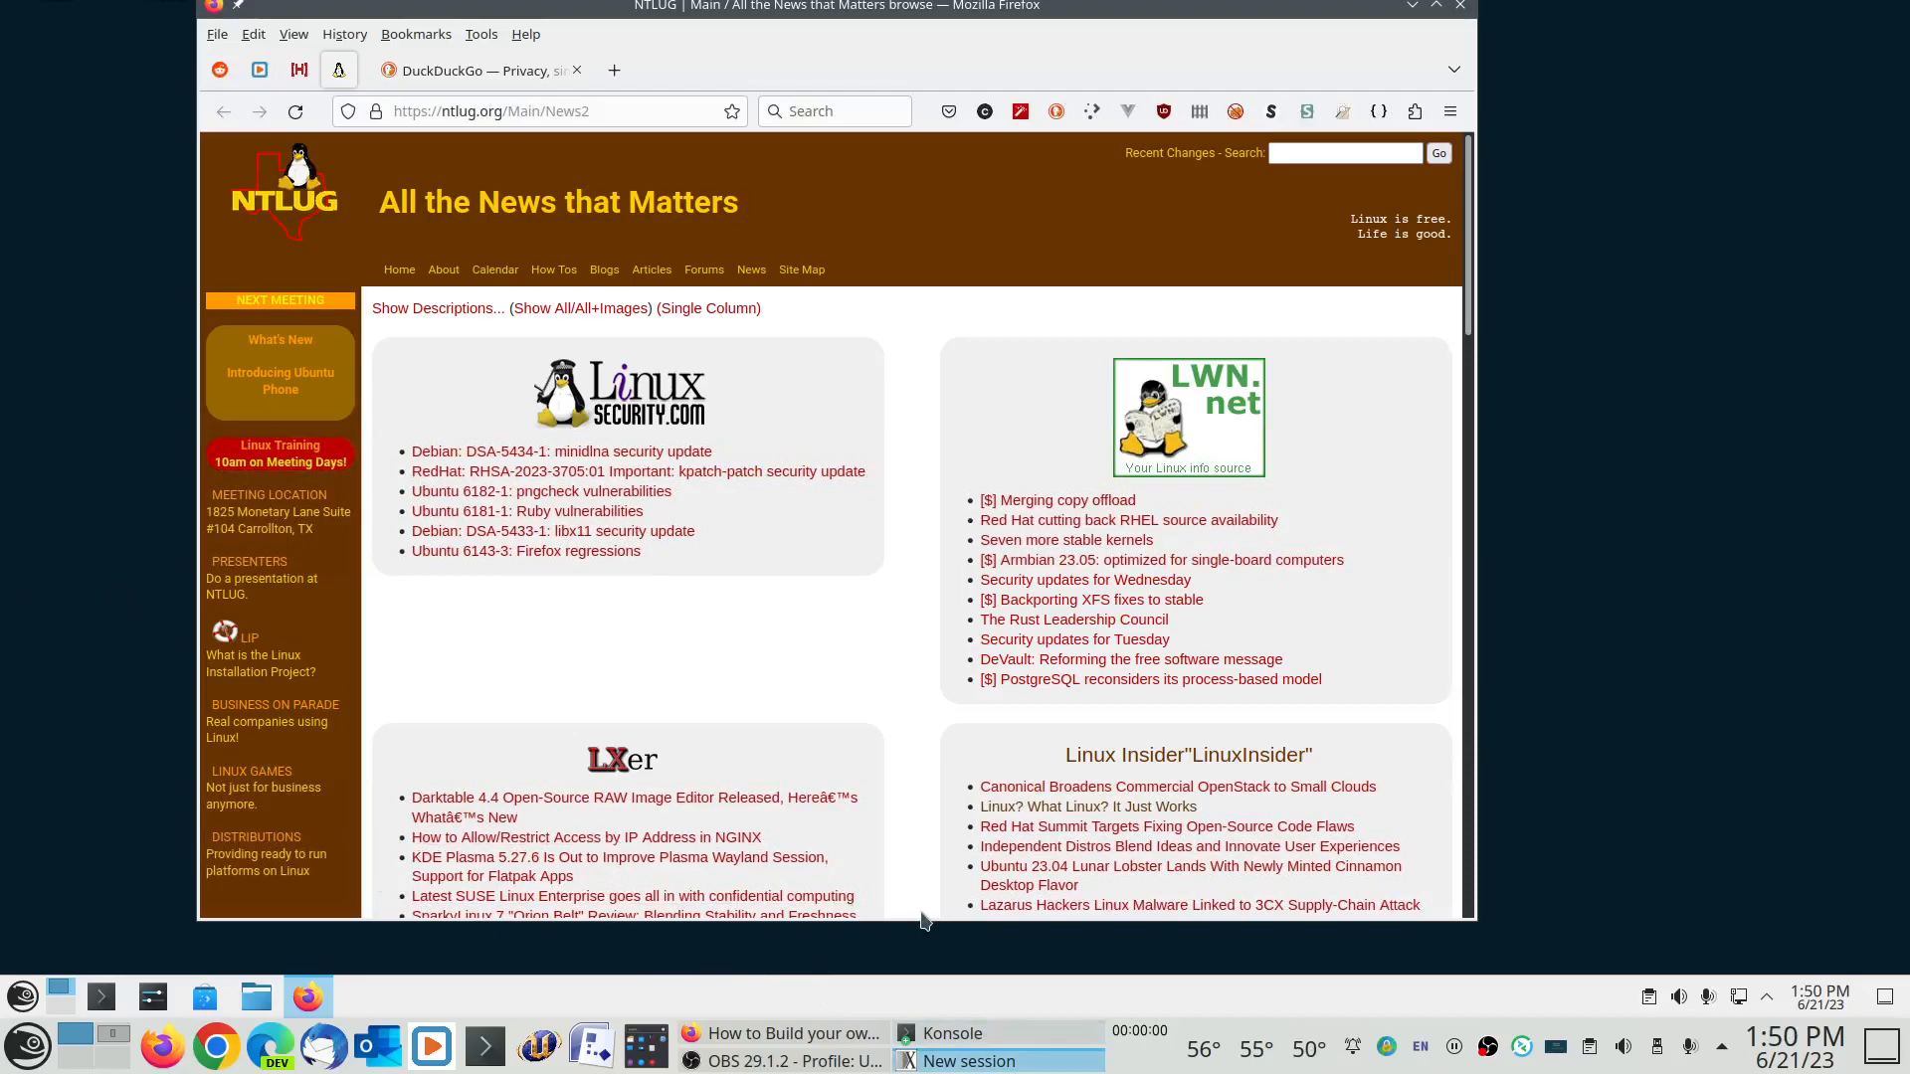
{"action": "mouse_move", "coordinate": [902, 356]}
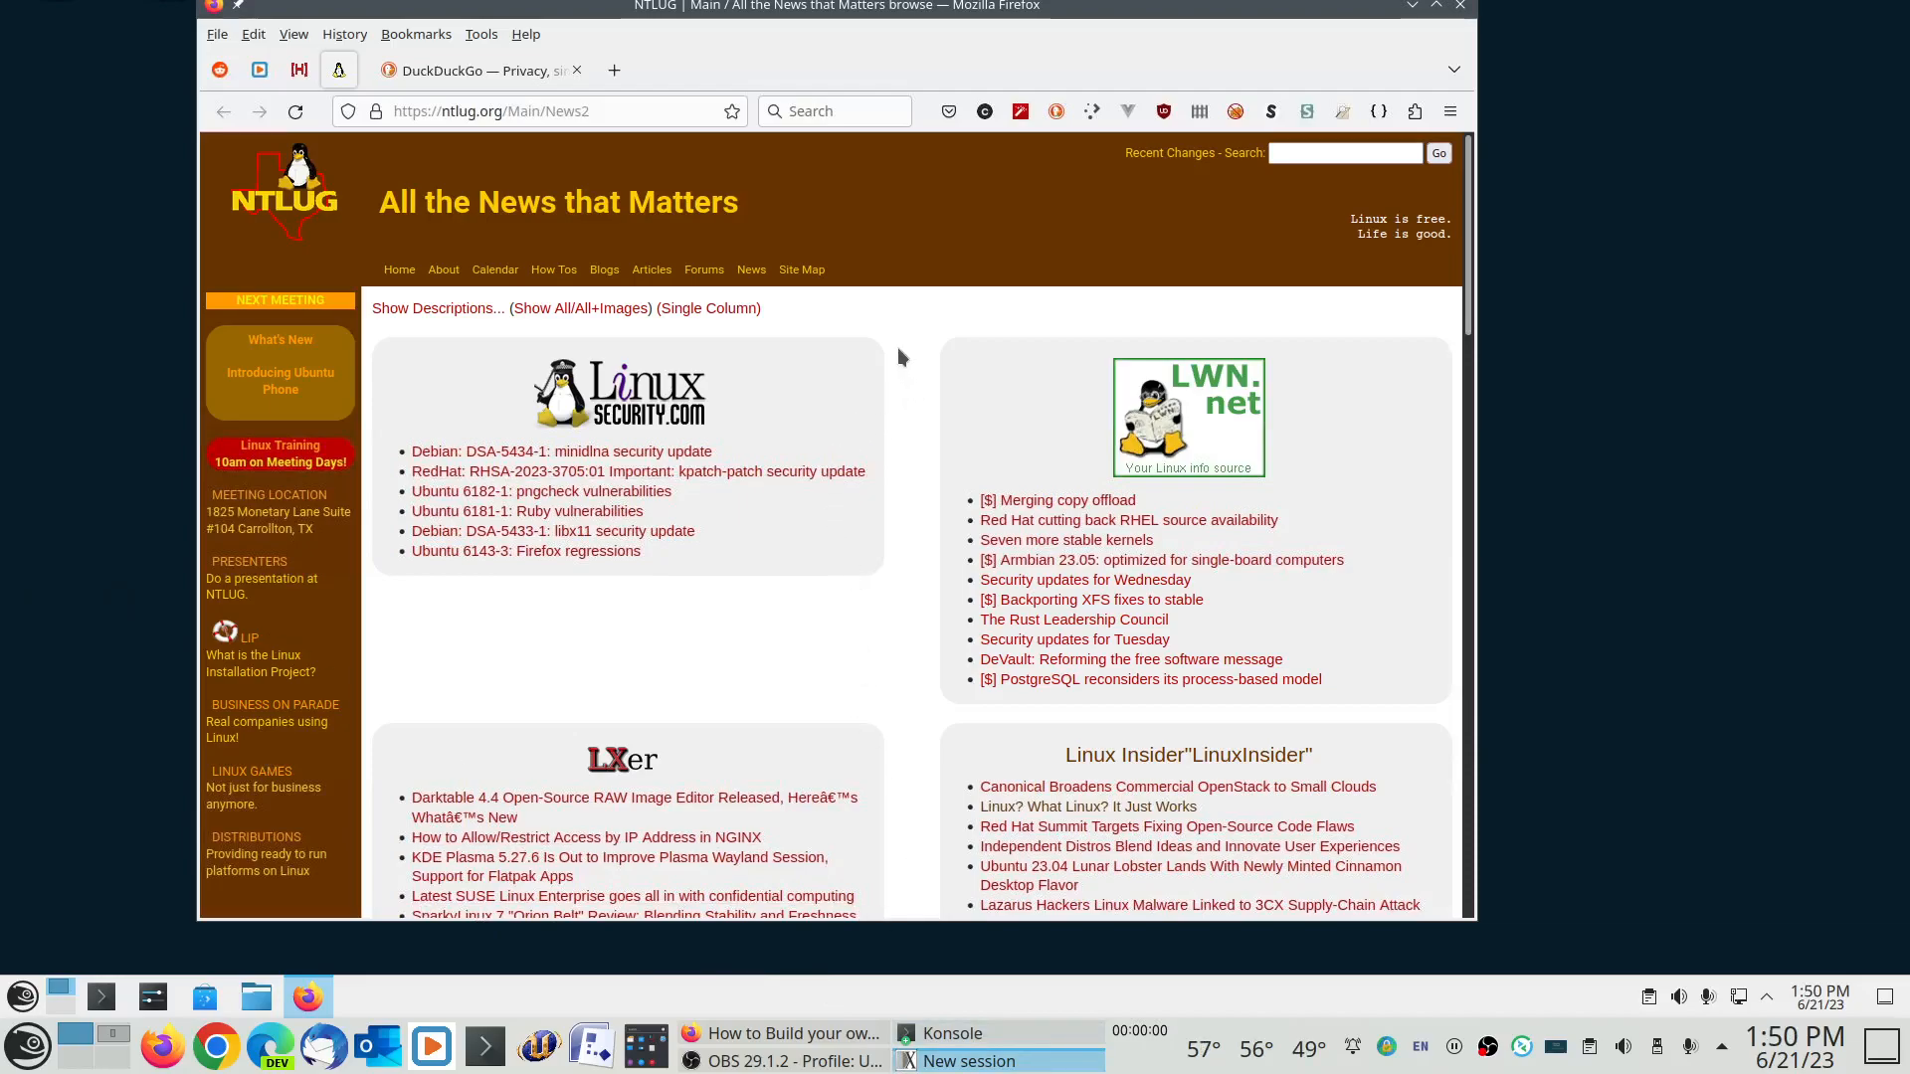
{"action": "mouse_move", "coordinate": [907, 334]}
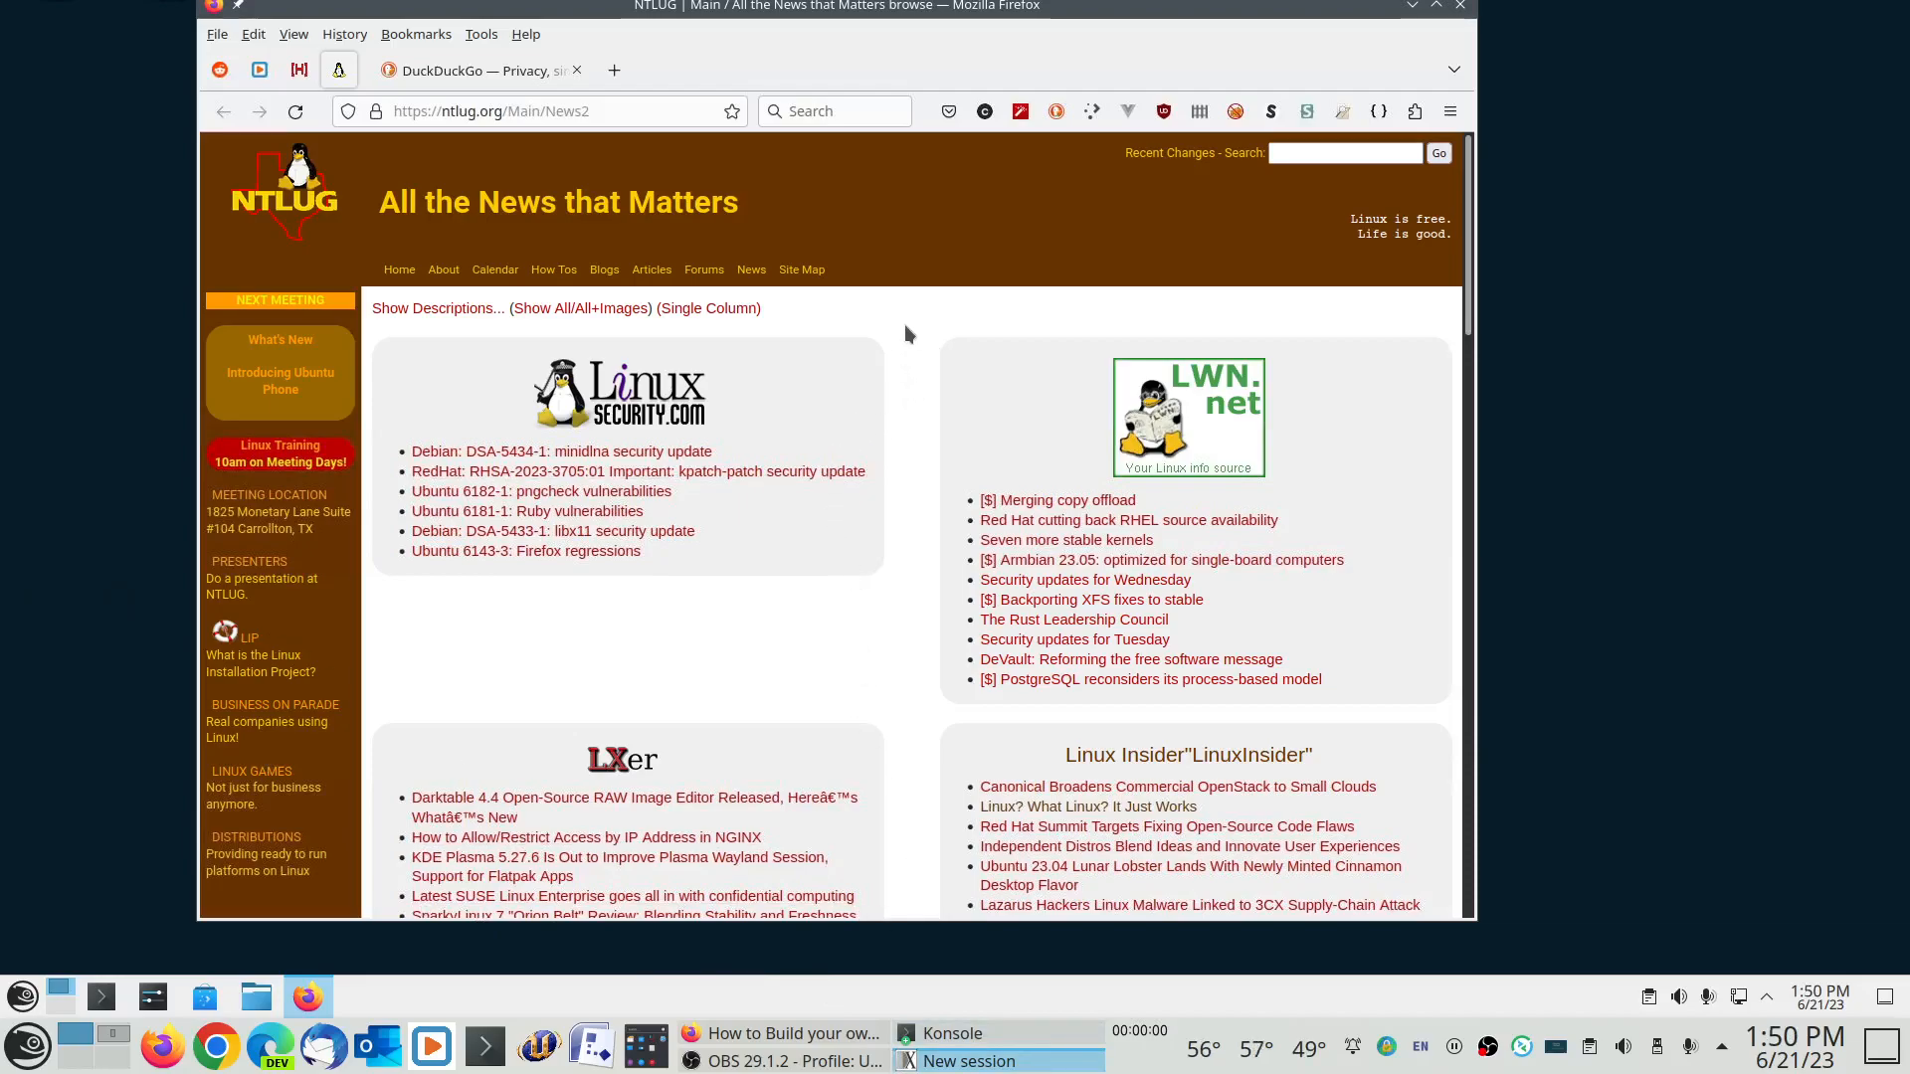
{"action": "mouse_move", "coordinate": [509, 199]}
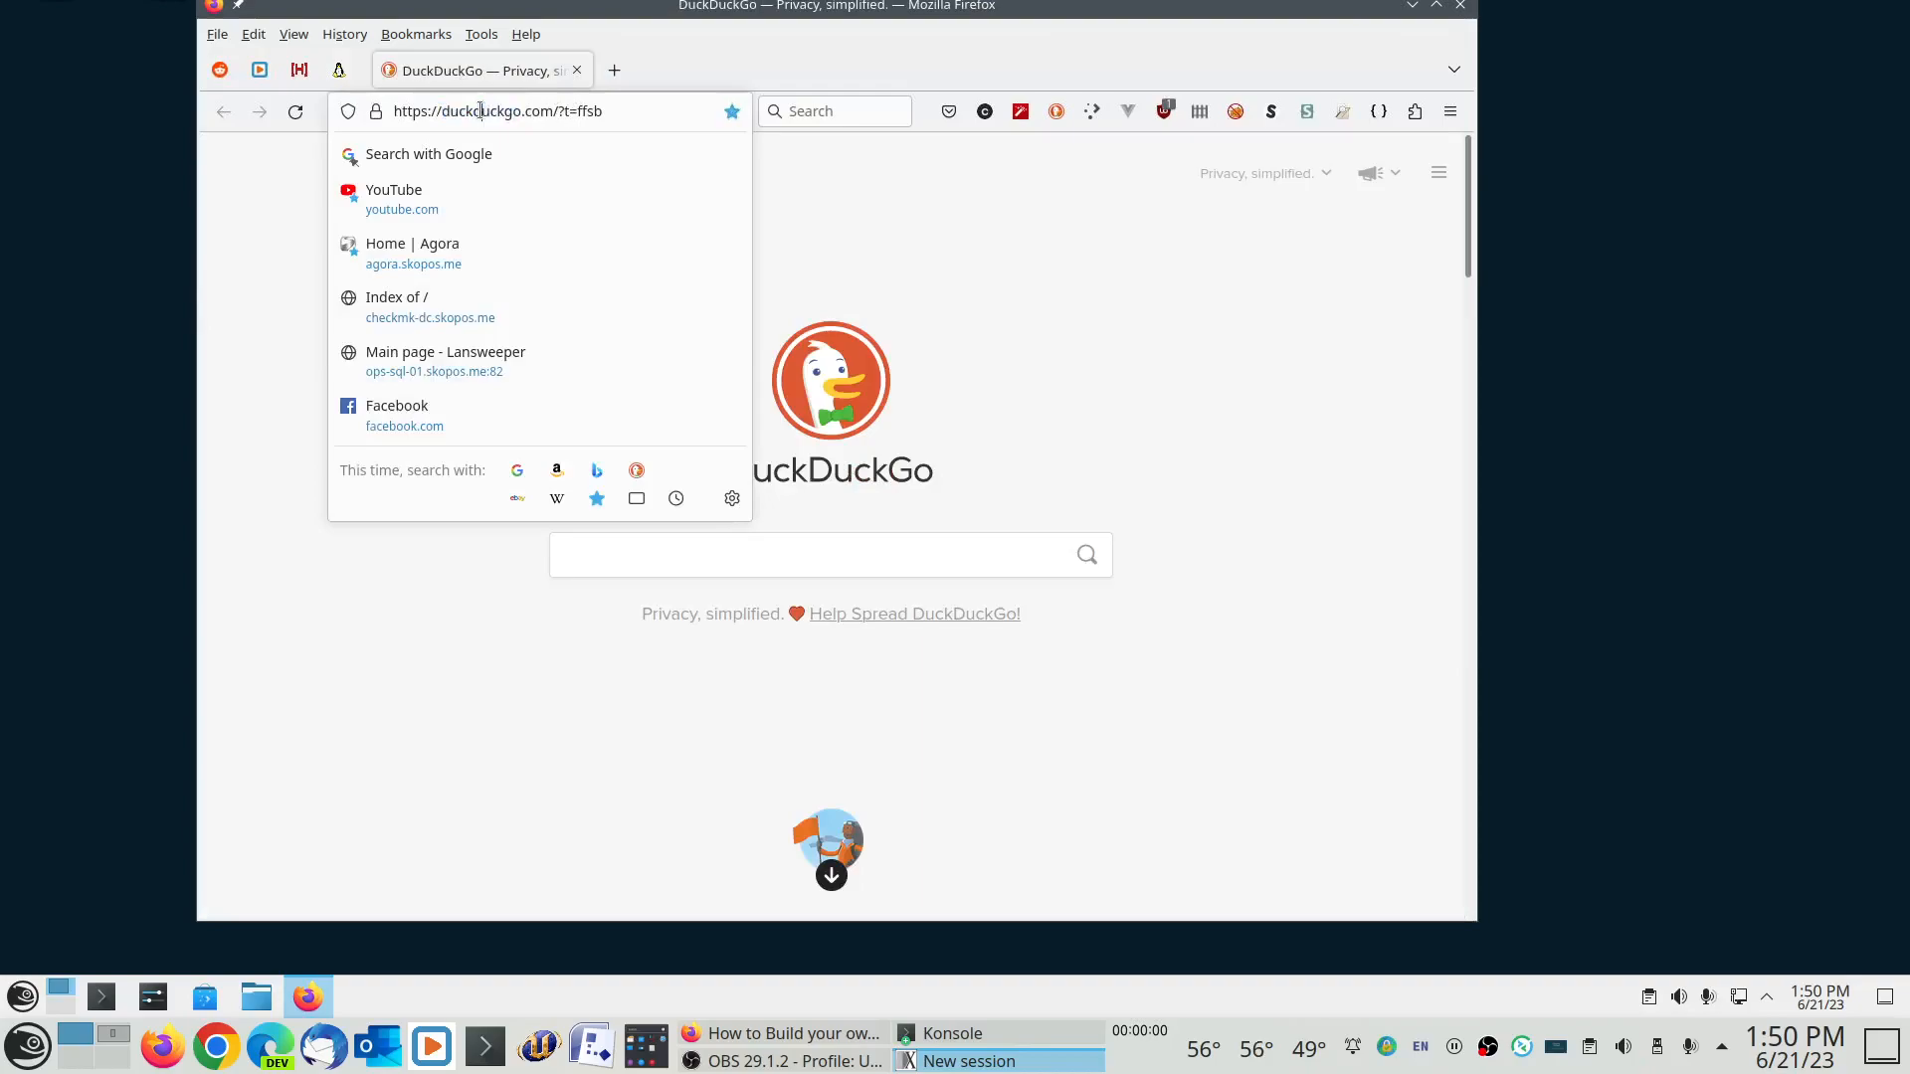
- Enter 'rel' in the address bar and open the ReleaseTheGravity.mp4 suggestion from endlessnow.com
{"action": "double_click", "coordinate": [459, 112]}
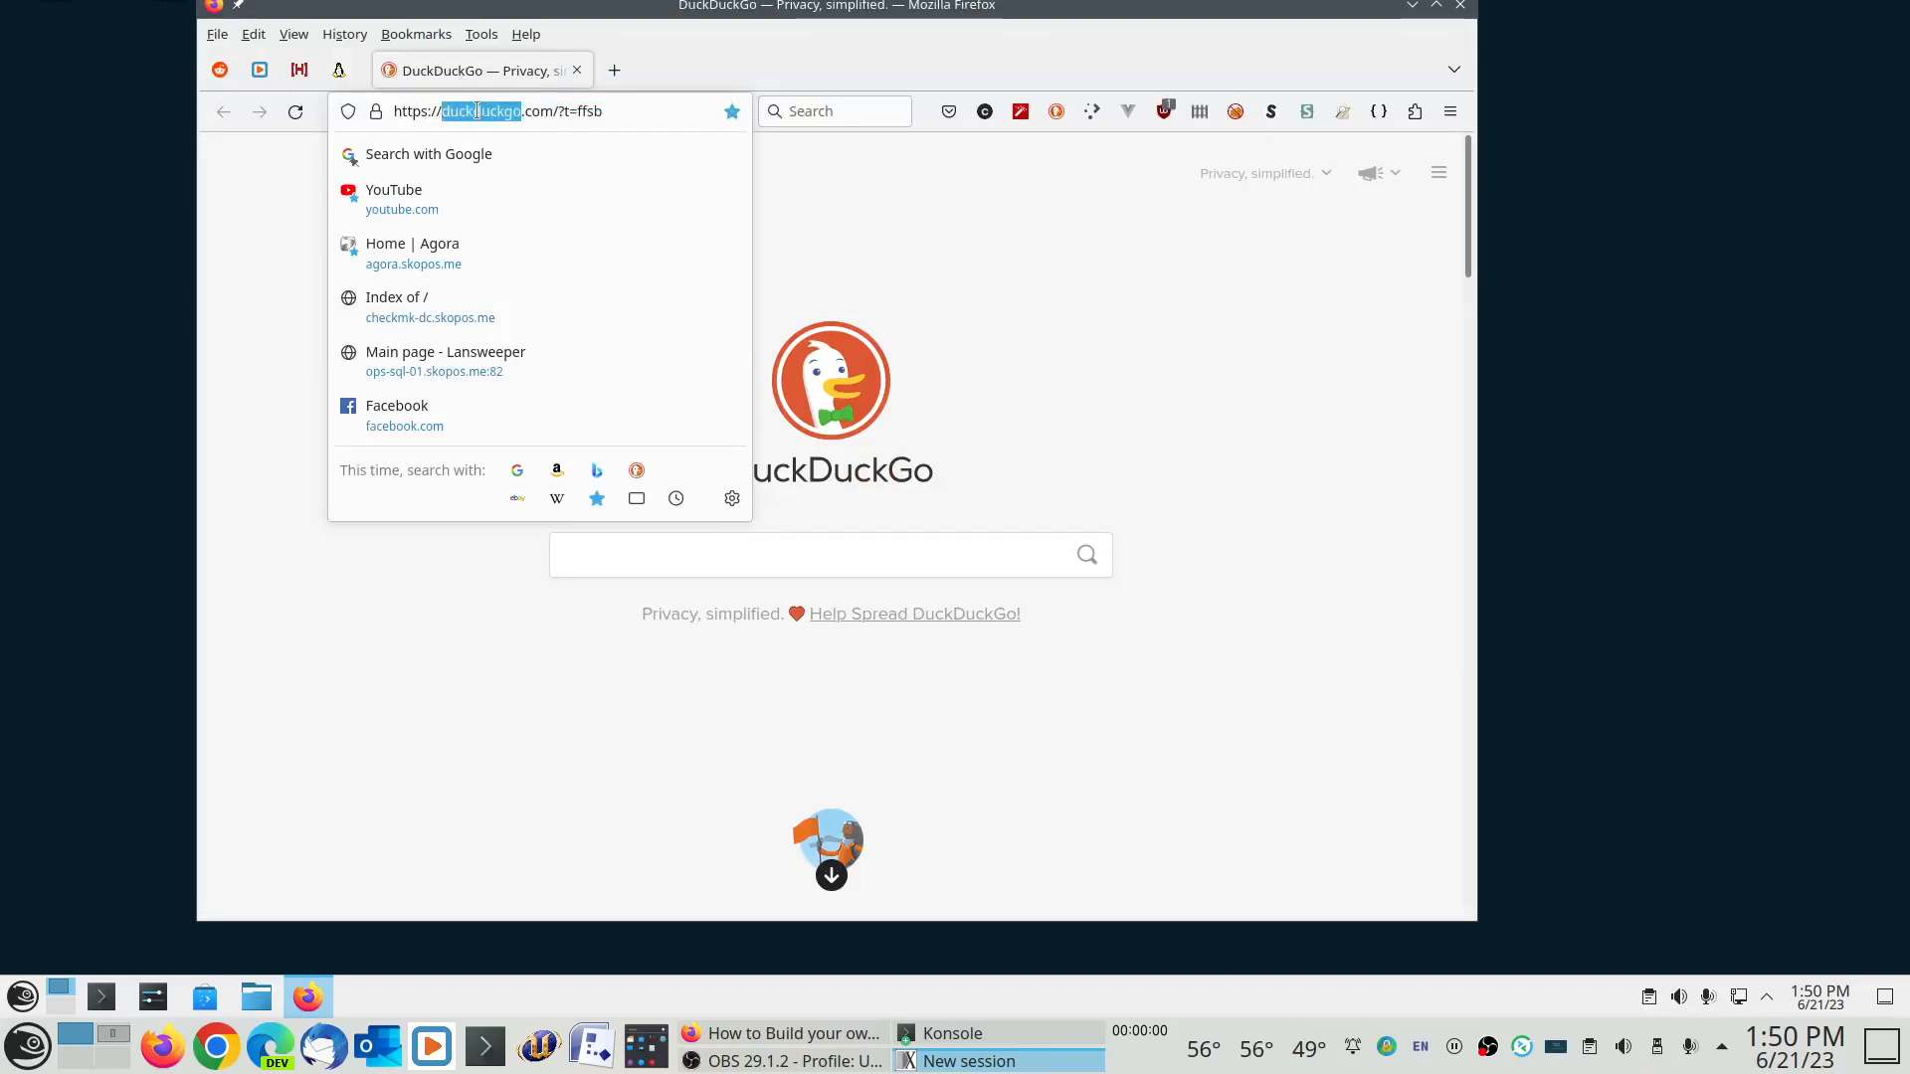
{"action": "type", "text": "reprisefinancial.com/"}
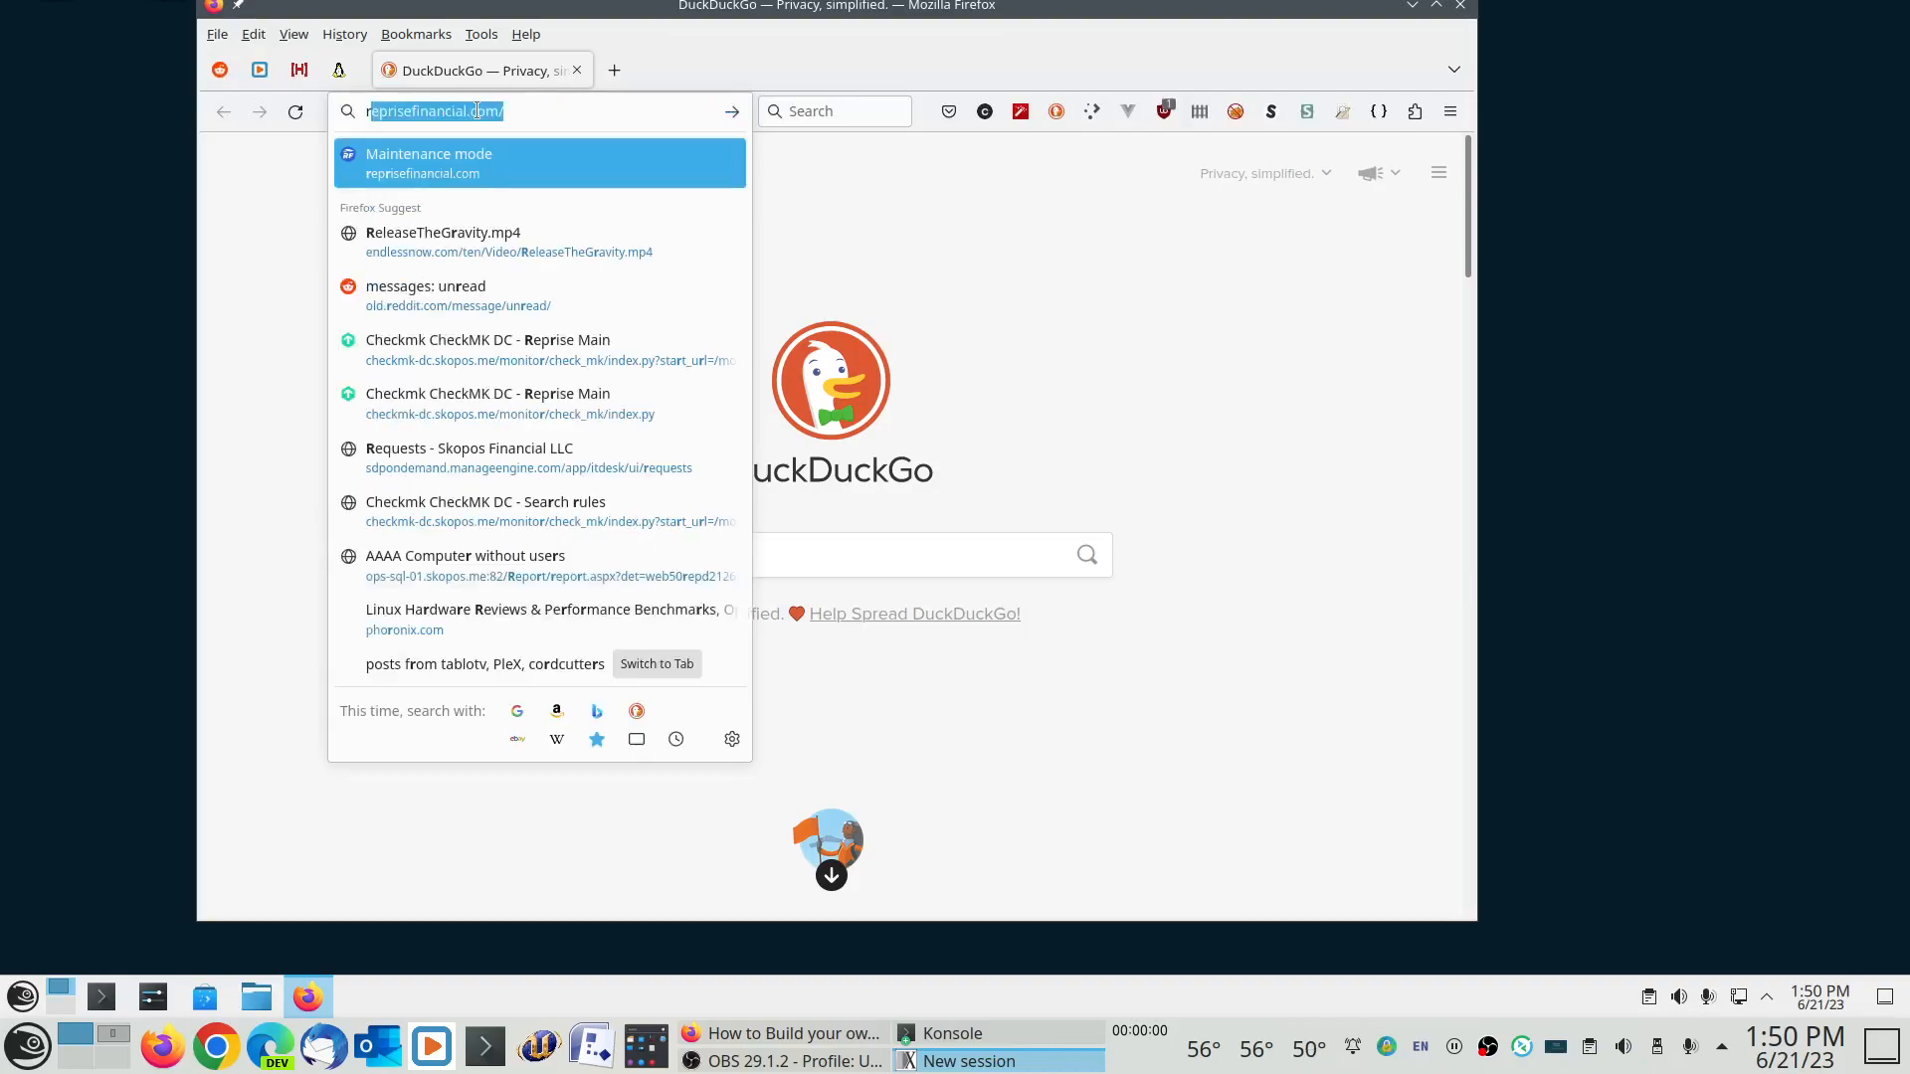
{"action": "type", "text": "rel"}
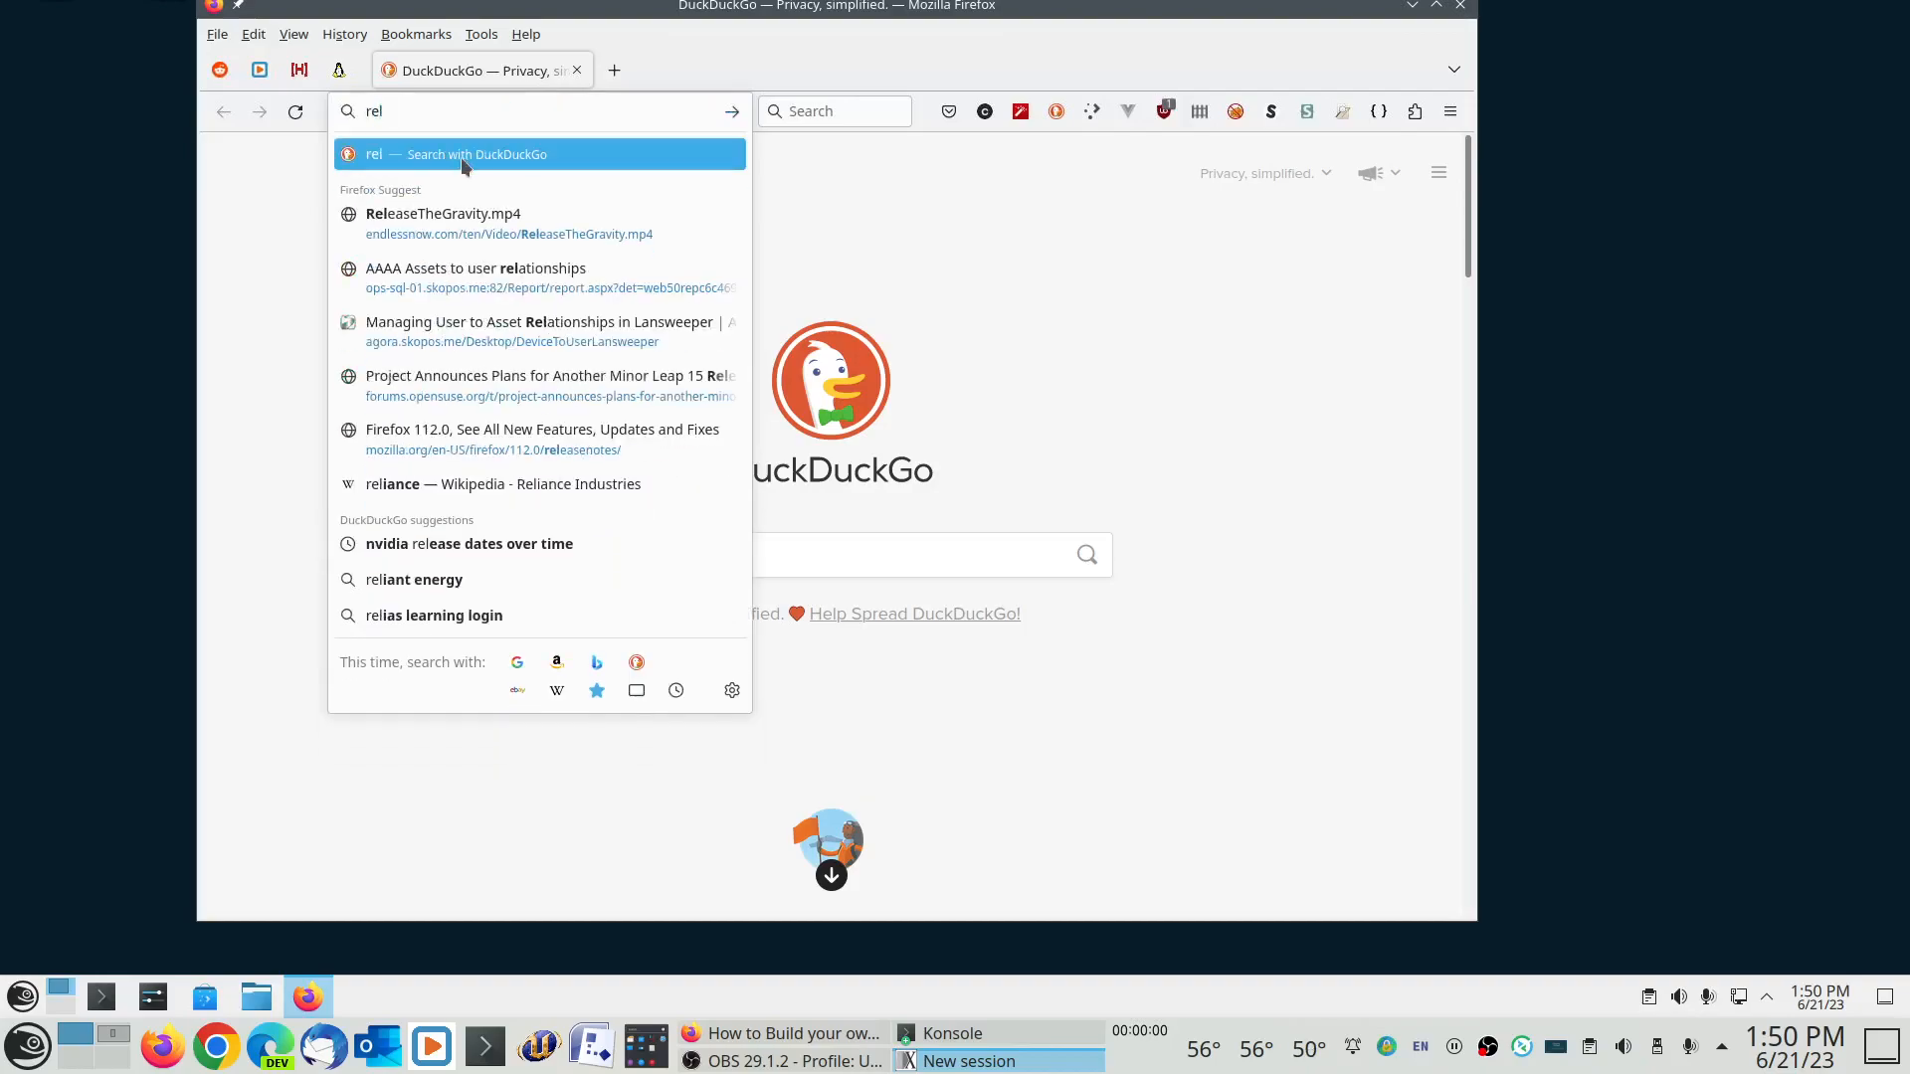
{"action": "left_click", "coordinate": [443, 215]}
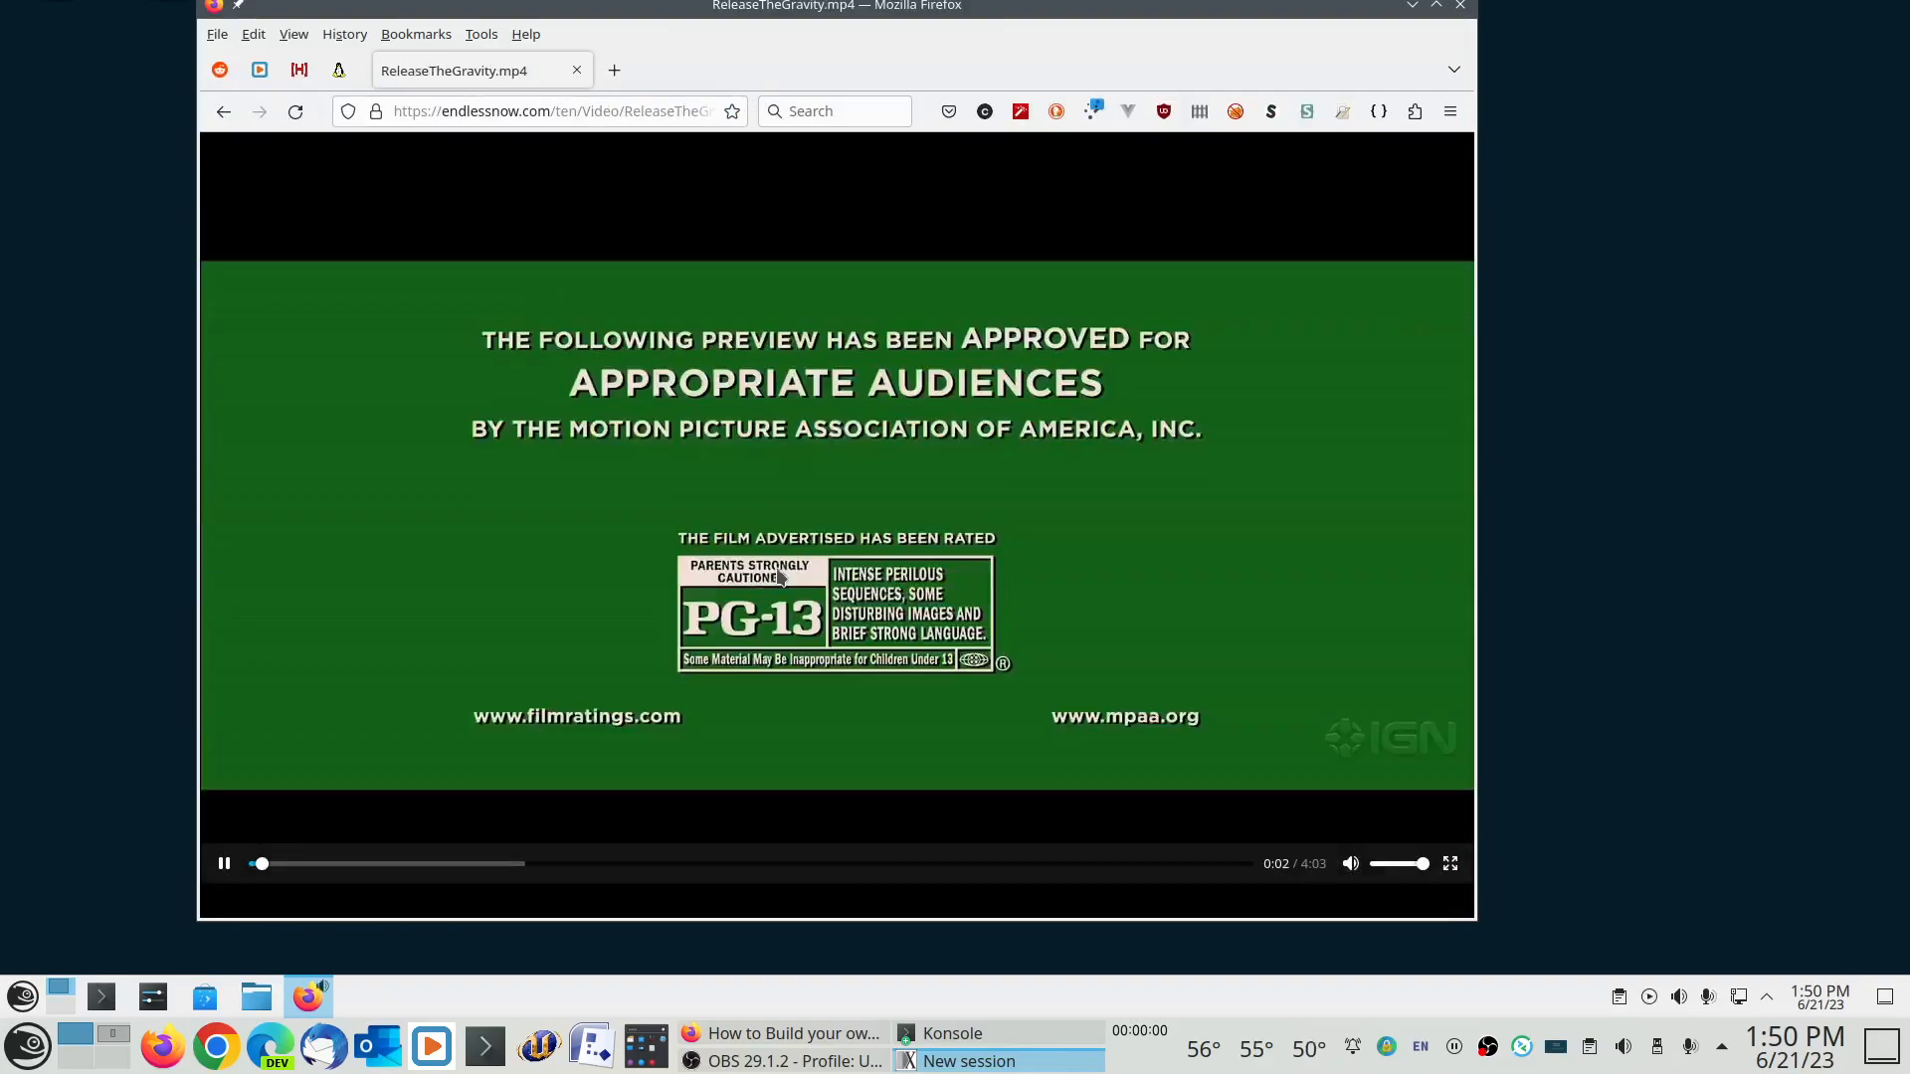
{"action": "mouse_move", "coordinate": [929, 551]}
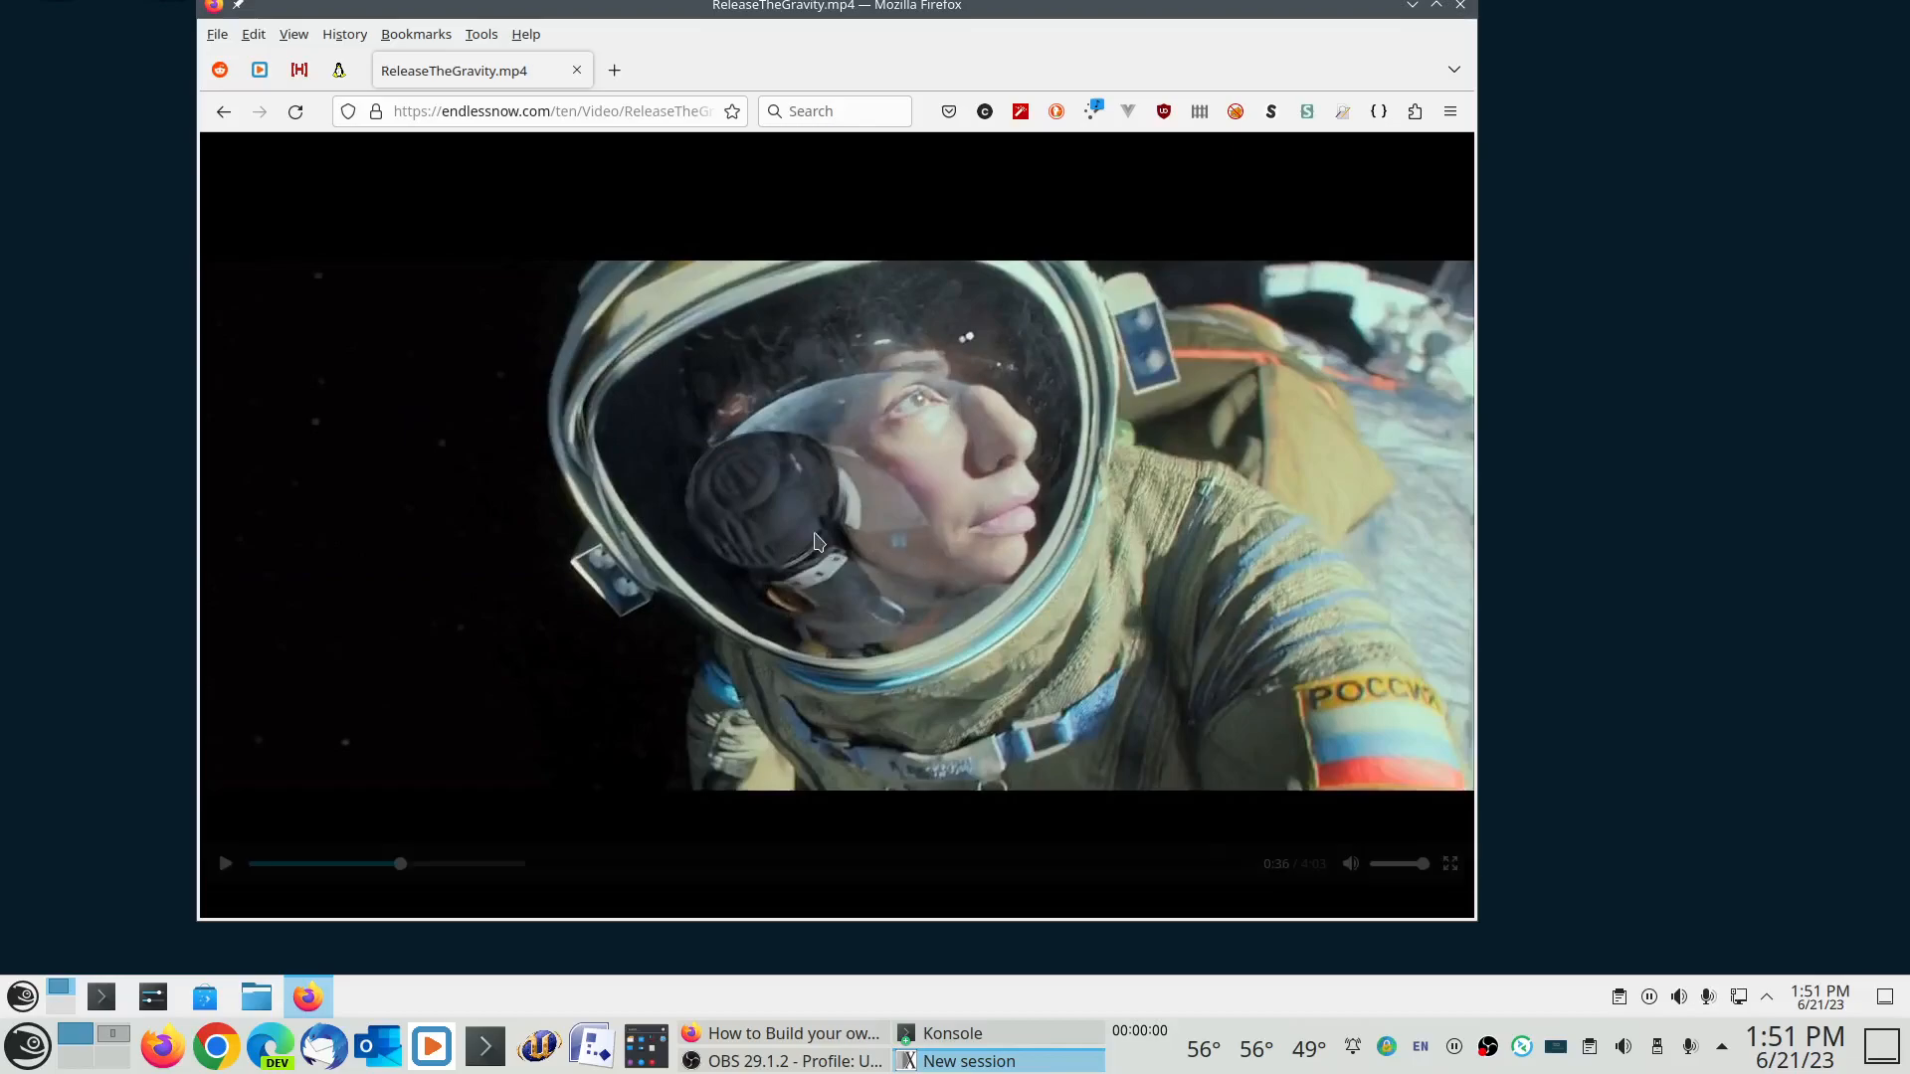
- Watch the Gravity trailer in Picture-in-Picture and move the floating window to the lower right
{"action": "right_click", "coordinate": [815, 541]}
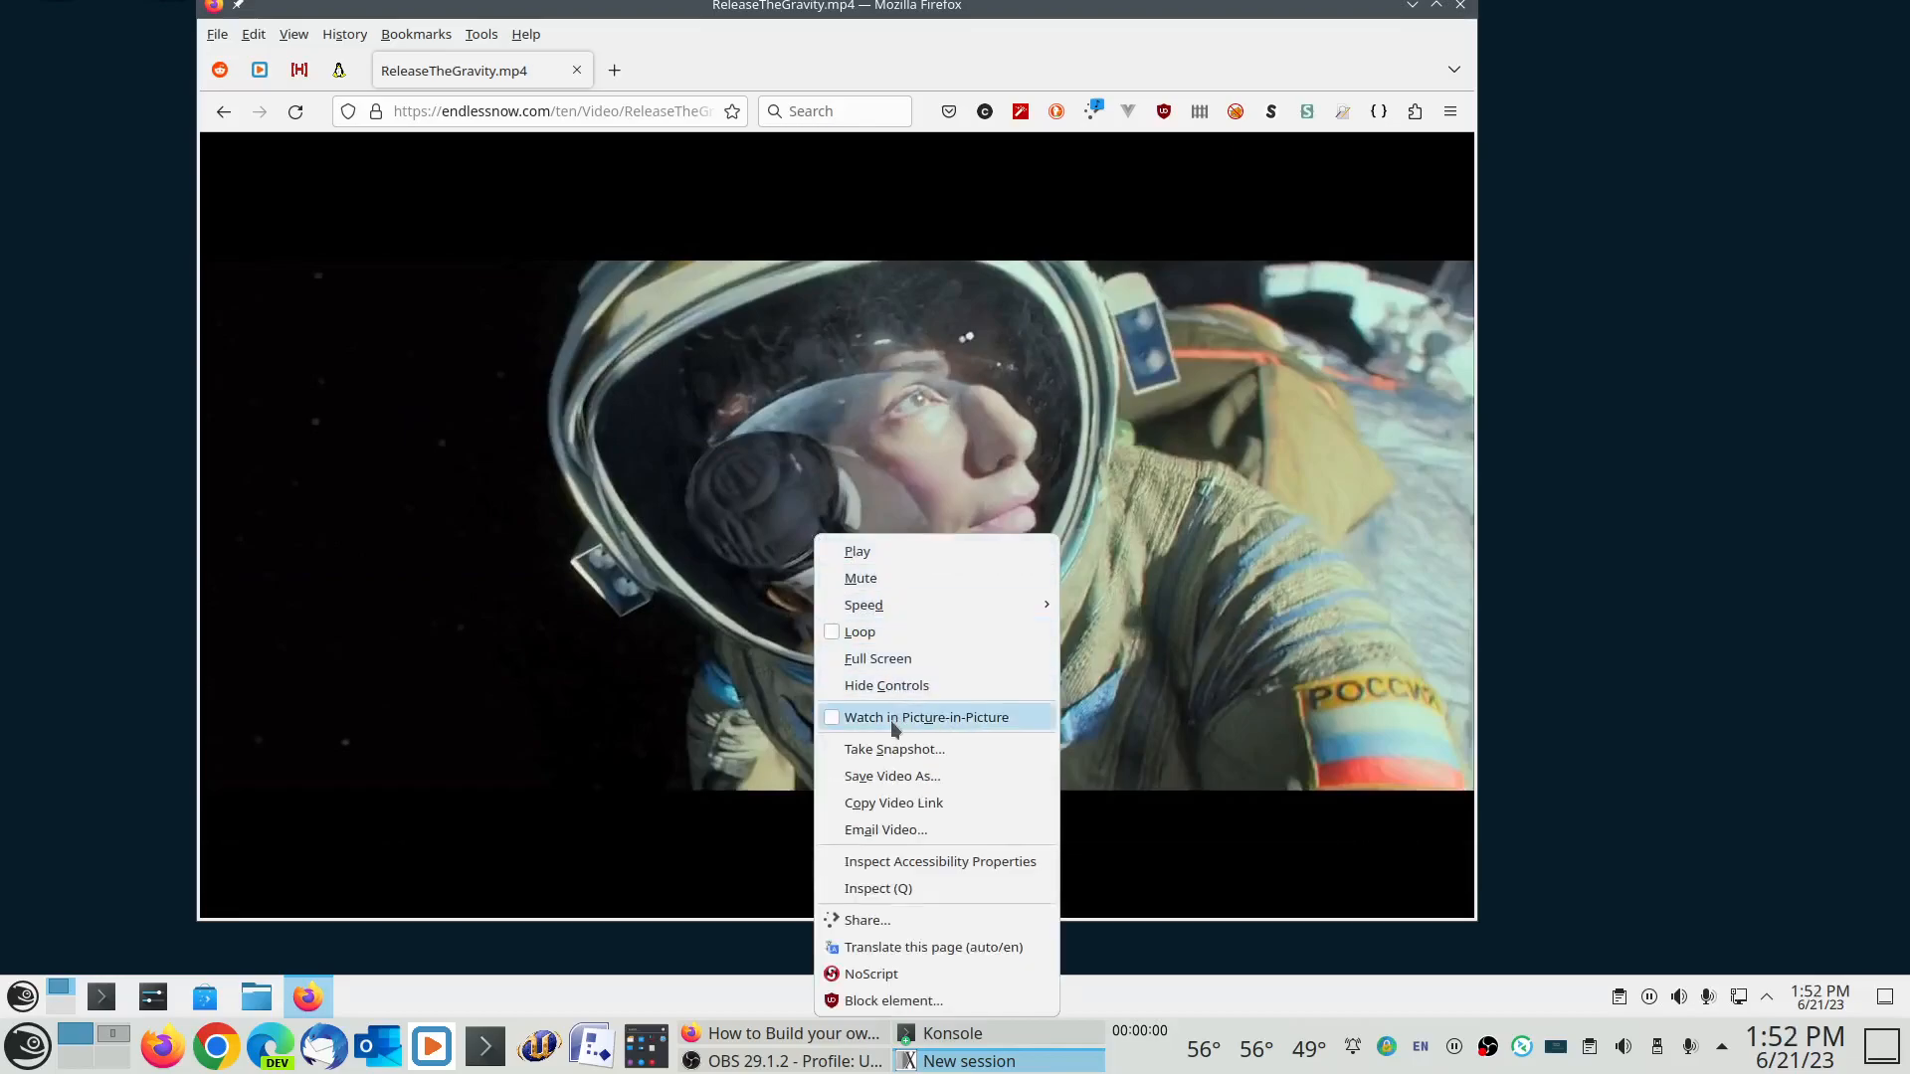
{"action": "left_click", "coordinate": [923, 716]}
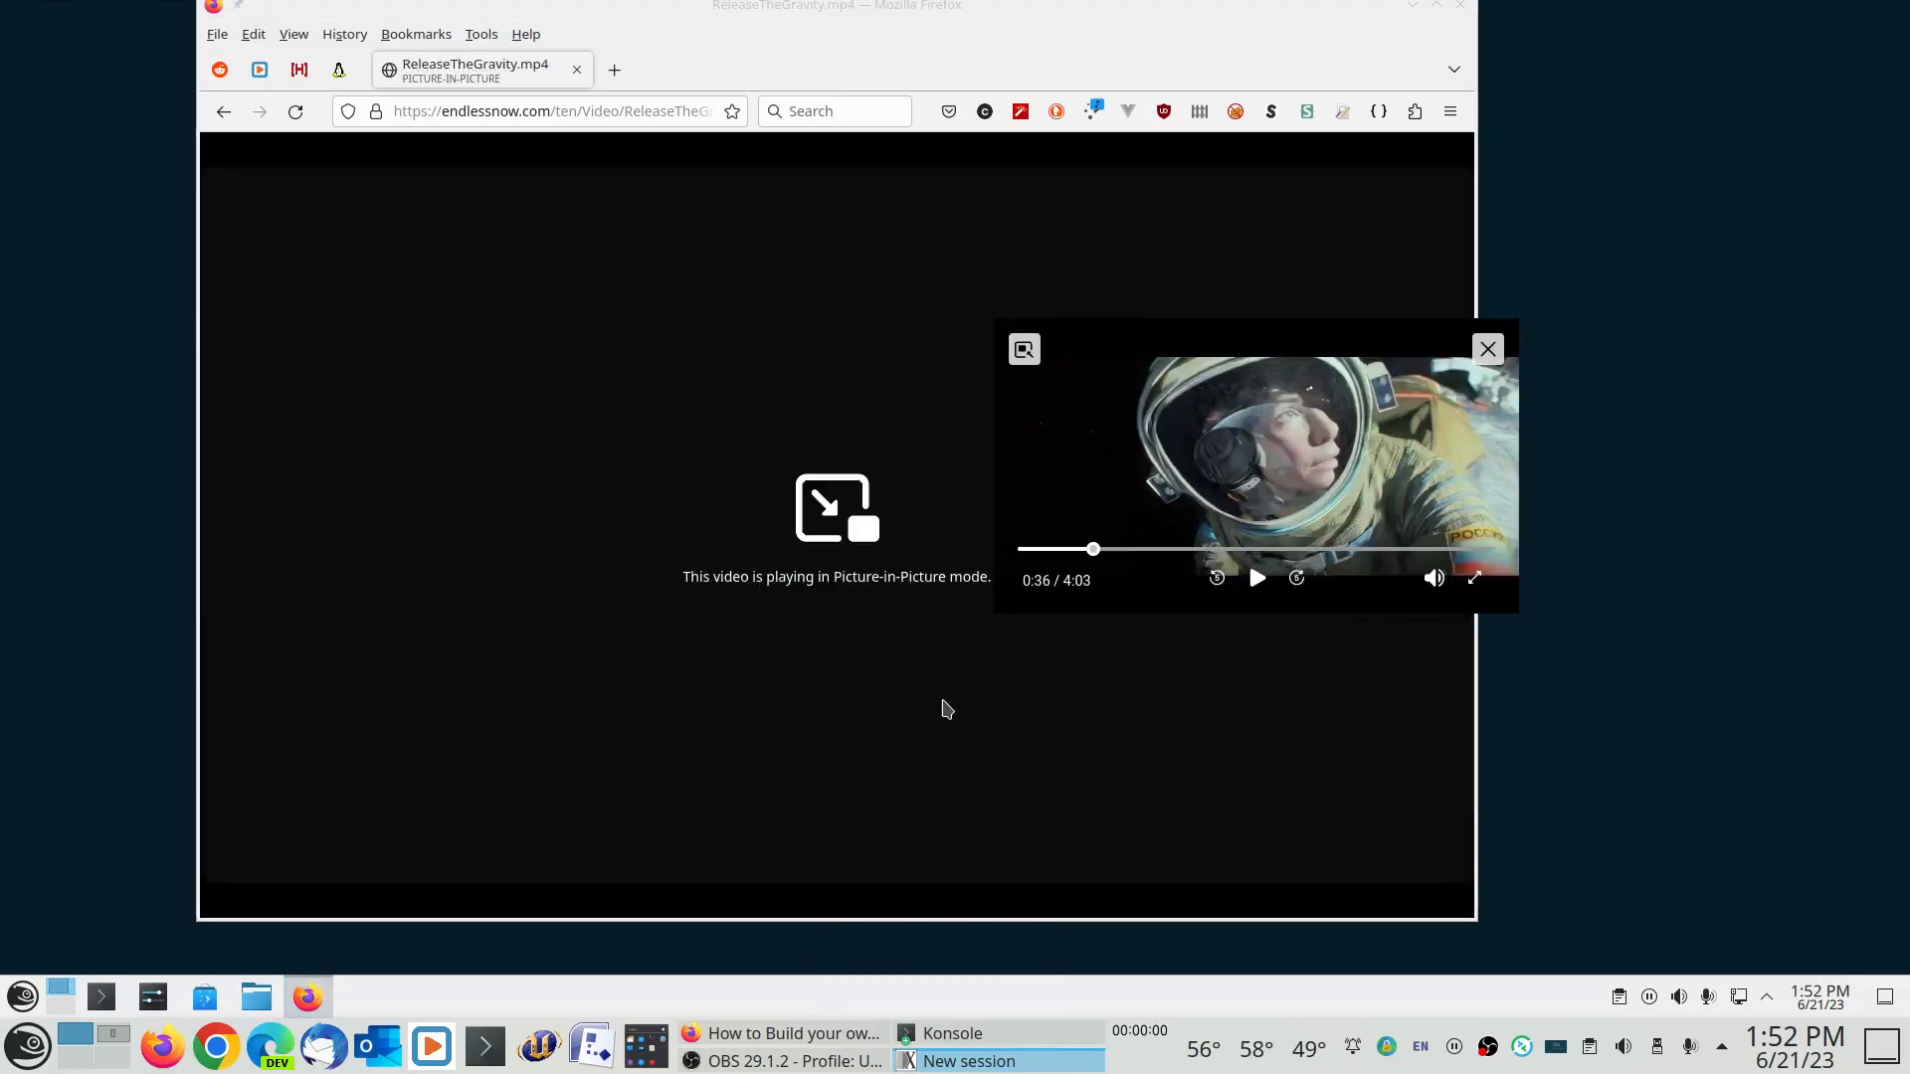
{"action": "mouse_move", "coordinate": [947, 708]}
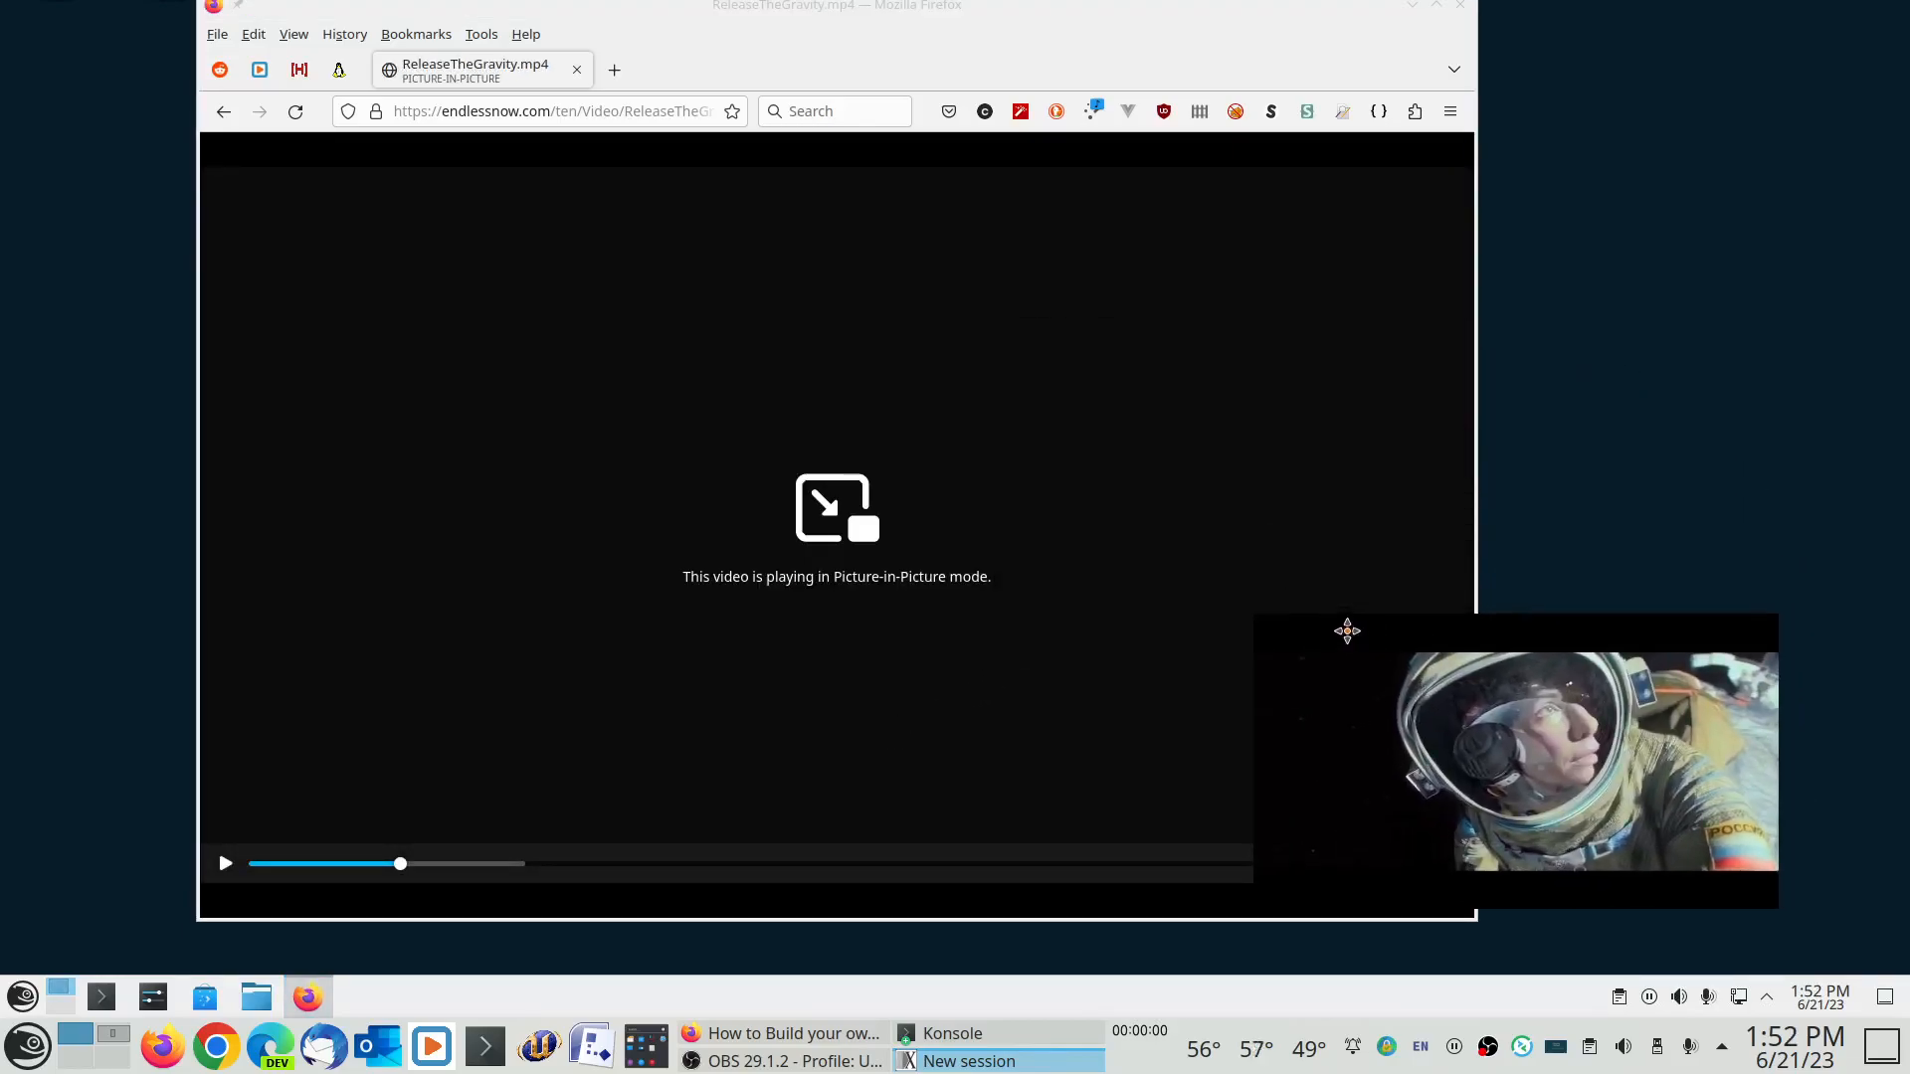
{"action": "left_click_drag", "start_coordinate": [1347, 631], "coordinate": [1355, 615]}
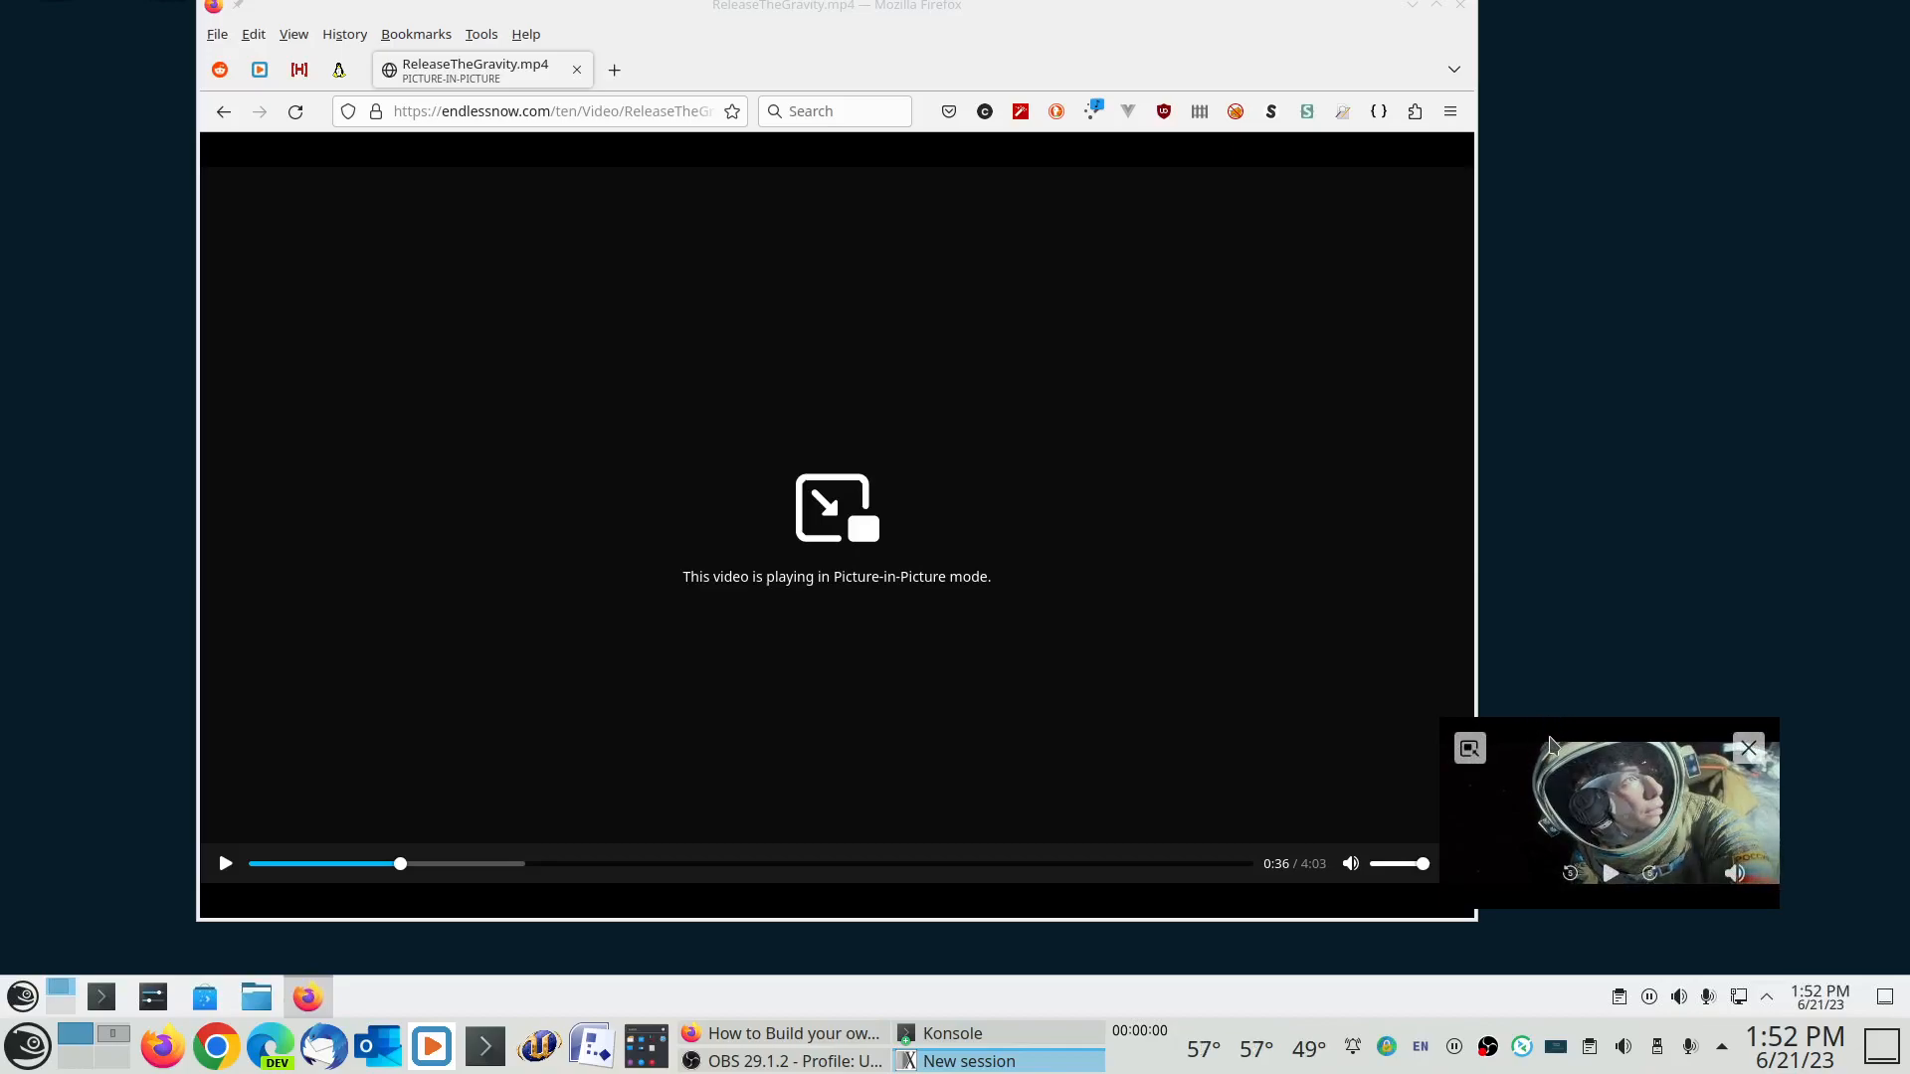
{"action": "mouse_move", "coordinate": [1589, 799]}
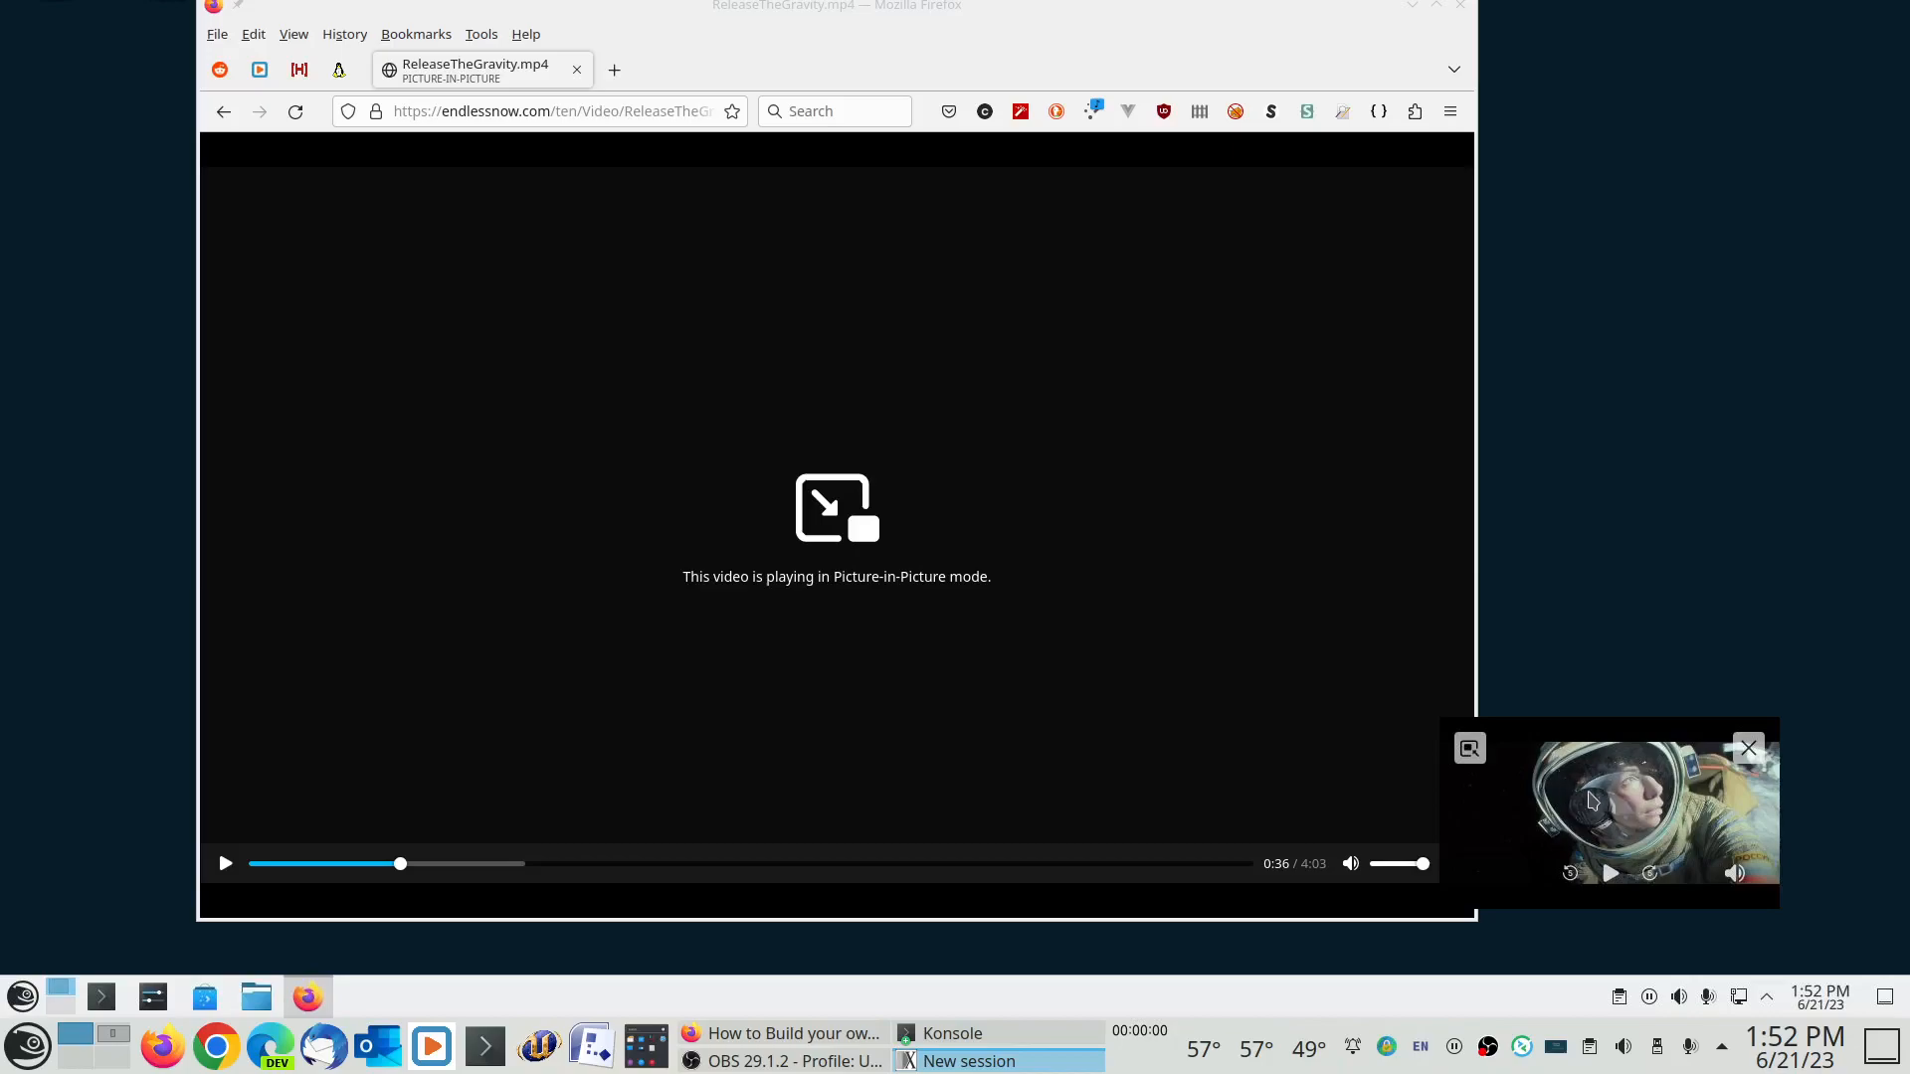
{"action": "mouse_move", "coordinate": [1609, 873]}
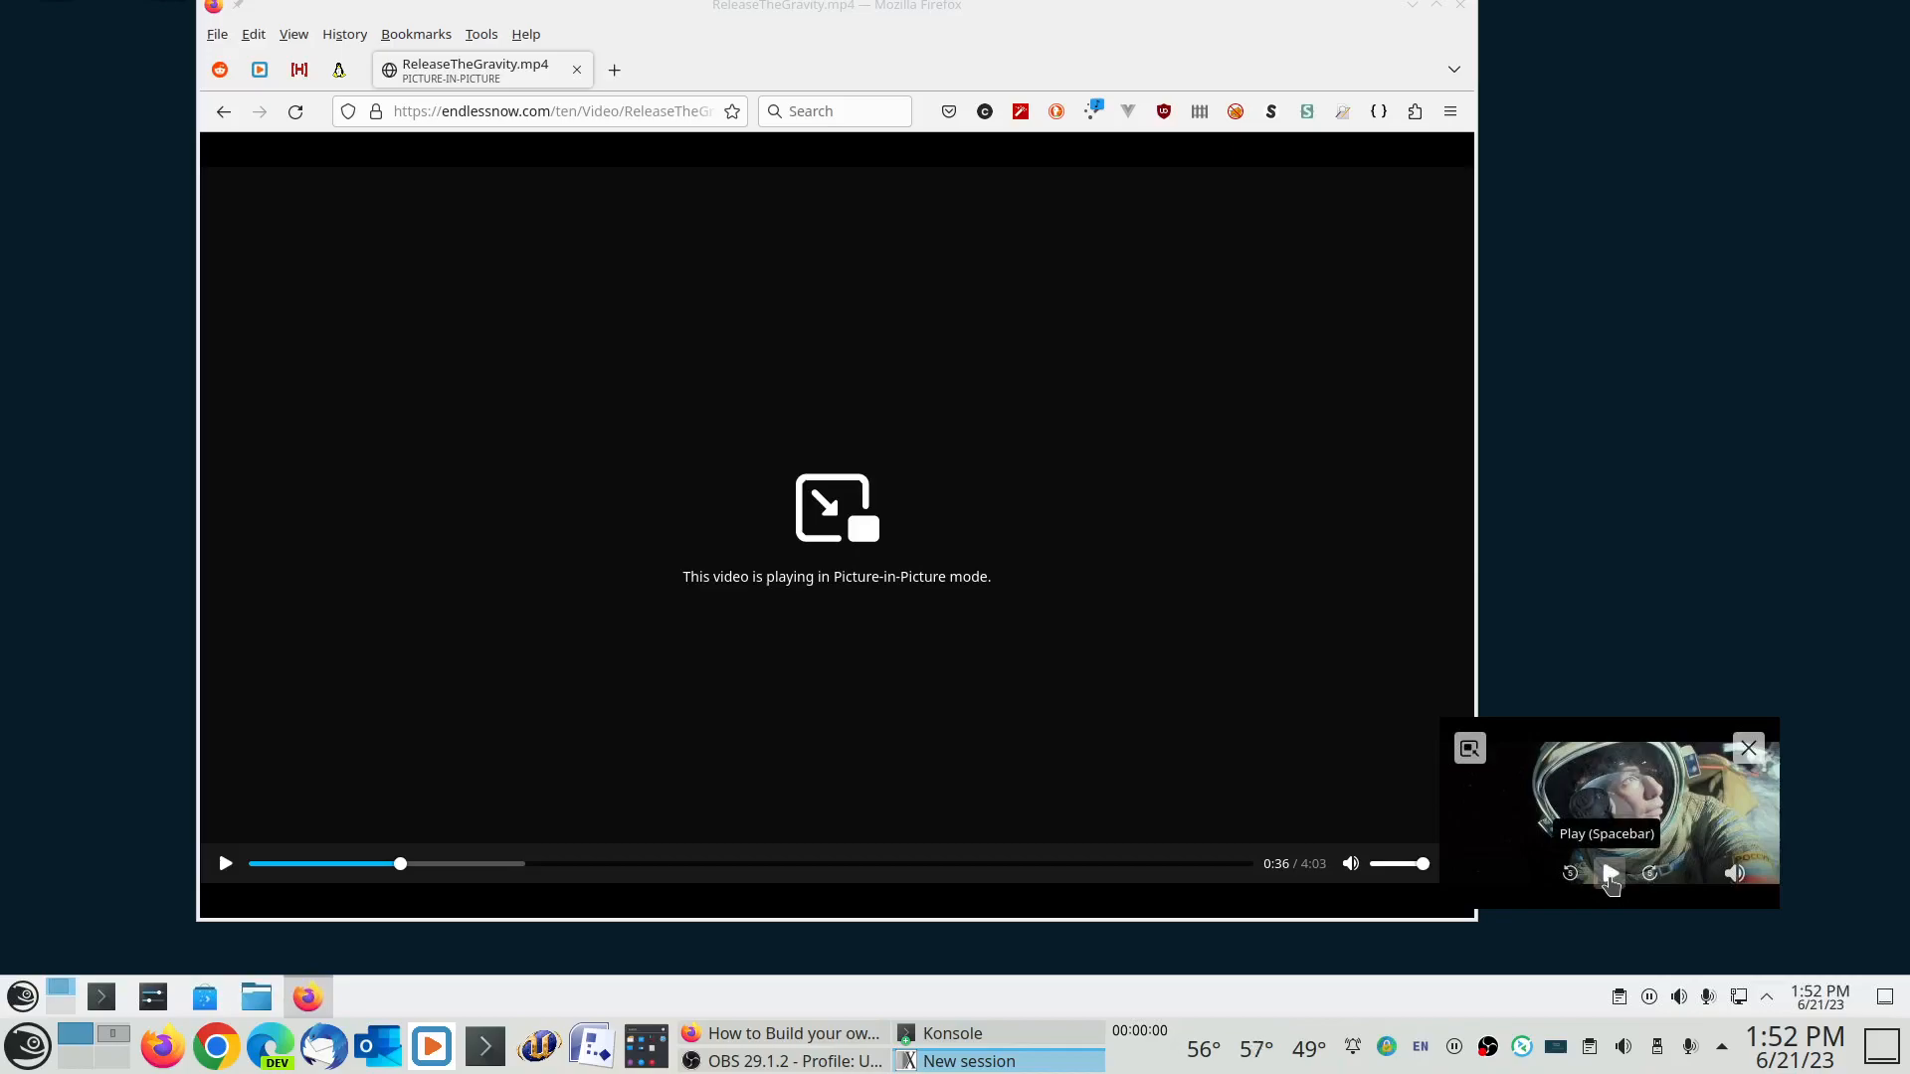
- Resume playback of the Gravity trailer in the Picture-in-Picture window
{"action": "left_click", "coordinate": [1607, 871]}
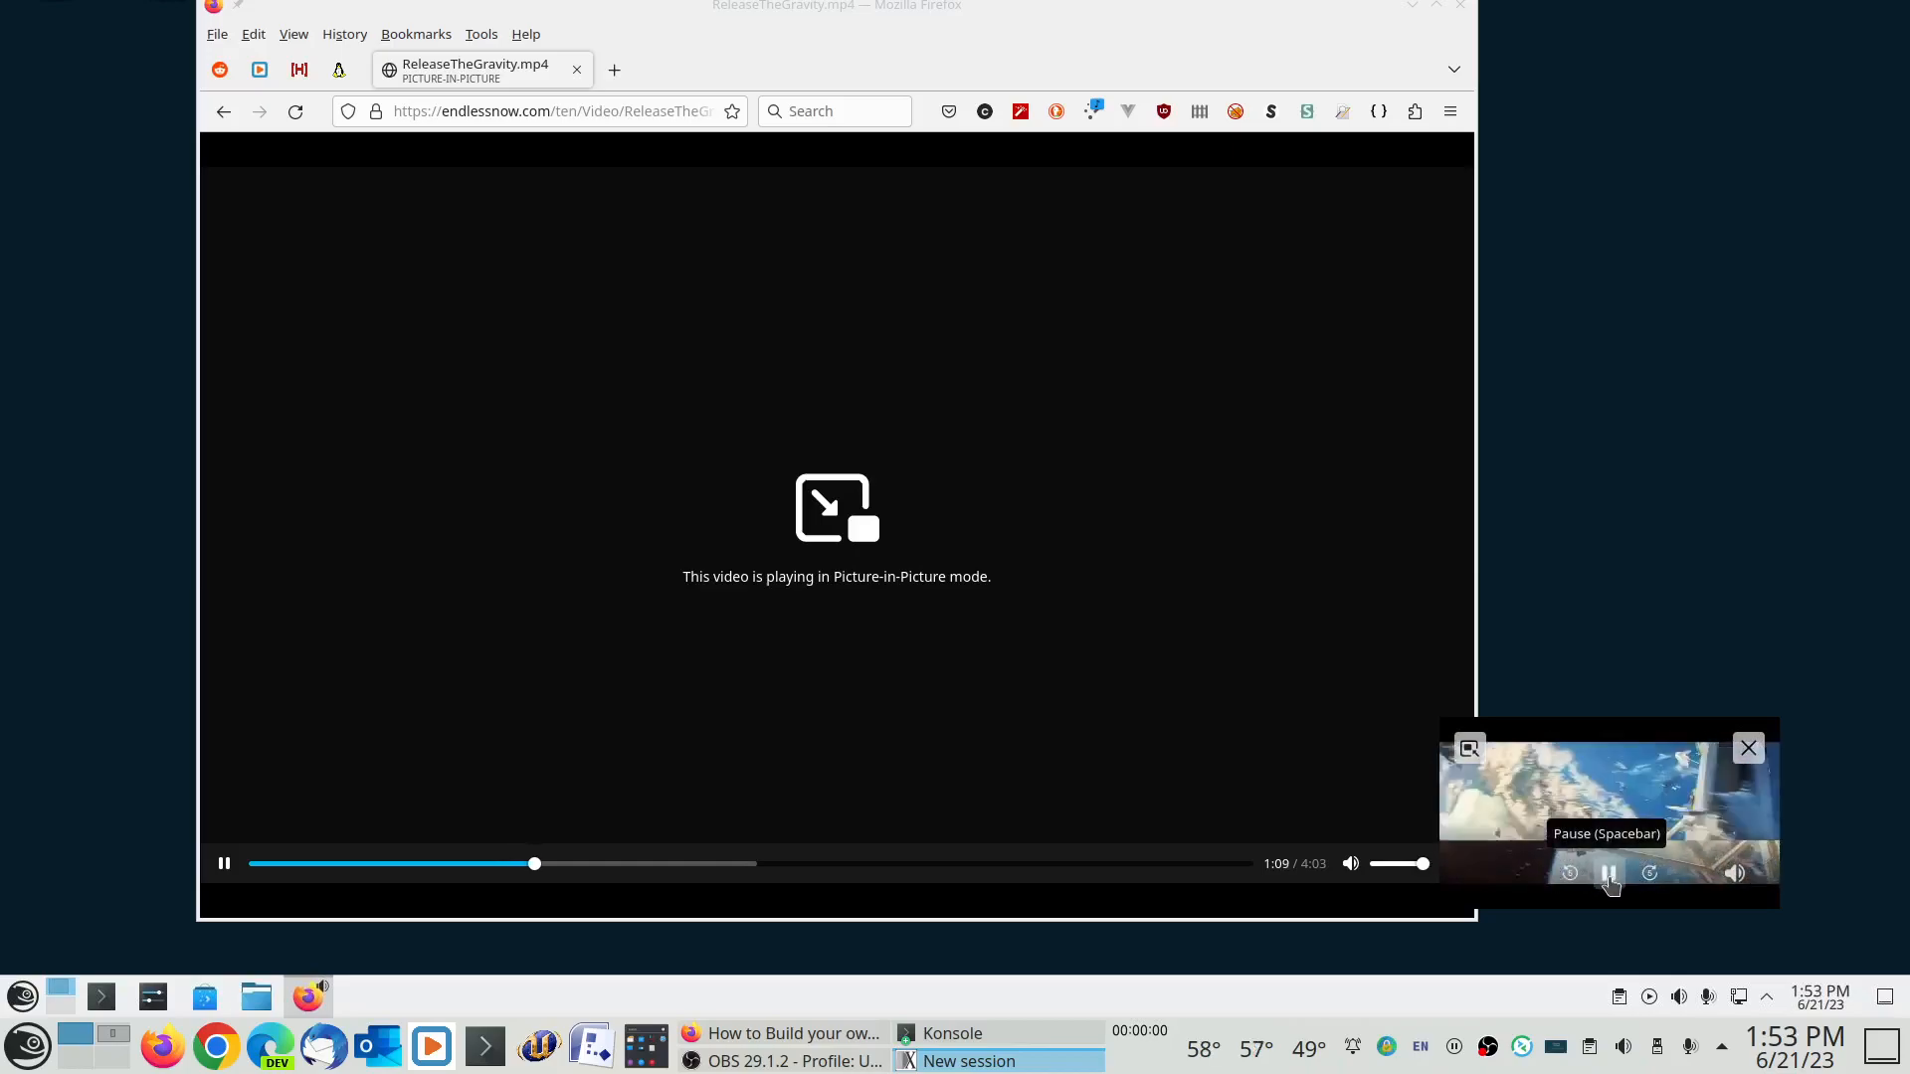
- Pause the floating trailer at 1:09 and close Picture-in-Picture so it returns to the Firefox tab
{"action": "left_click", "coordinate": [1607, 873]}
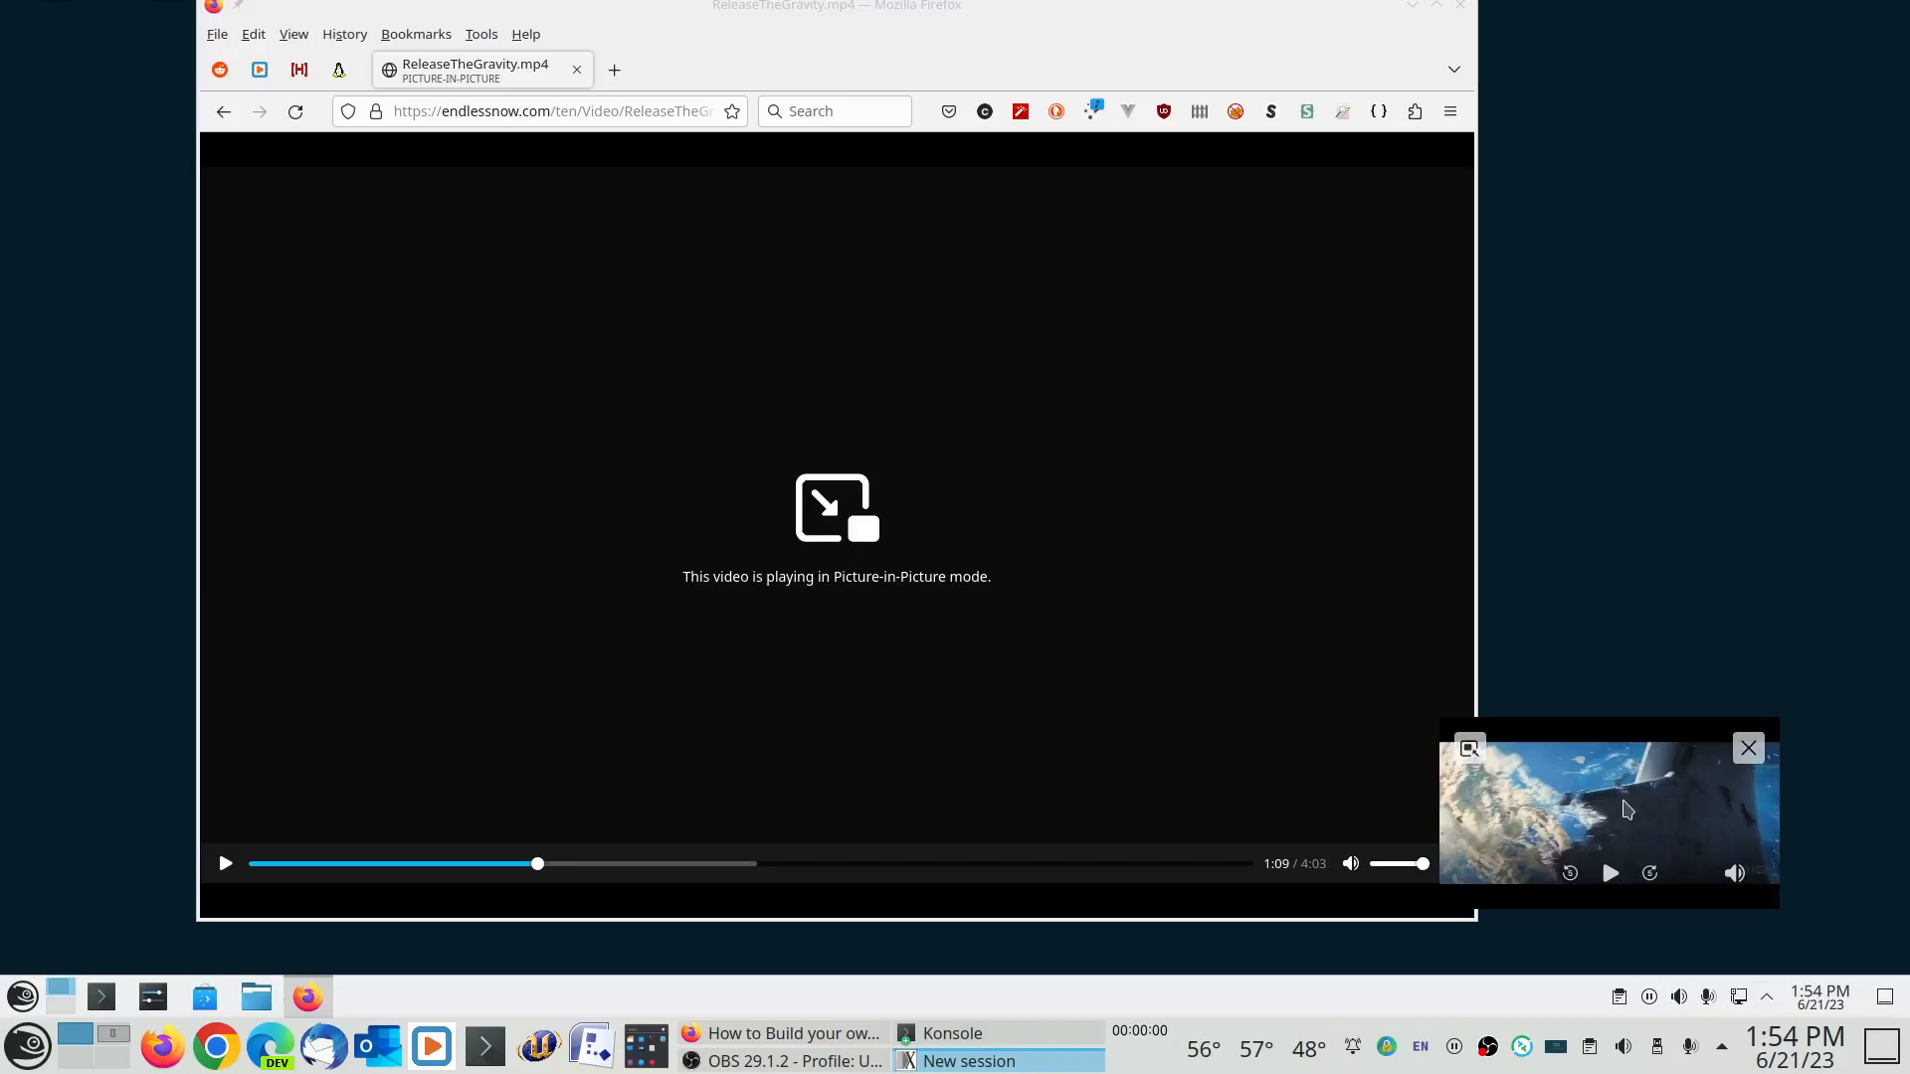
{"action": "mouse_move", "coordinate": [1635, 780]}
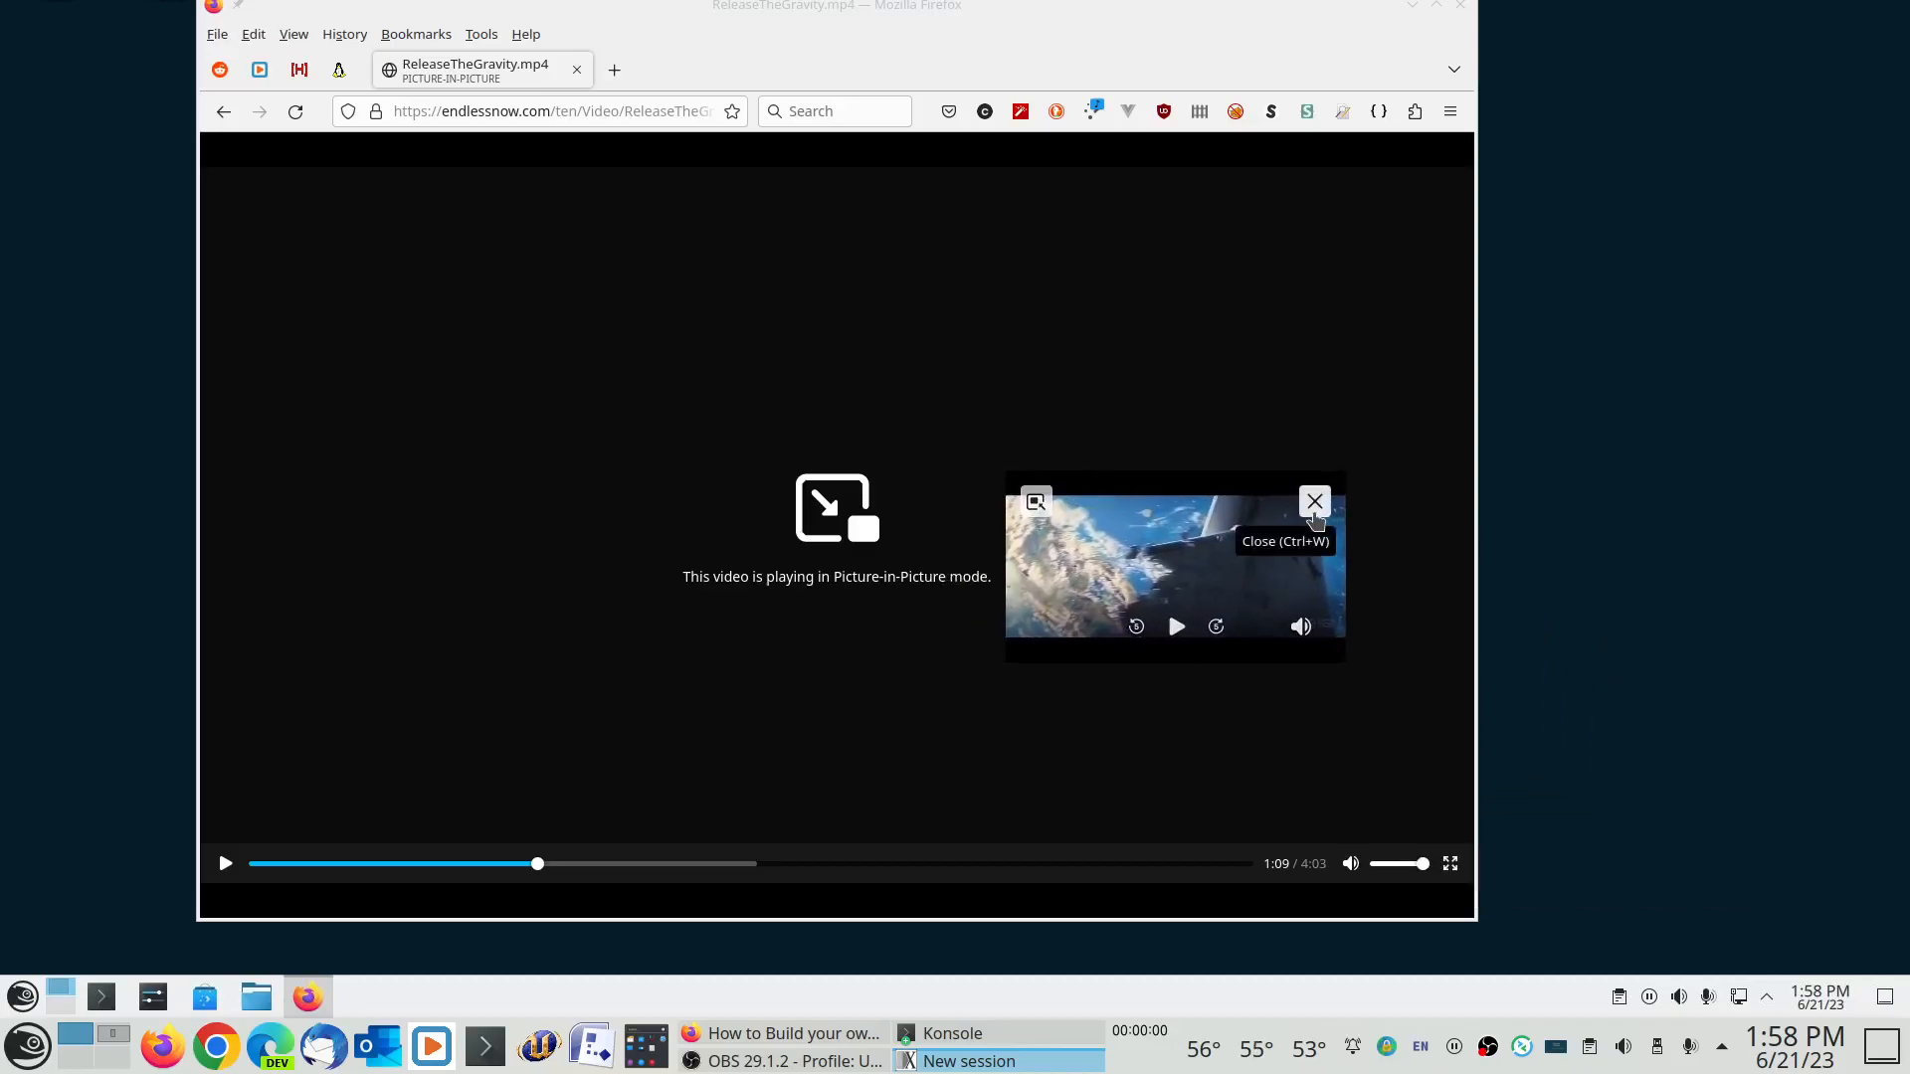
{"action": "left_click", "coordinate": [1315, 502]}
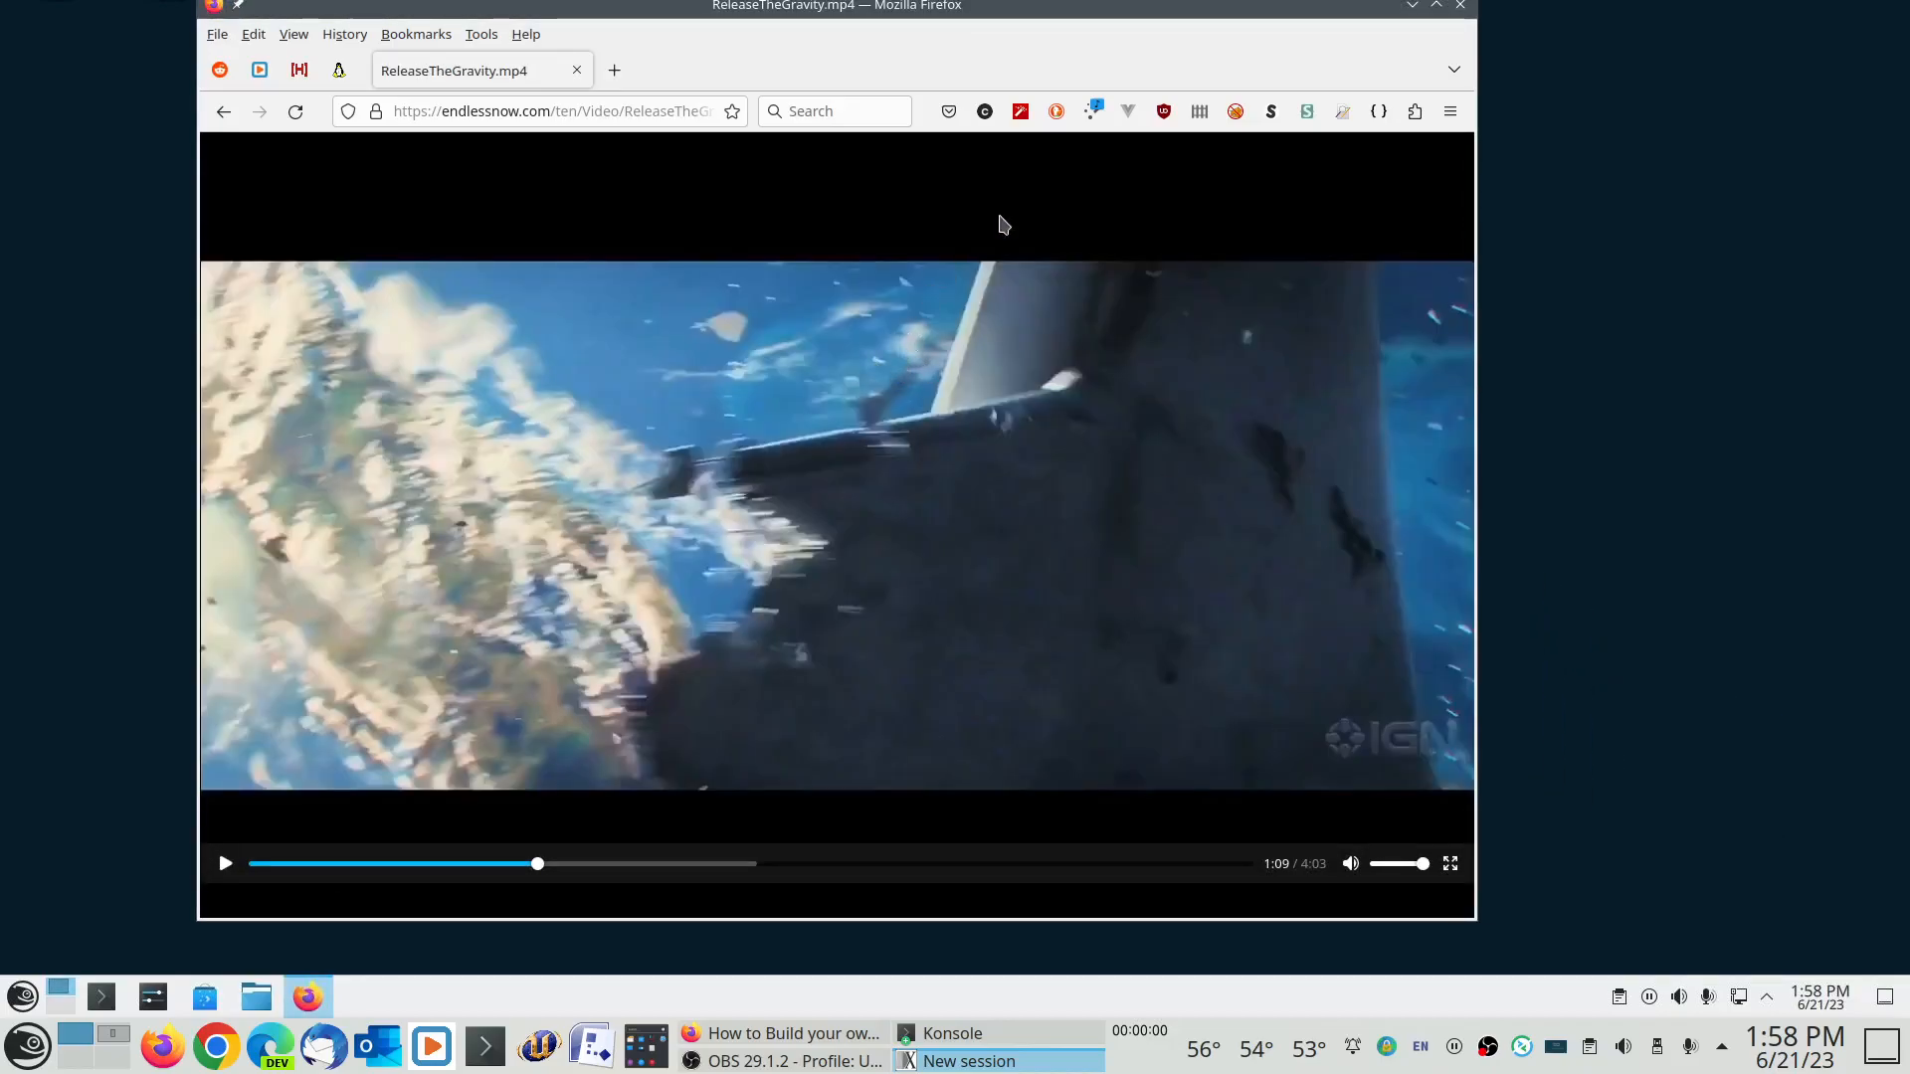